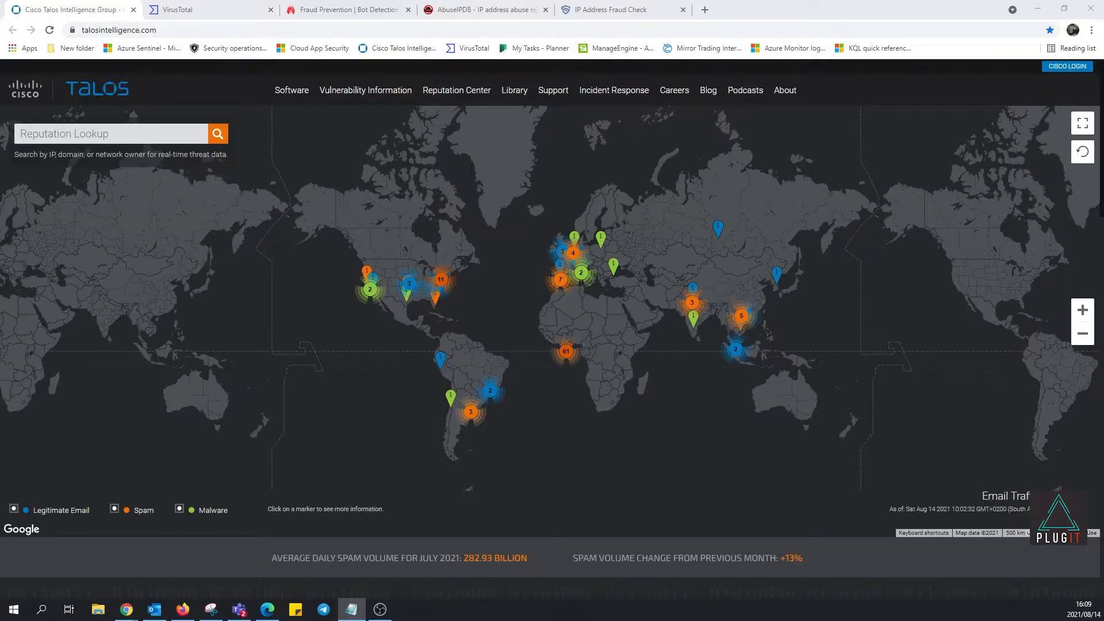
{"action": "mouse_move", "coordinate": [204, 290]}
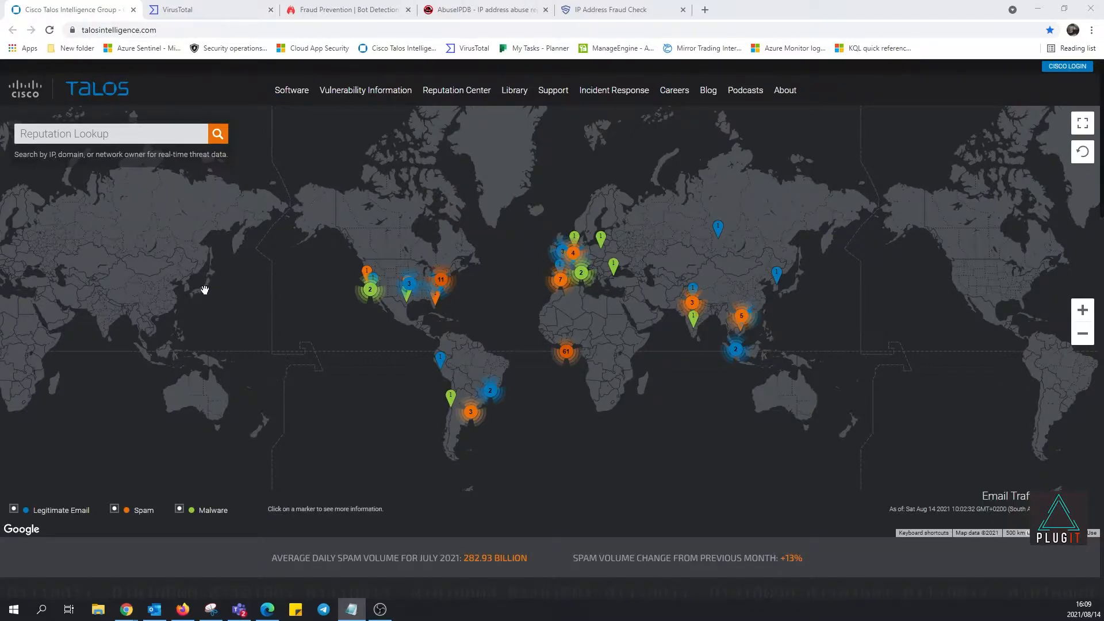
{"action": "mouse_move", "coordinate": [172, 269]}
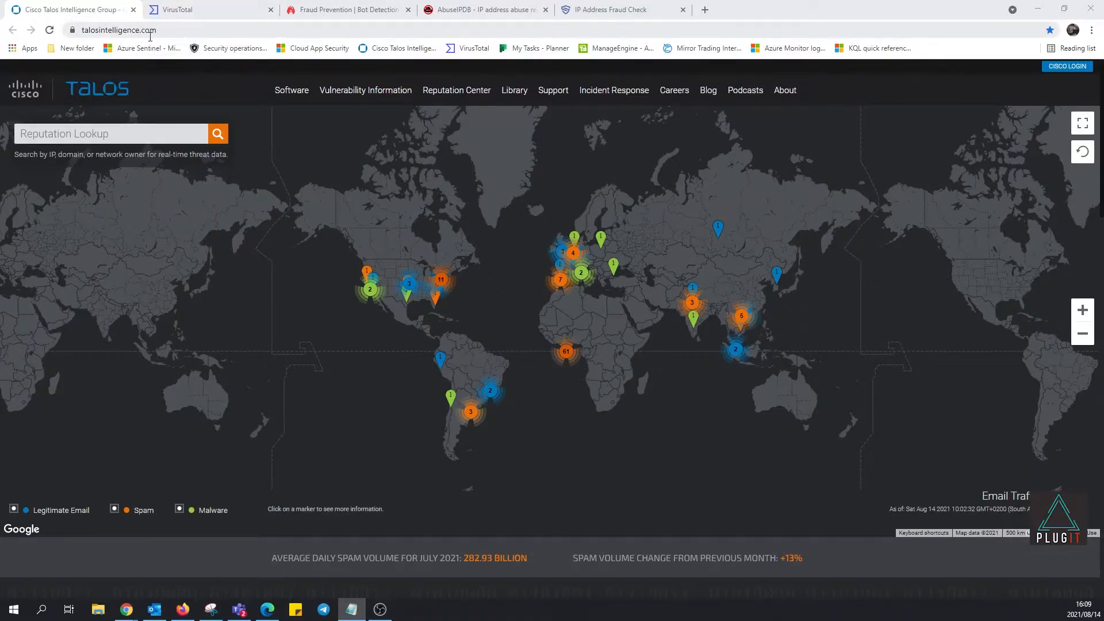
- Step through the VirusTotal, IPQualityScore and AbuseIPDB tabs, landing on the Scamalytics fraud check
{"action": "left_click", "coordinate": [205, 9]}
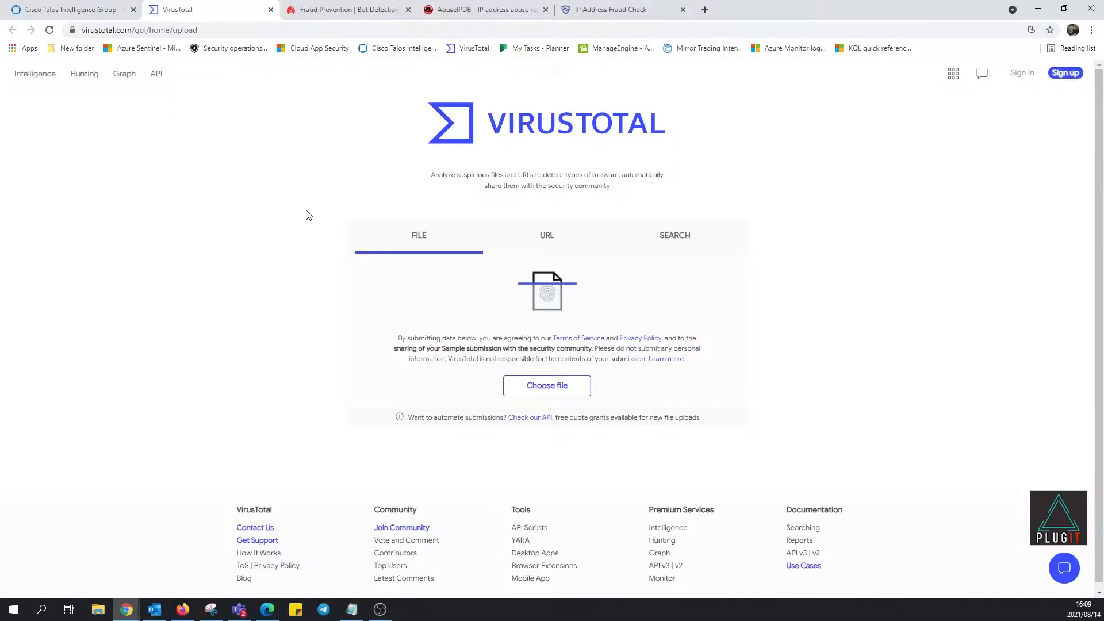
{"action": "mouse_move", "coordinate": [206, 90]}
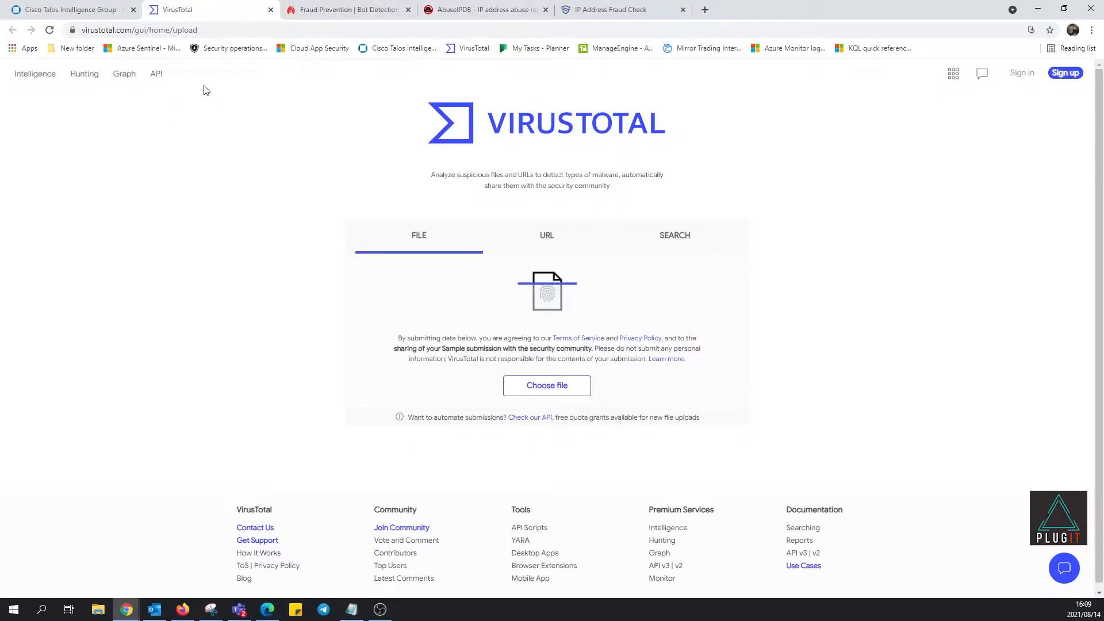
{"action": "left_click", "coordinate": [345, 9]}
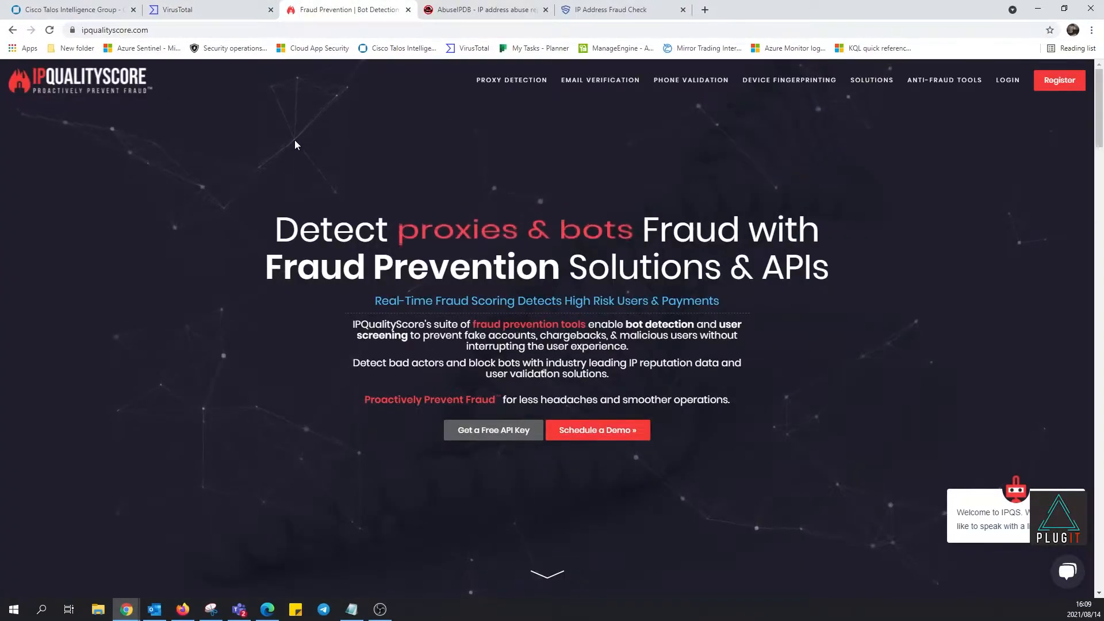
{"action": "left_click", "coordinate": [482, 9]}
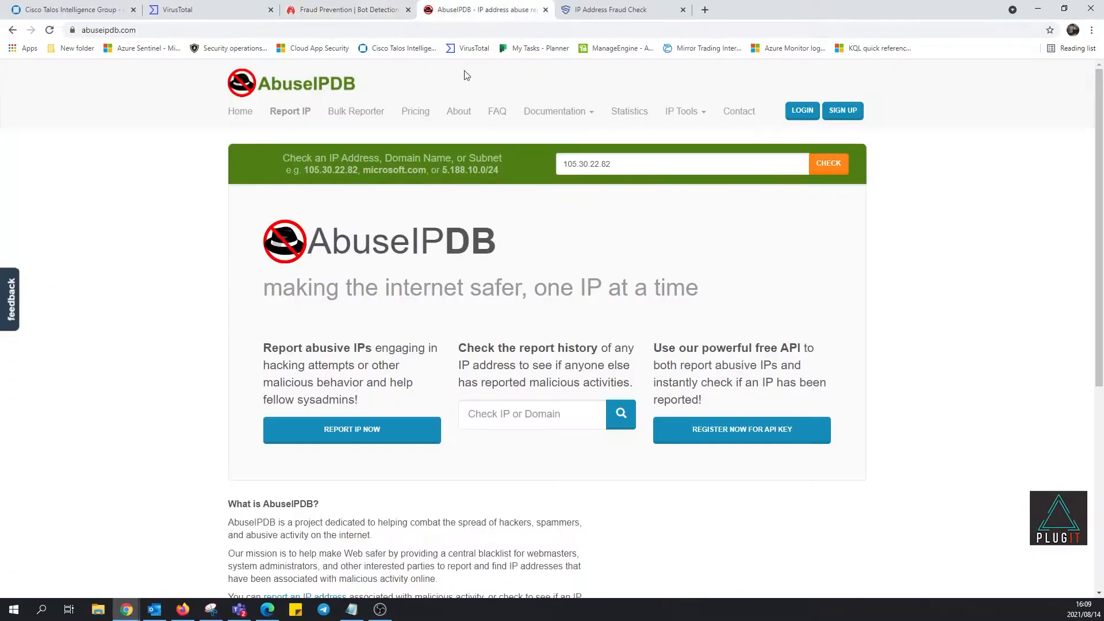
{"action": "mouse_move", "coordinate": [162, 184]}
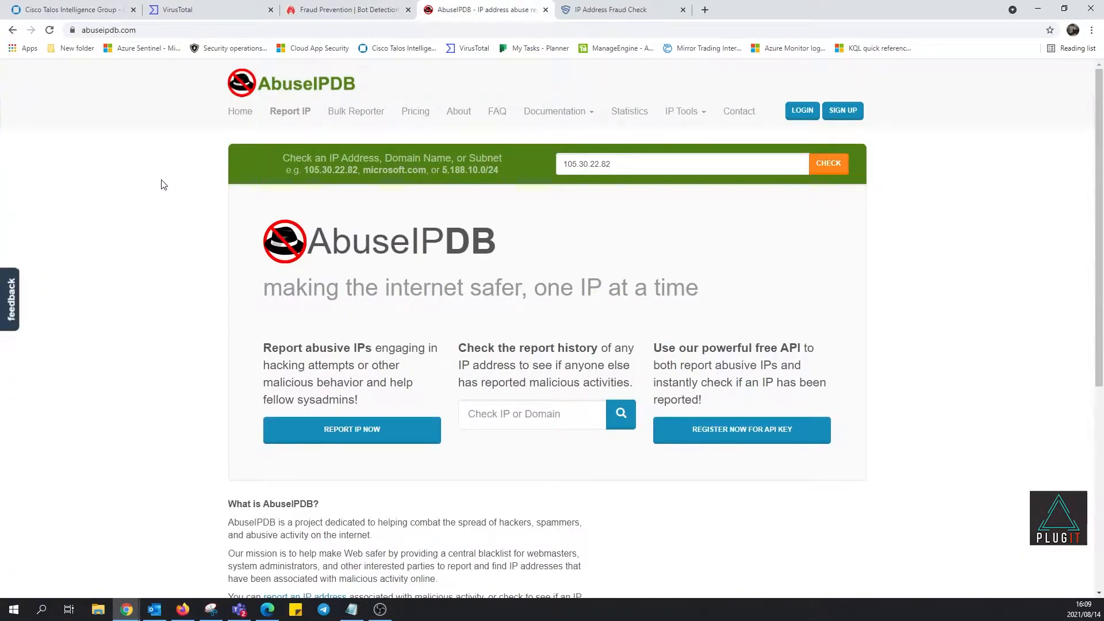
{"action": "left_click", "coordinate": [620, 9]}
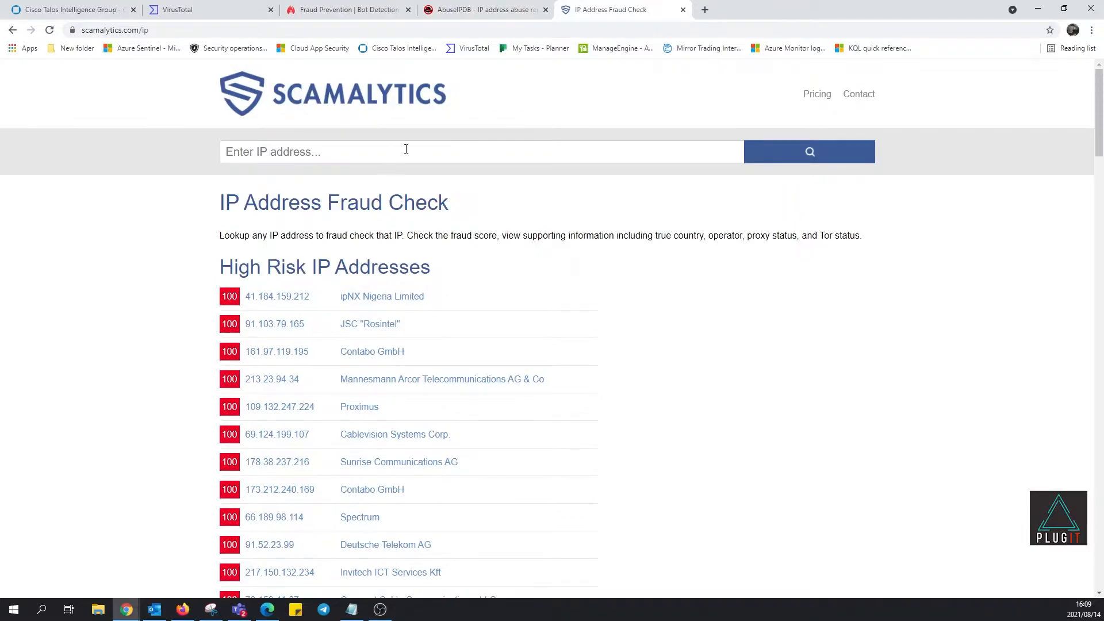
{"action": "mouse_move", "coordinate": [452, 146]}
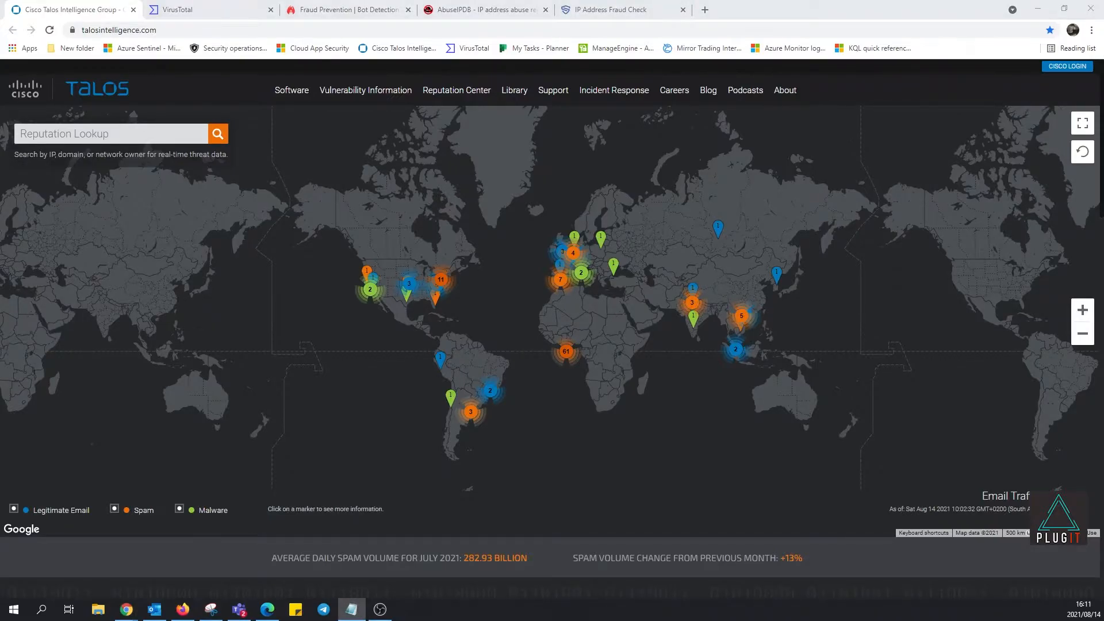
- Enter 165.255.10.213 in the Reputation Lookup box and run the search
{"action": "type", "text": "165.255.10.213"}
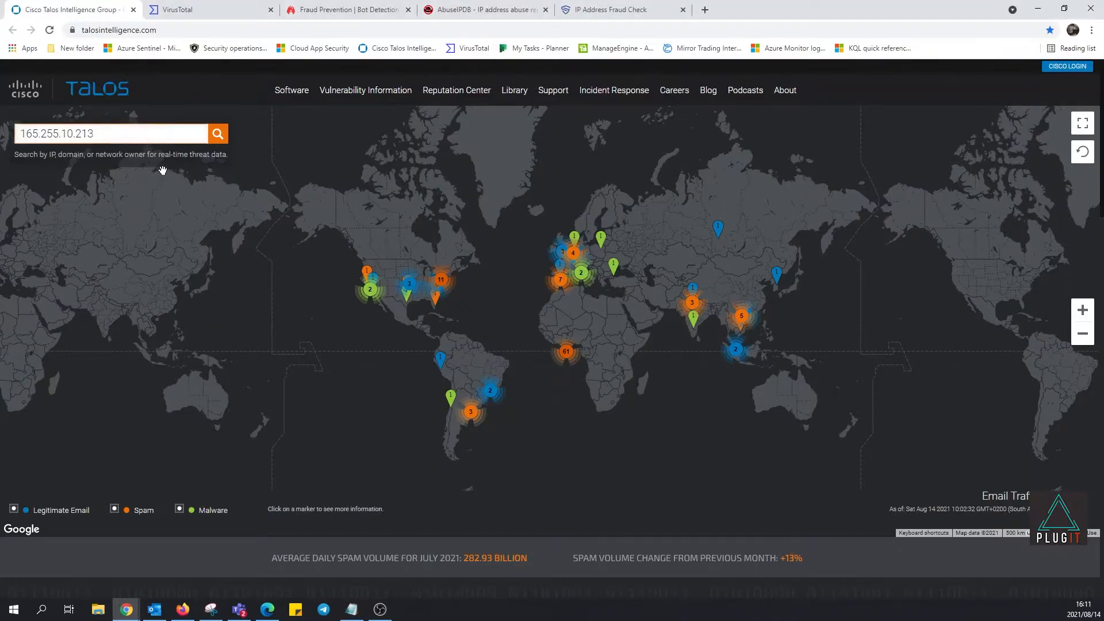
{"action": "left_click", "coordinate": [110, 133]}
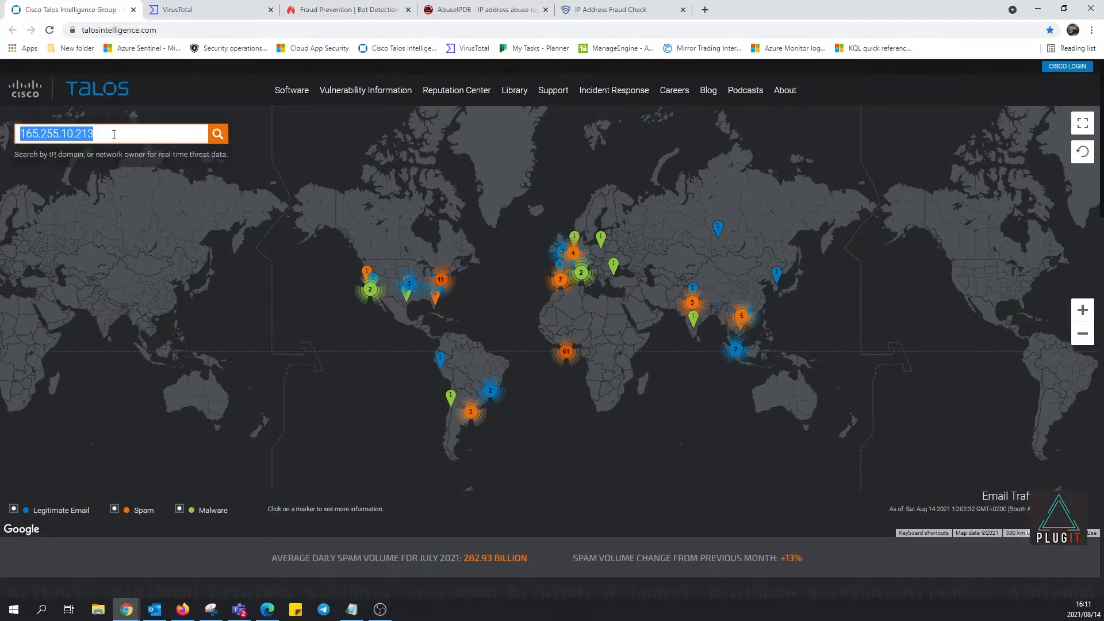
{"action": "left_click", "coordinate": [218, 133]}
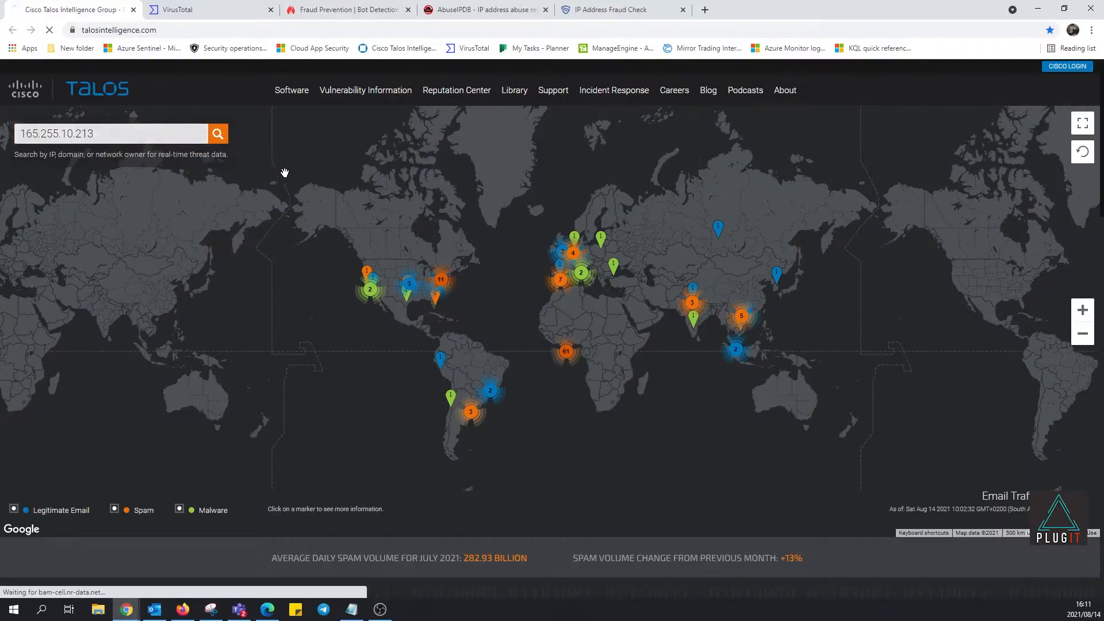
{"action": "left_click", "coordinate": [217, 133]}
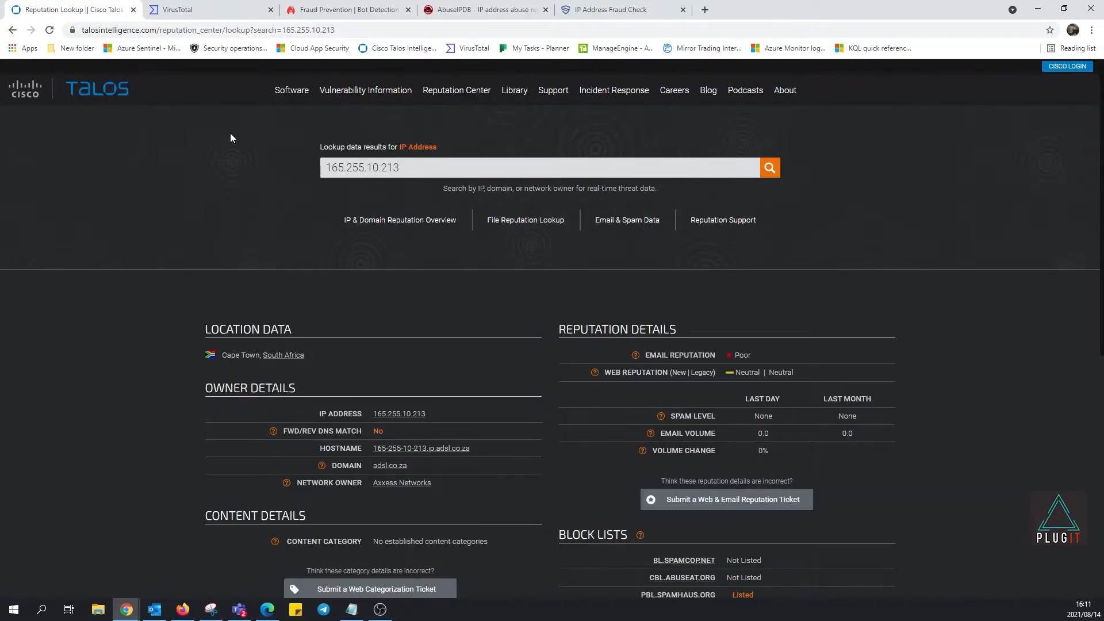
{"action": "mouse_move", "coordinate": [188, 148]}
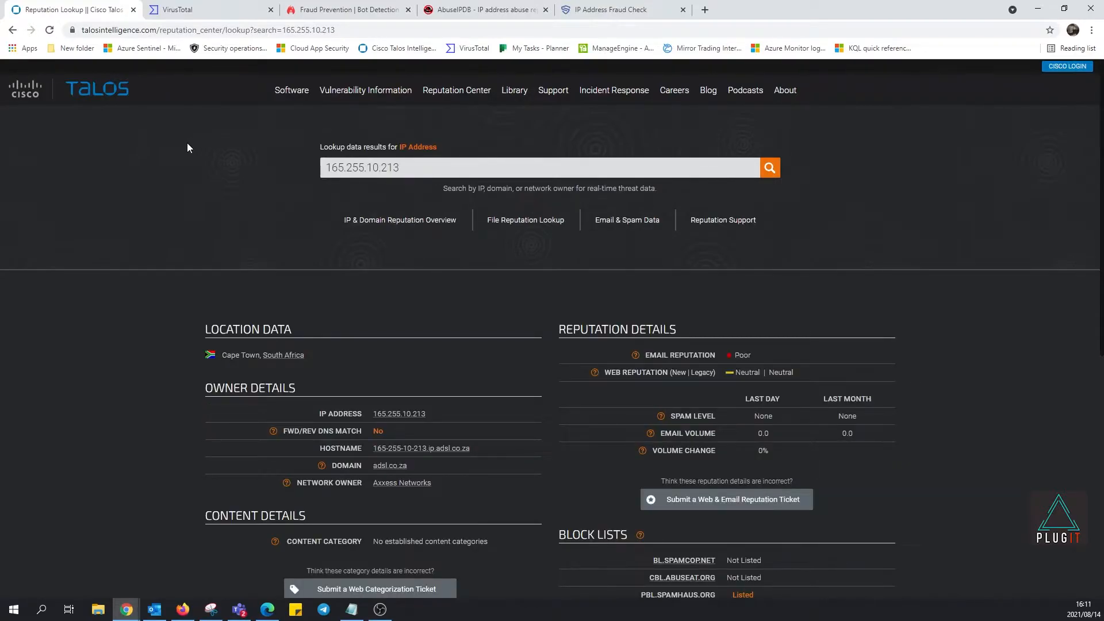
{"action": "mouse_move", "coordinate": [392, 326]}
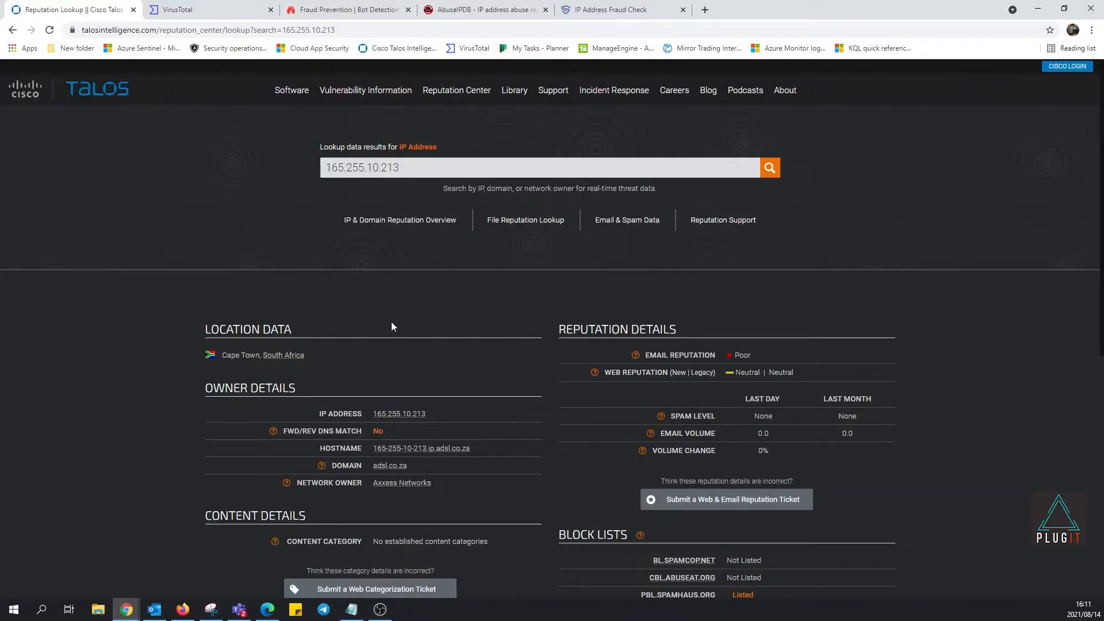
{"action": "mouse_move", "coordinate": [323, 361]}
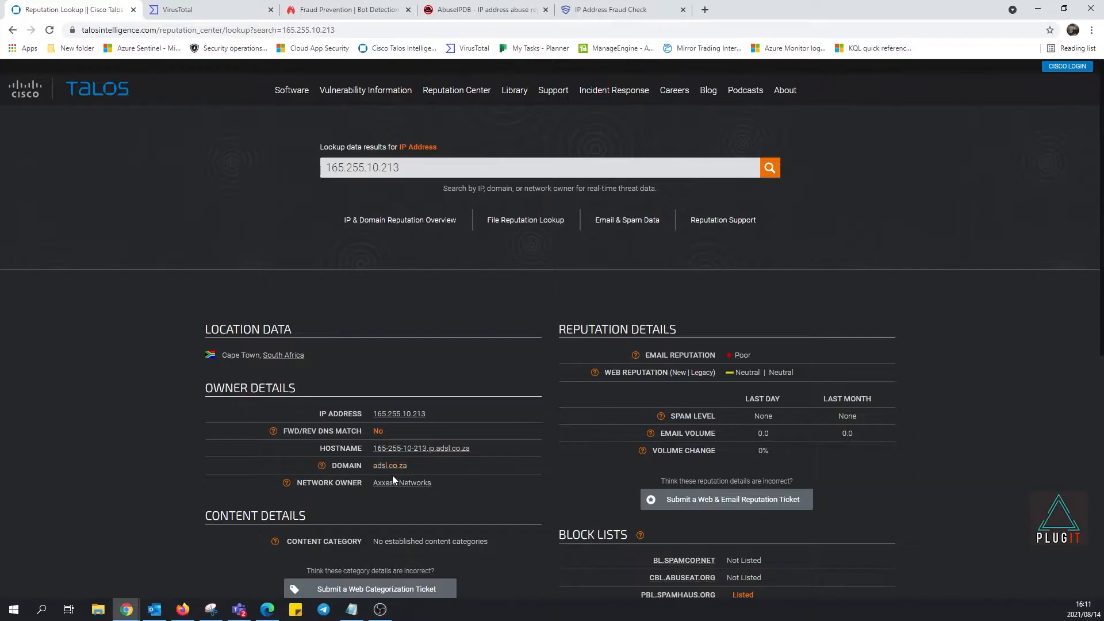
{"action": "mouse_move", "coordinate": [484, 485]}
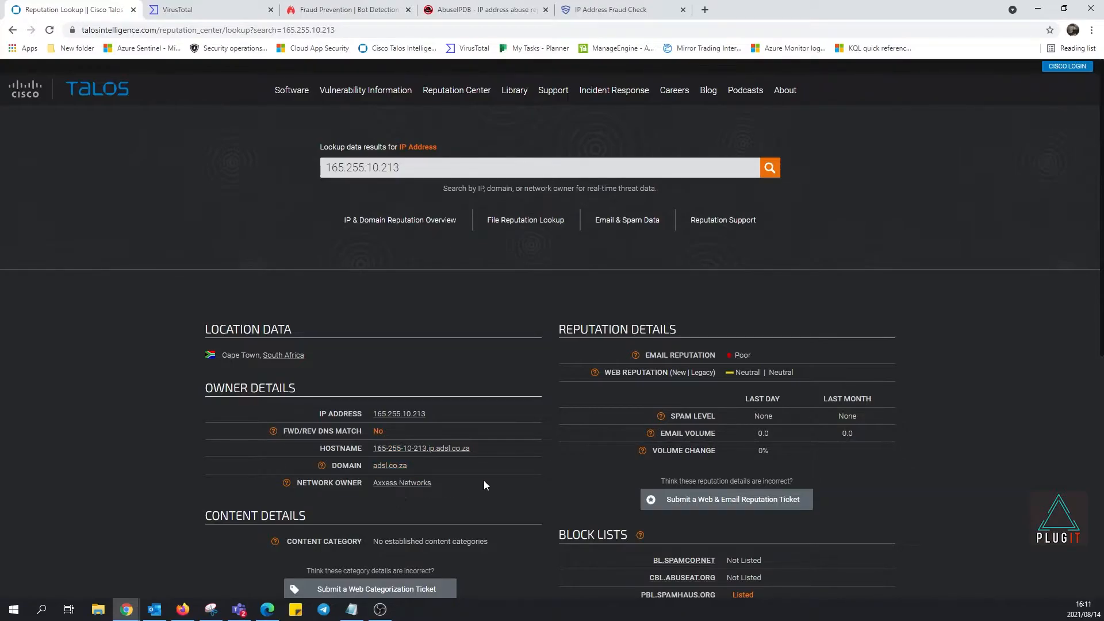
{"action": "scroll", "scroll_direction": "down", "scroll_amount": 3}
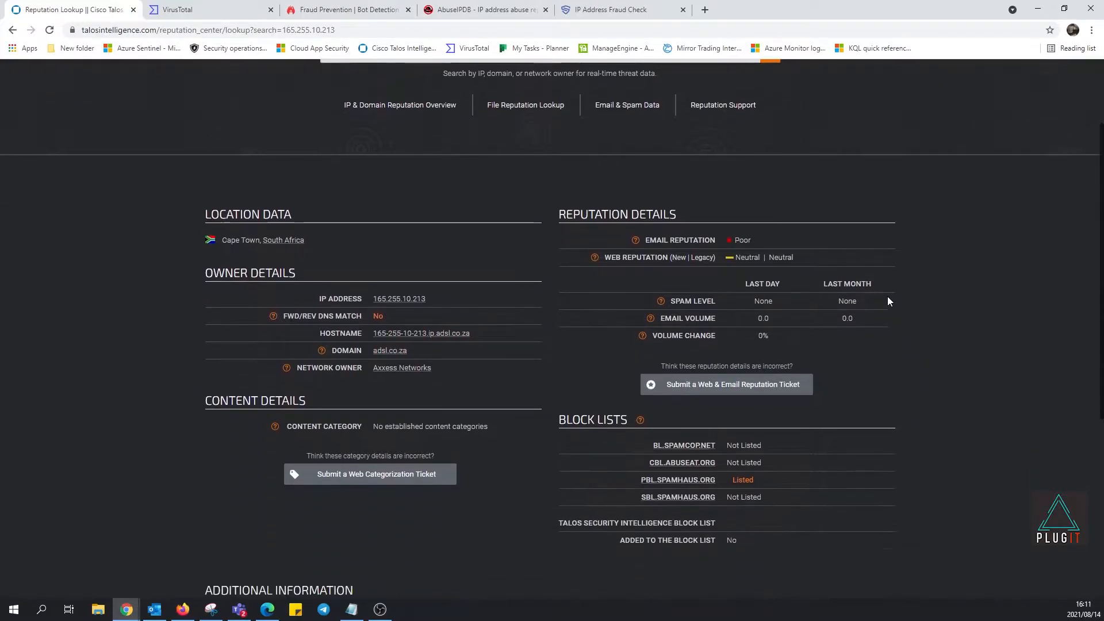
{"action": "scroll", "scroll_direction": "down", "scroll_amount": 3}
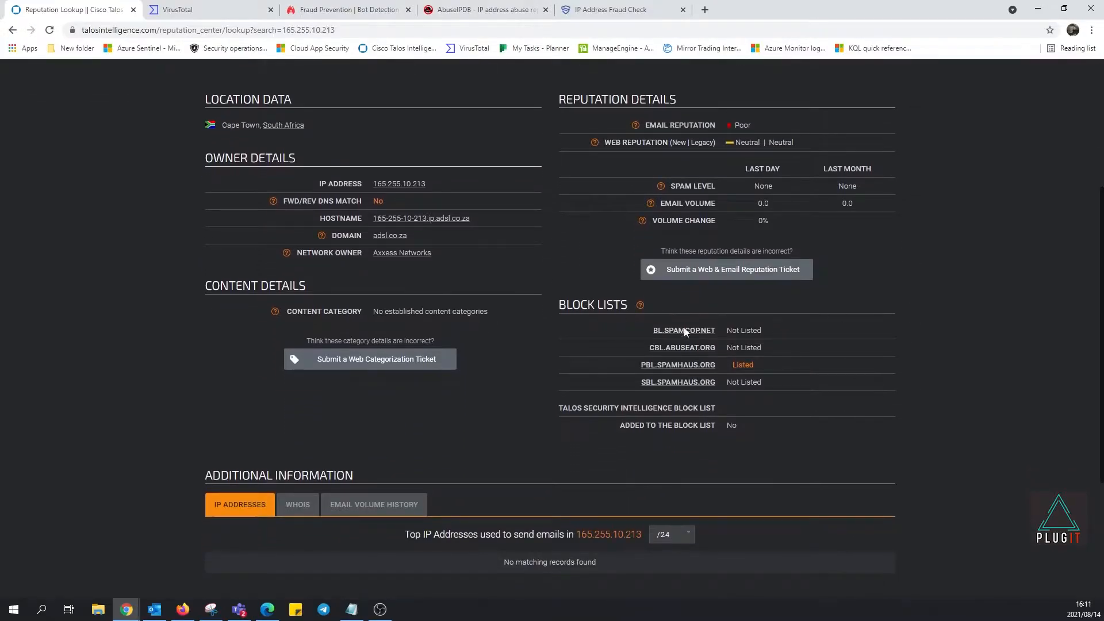
{"action": "scroll", "scroll_direction": "down", "scroll_amount": 3}
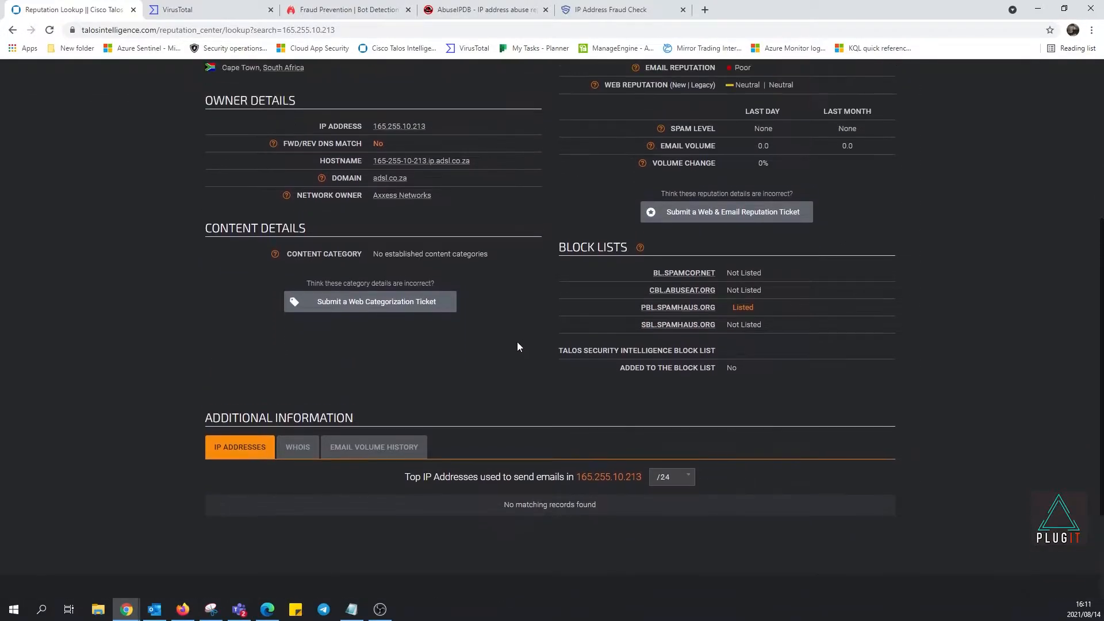
{"action": "mouse_move", "coordinate": [714, 453]}
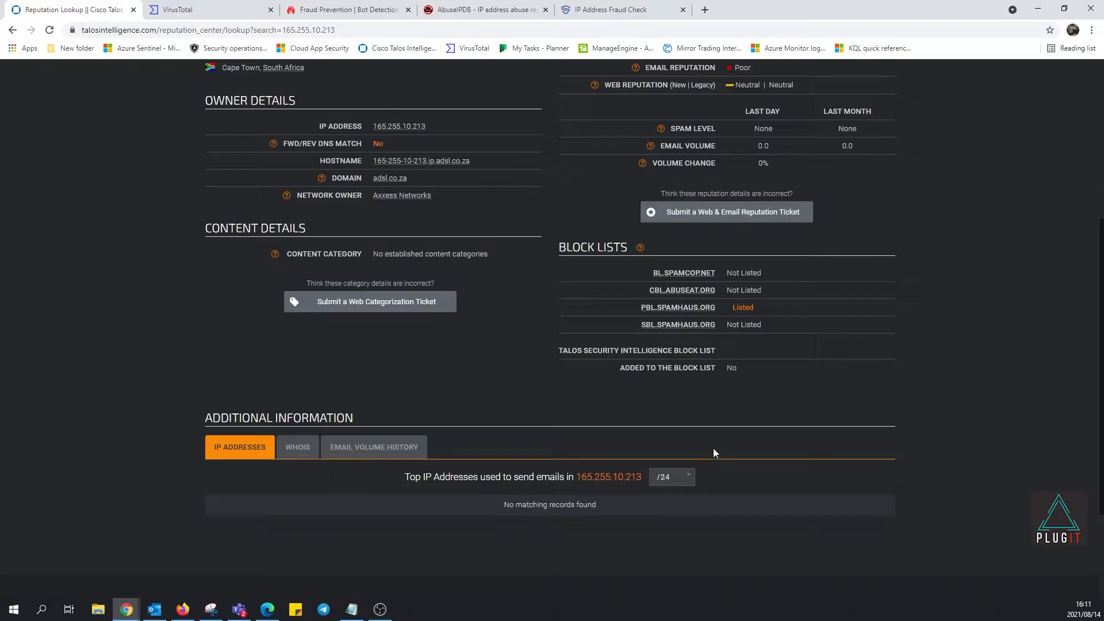
{"action": "scroll", "scroll_direction": "up", "scroll_amount": 3}
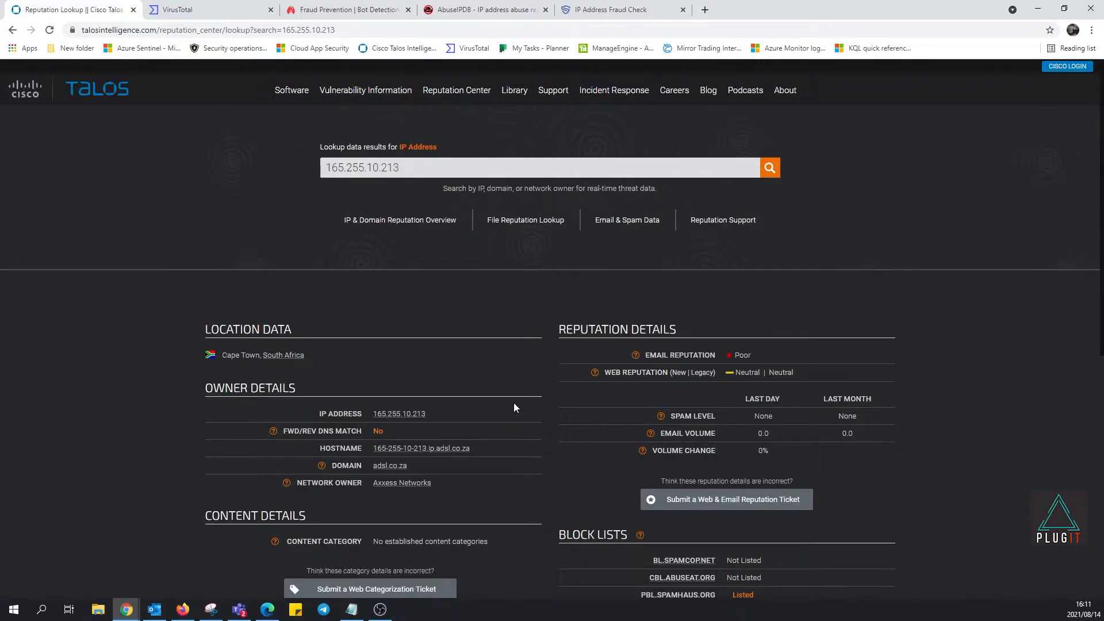
{"action": "mouse_move", "coordinate": [189, 5]}
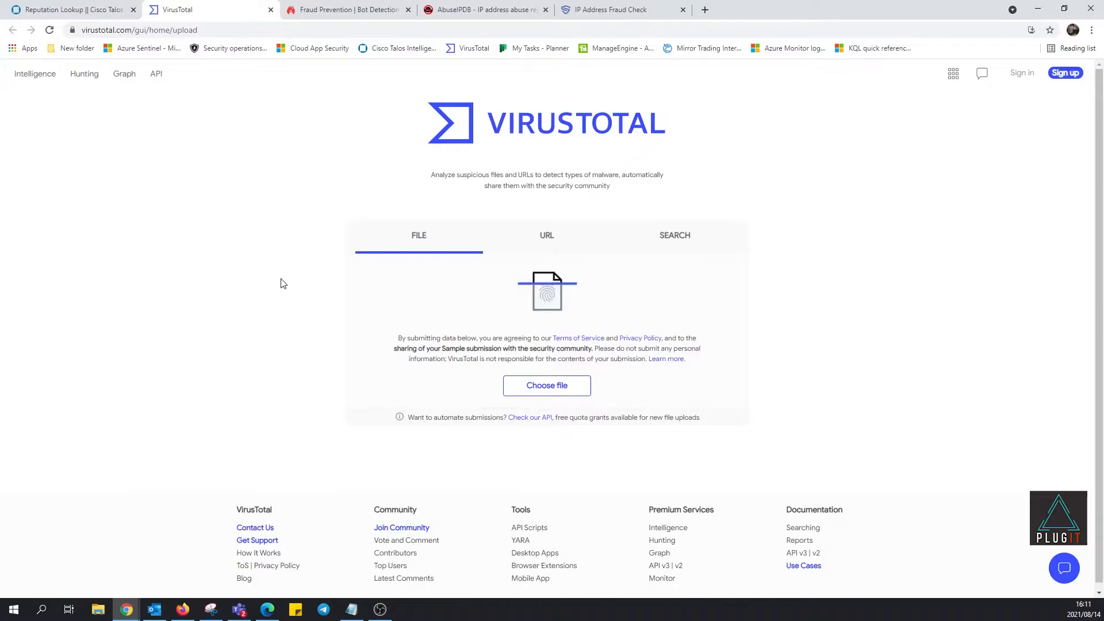
{"action": "mouse_move", "coordinate": [156, 104]}
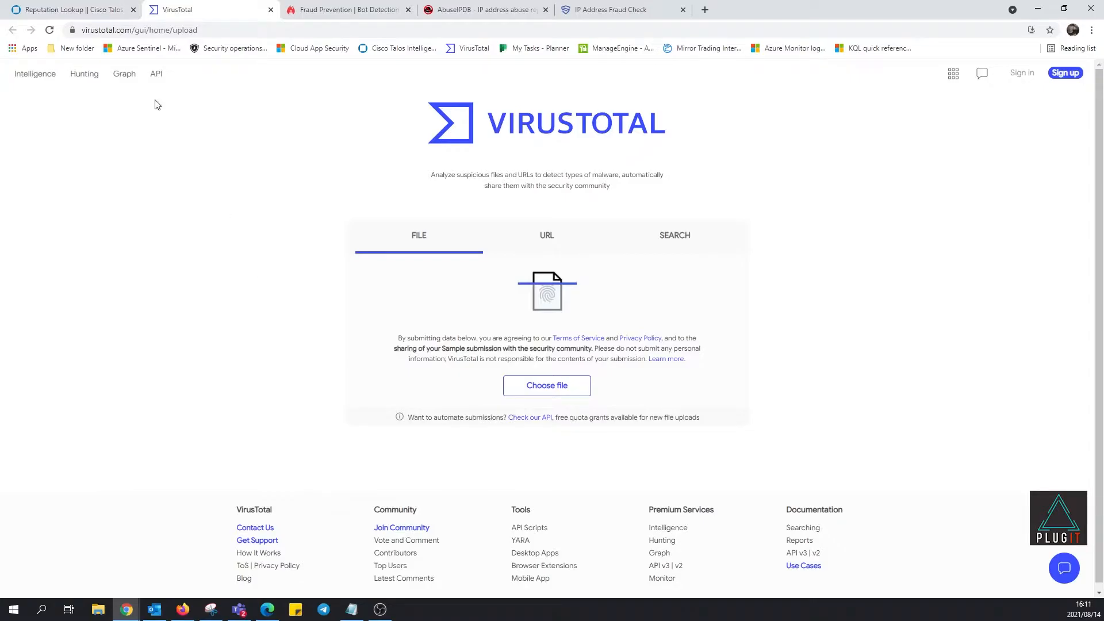
{"action": "mouse_move", "coordinate": [170, 165]}
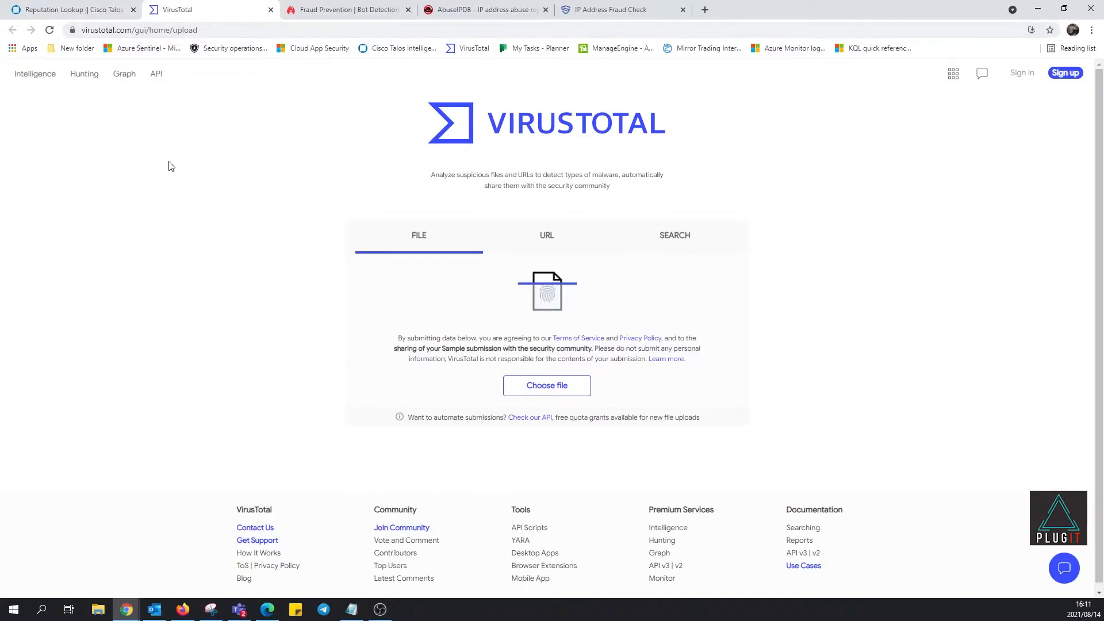
{"action": "mouse_move", "coordinate": [549, 205]}
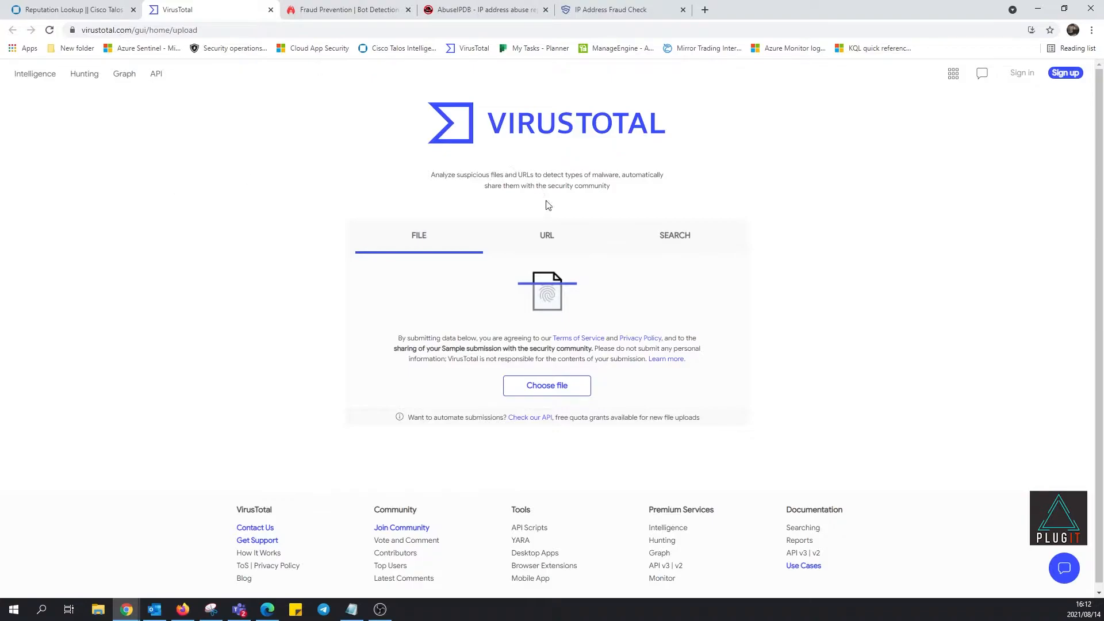
- Scan 165.255.10.213 as a URL in VirusTotal
{"action": "left_click", "coordinate": [547, 235]}
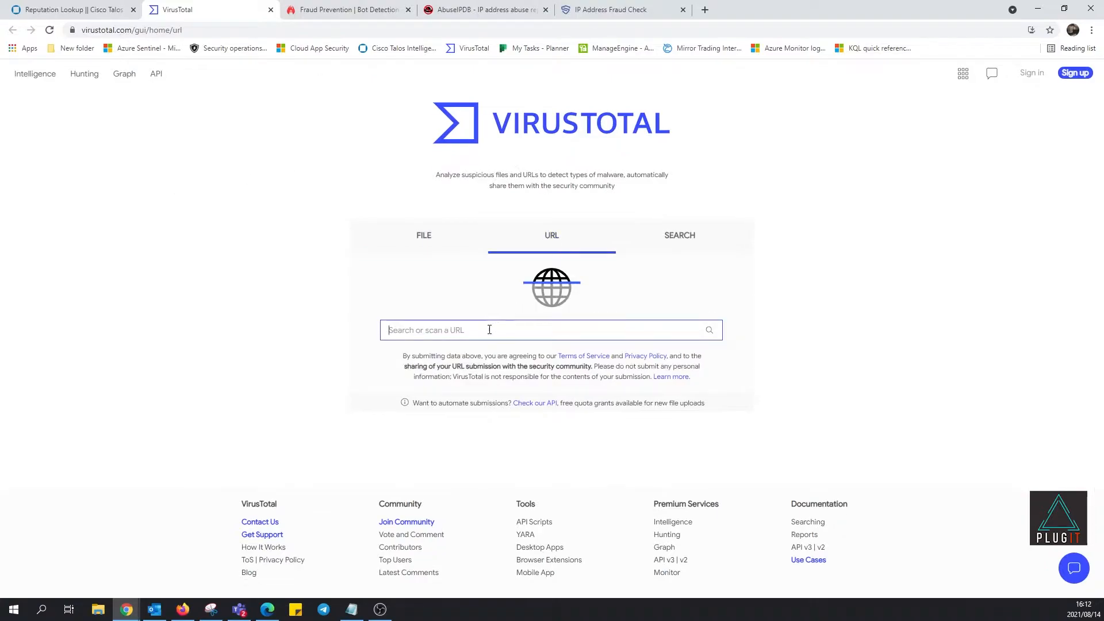
{"action": "type", "text": "165.255.10.213"}
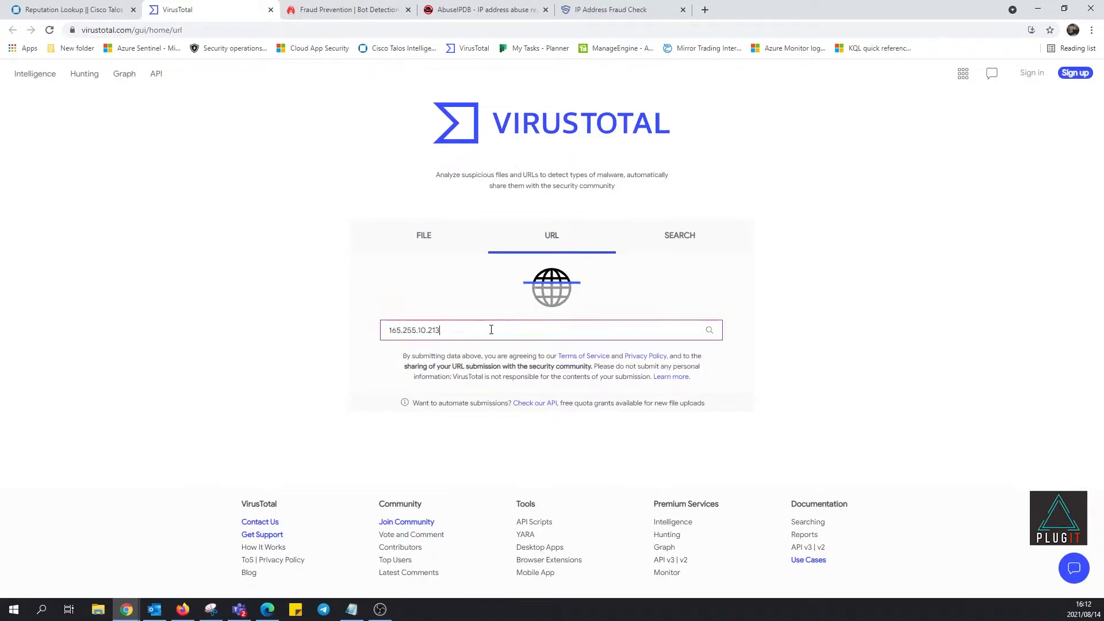
{"action": "mouse_move", "coordinate": [168, 274]}
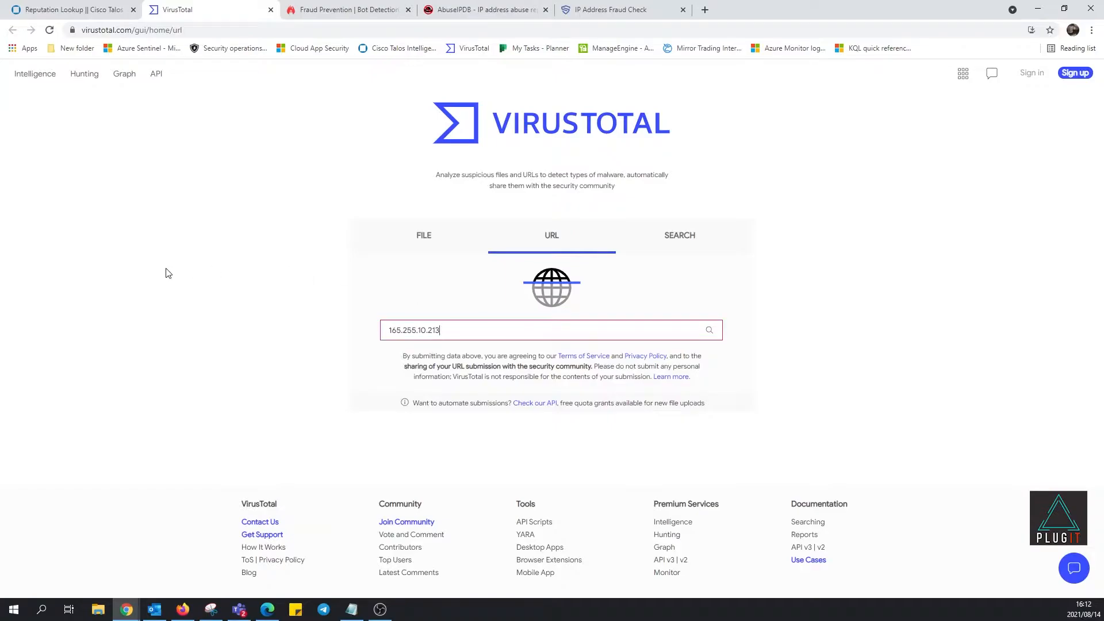
{"action": "key", "text": "Return"}
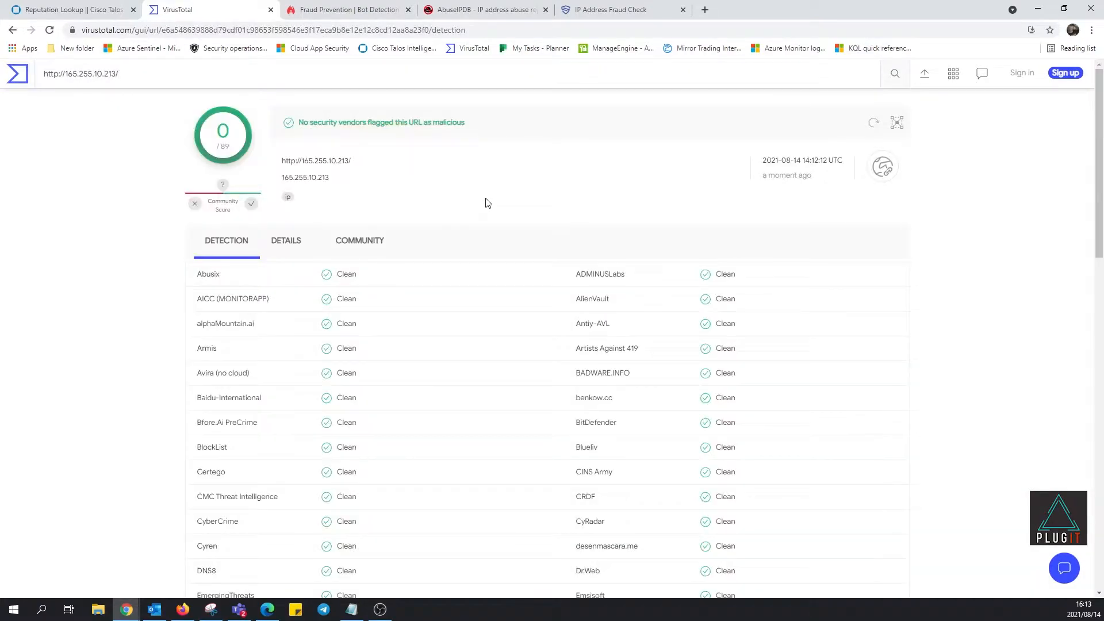
{"action": "mouse_move", "coordinate": [70, 229]}
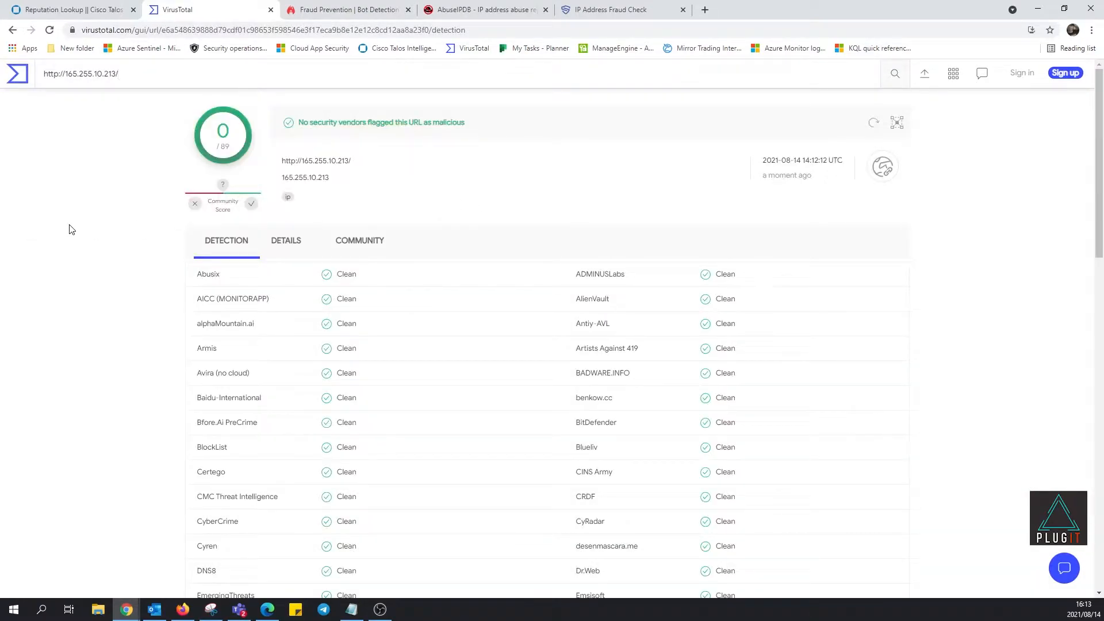
{"action": "scroll", "scroll_direction": "up", "scroll_amount": 3}
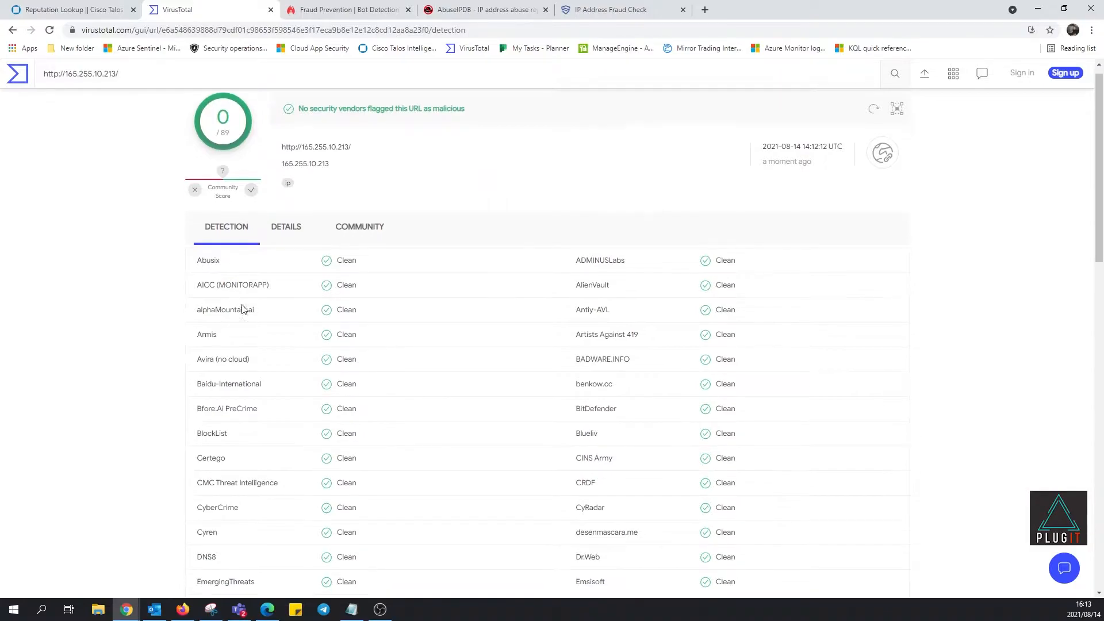
{"action": "scroll", "scroll_direction": "down", "scroll_amount": 3}
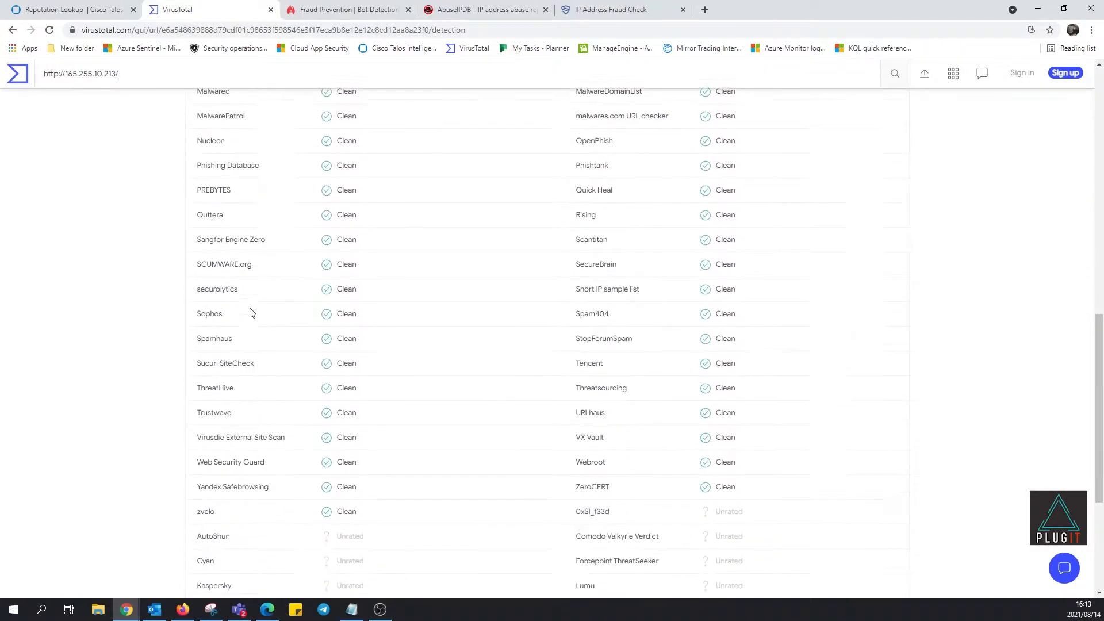
{"action": "scroll", "scroll_direction": "up", "scroll_amount": 3}
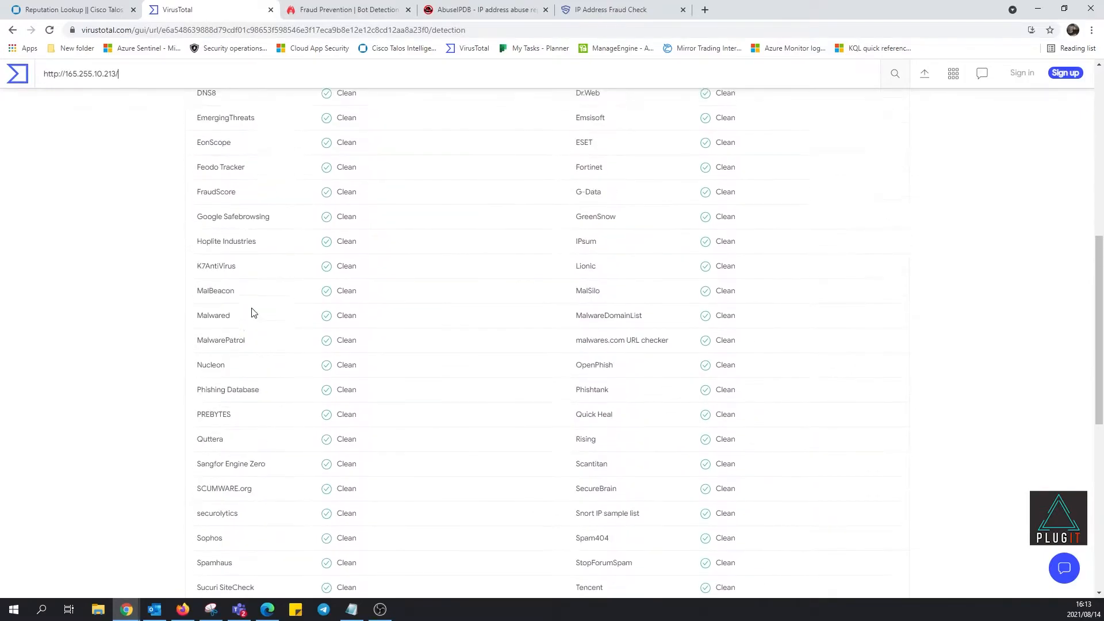
{"action": "scroll", "scroll_direction": "up", "scroll_amount": 3}
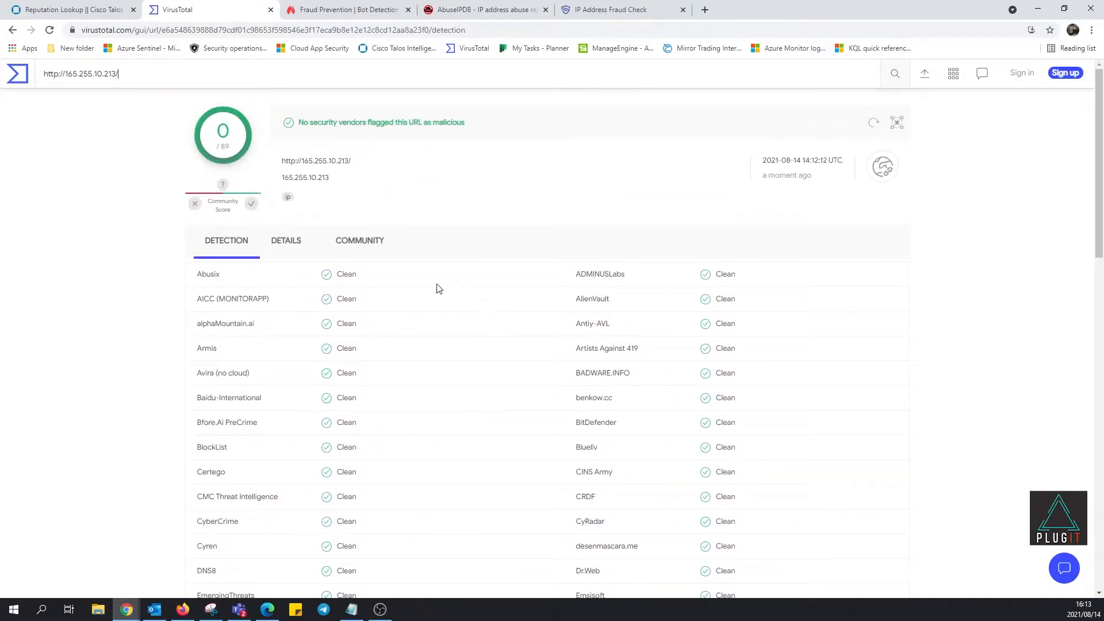
{"action": "mouse_move", "coordinate": [253, 124]}
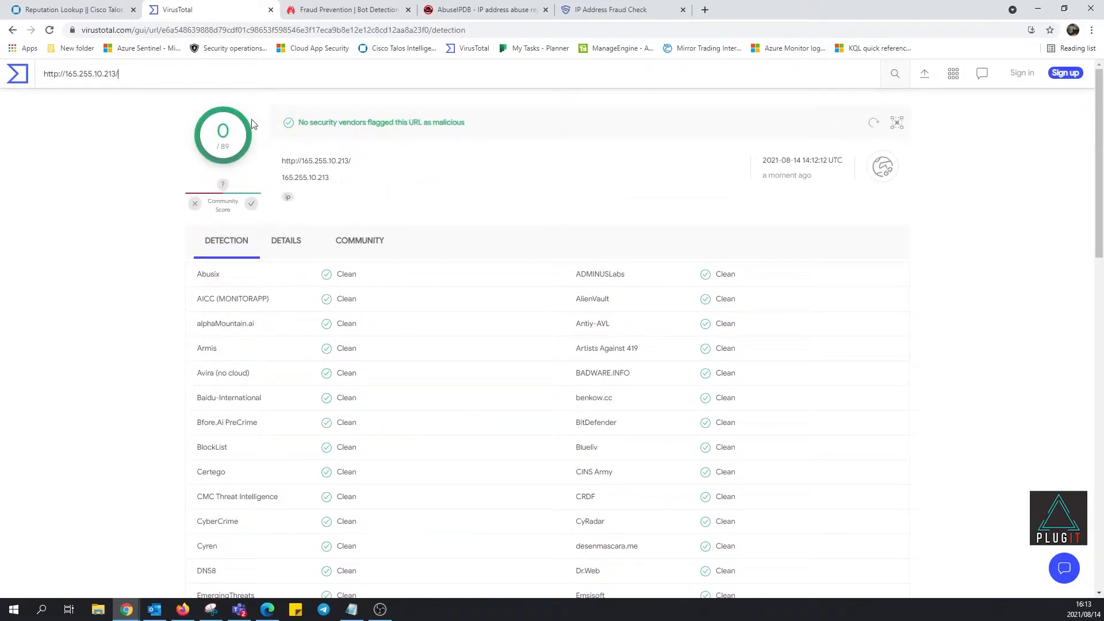
{"action": "mouse_move", "coordinate": [242, 144]}
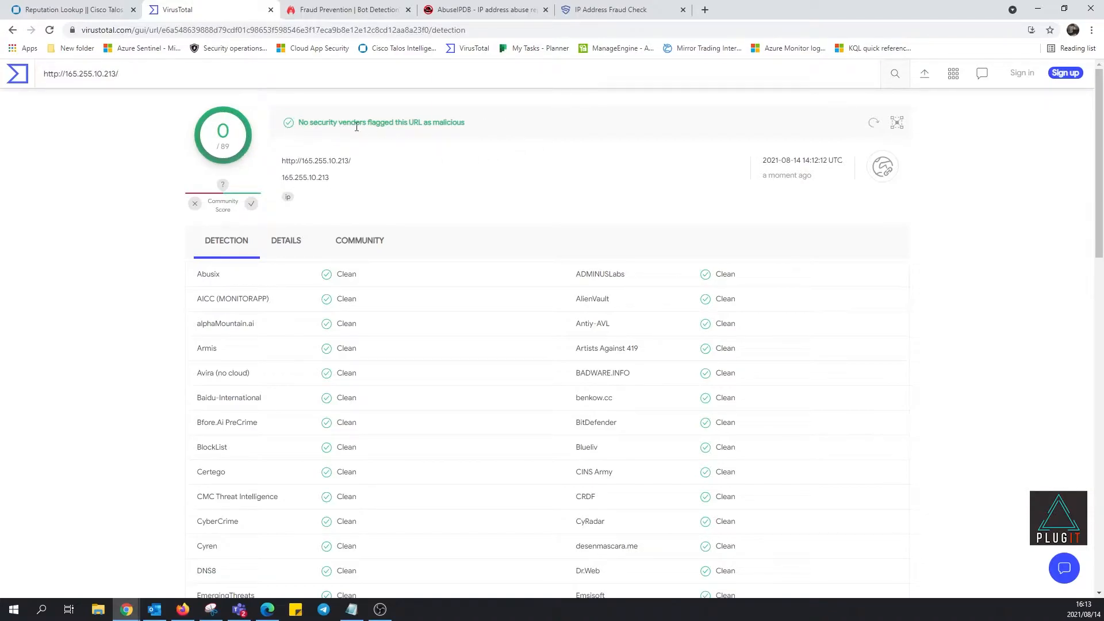
{"action": "mouse_move", "coordinate": [444, 141]}
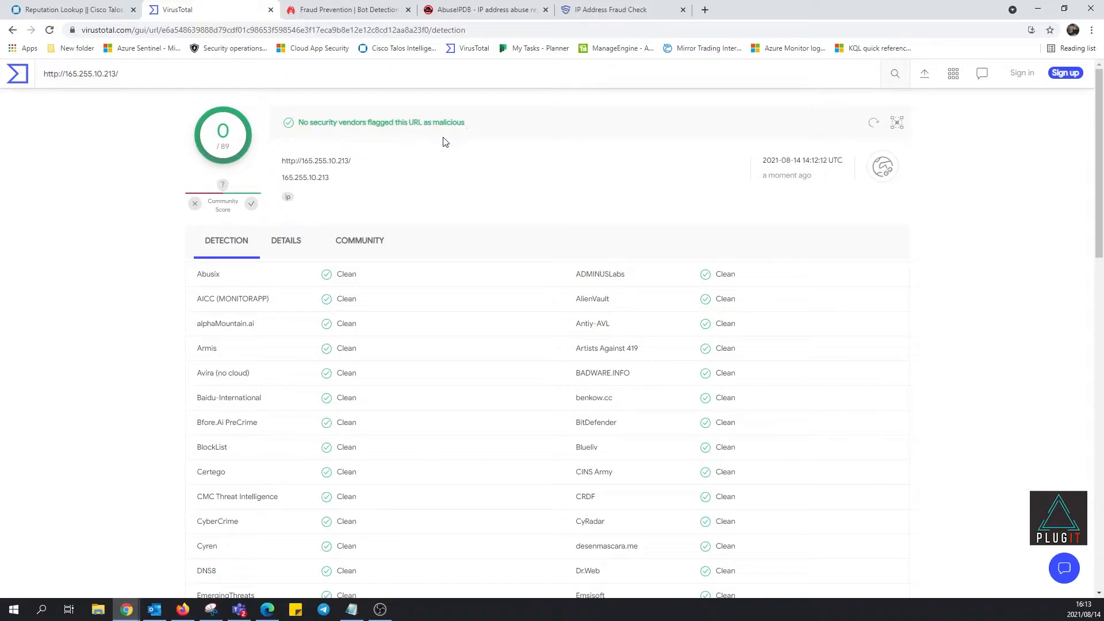
{"action": "left_click", "coordinate": [287, 241]}
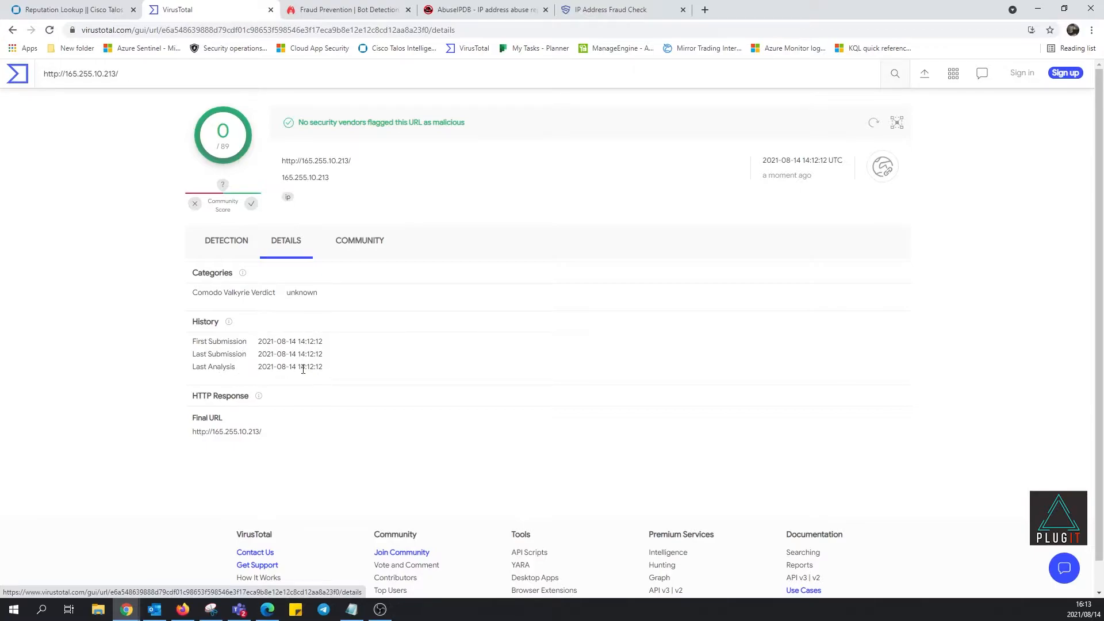
{"action": "mouse_move", "coordinate": [324, 382]}
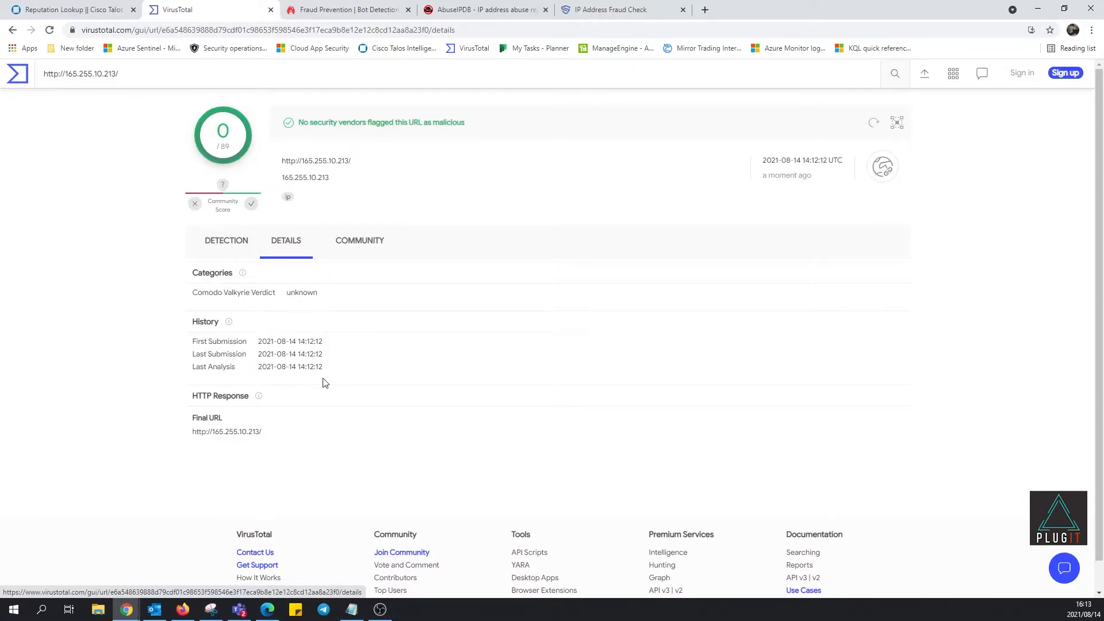
- View the Community comments for the IP report, which has none
{"action": "left_click", "coordinate": [358, 240]}
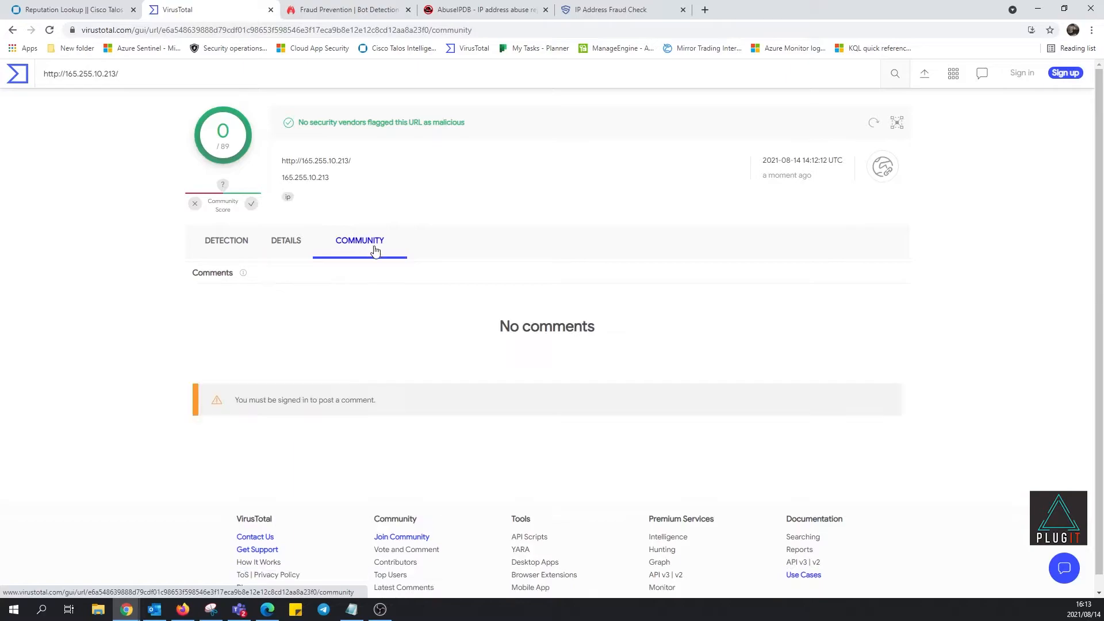
{"action": "mouse_move", "coordinate": [338, 452]}
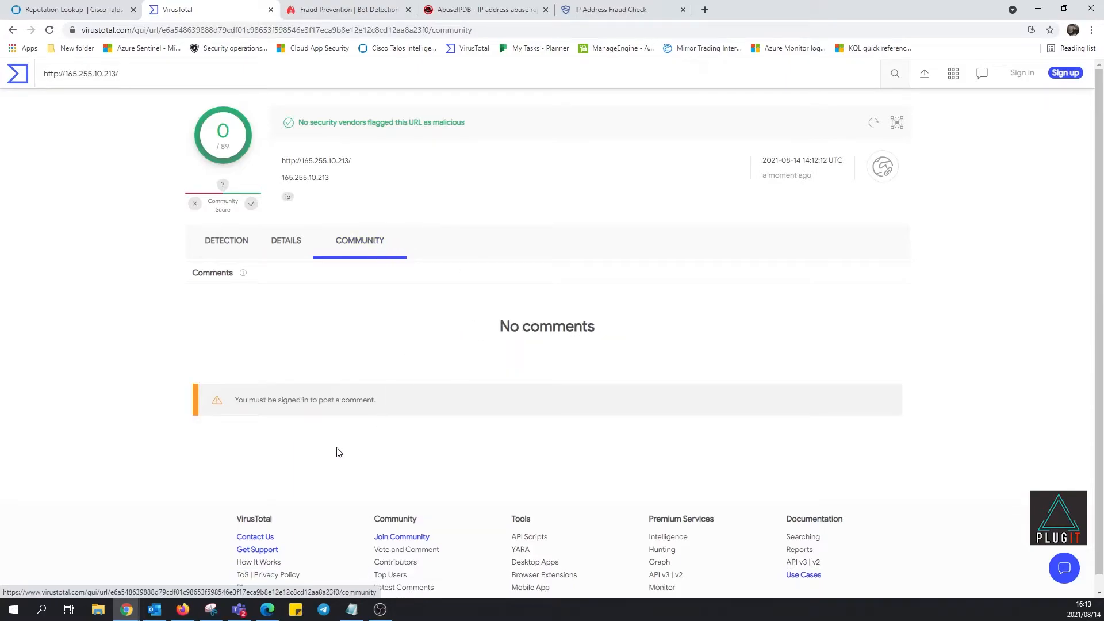
{"action": "mouse_move", "coordinate": [523, 407]}
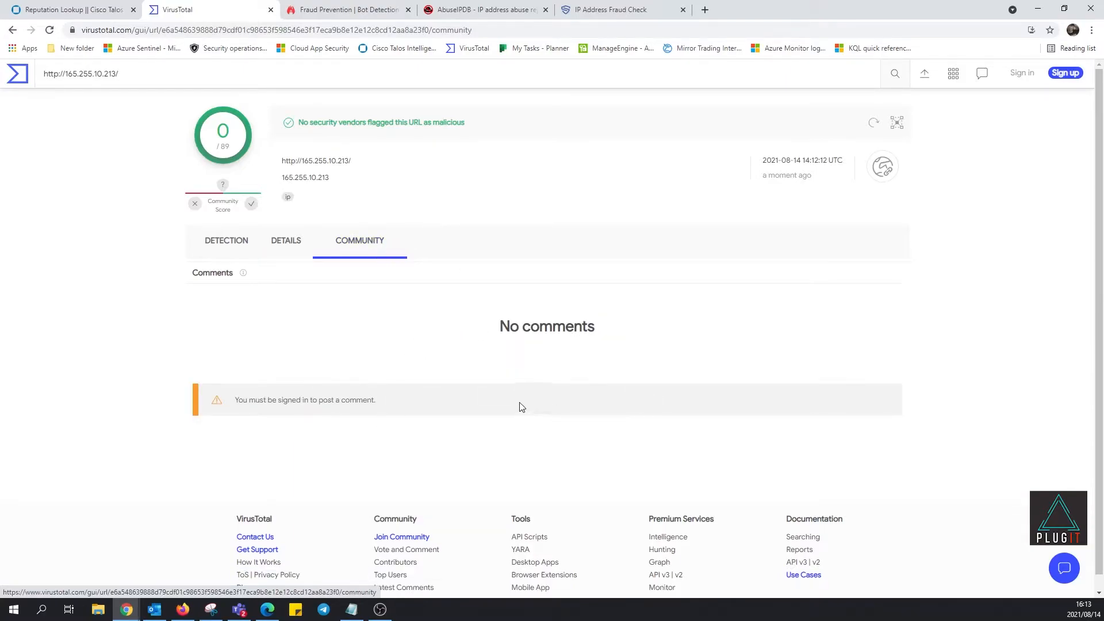
- Return to the VirusTotal home page and reach the API v3 documentation
{"action": "left_click", "coordinate": [17, 74]}
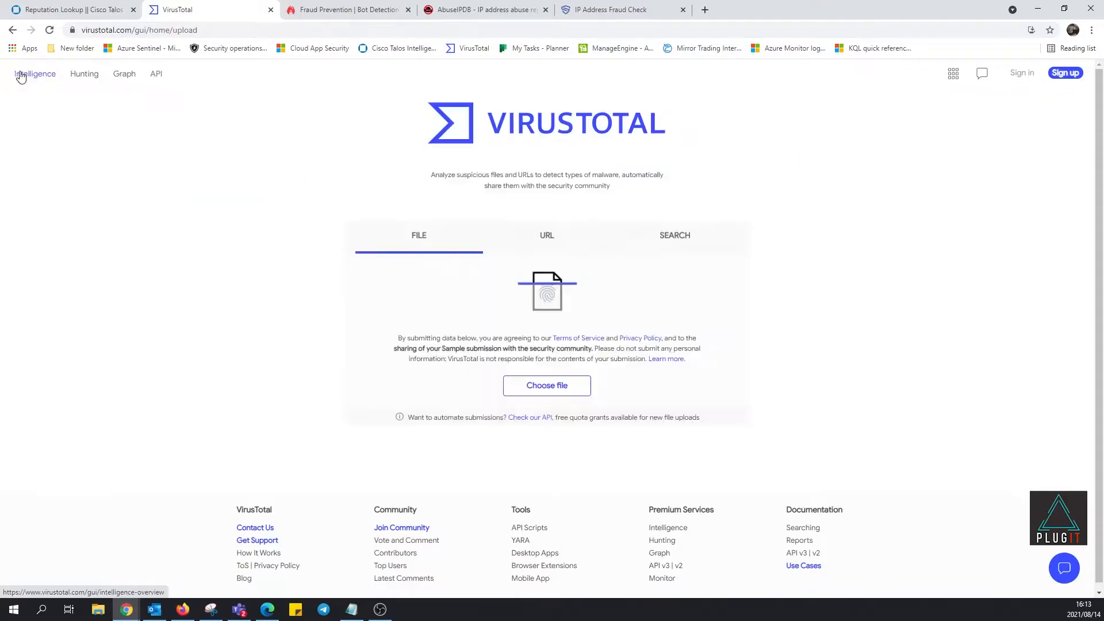
{"action": "mouse_move", "coordinate": [246, 314]}
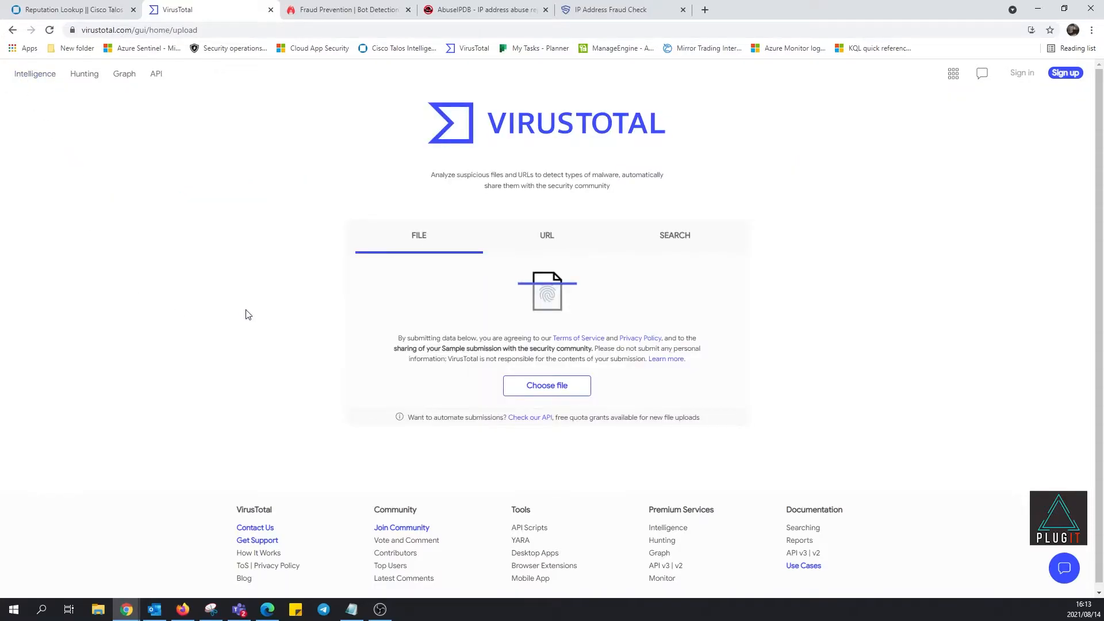
{"action": "mouse_move", "coordinate": [878, 127]}
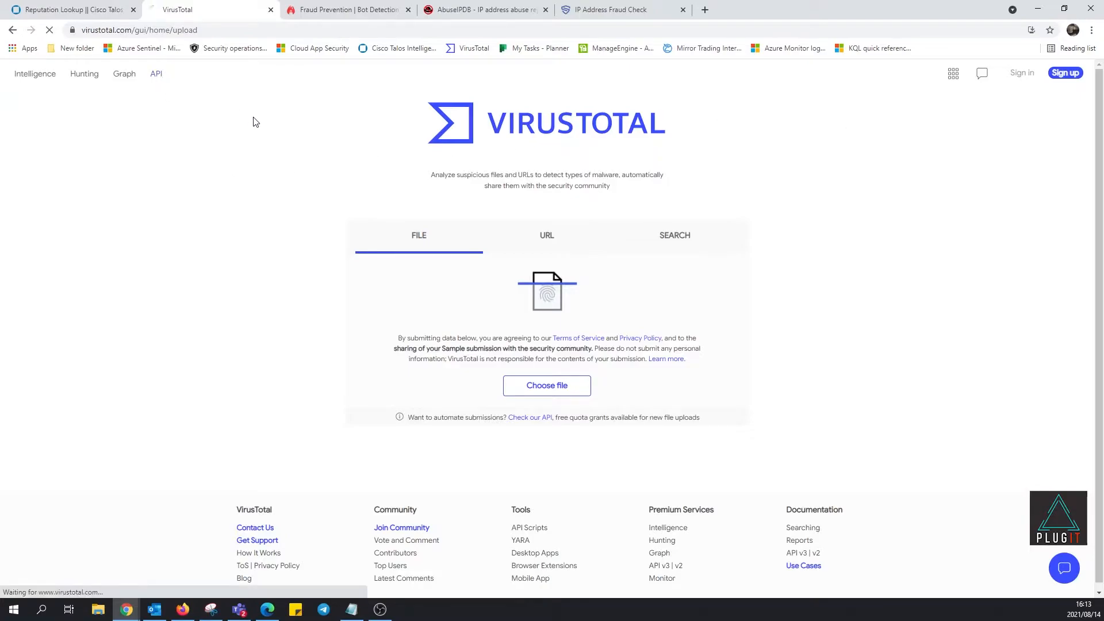
{"action": "mouse_move", "coordinate": [261, 126]}
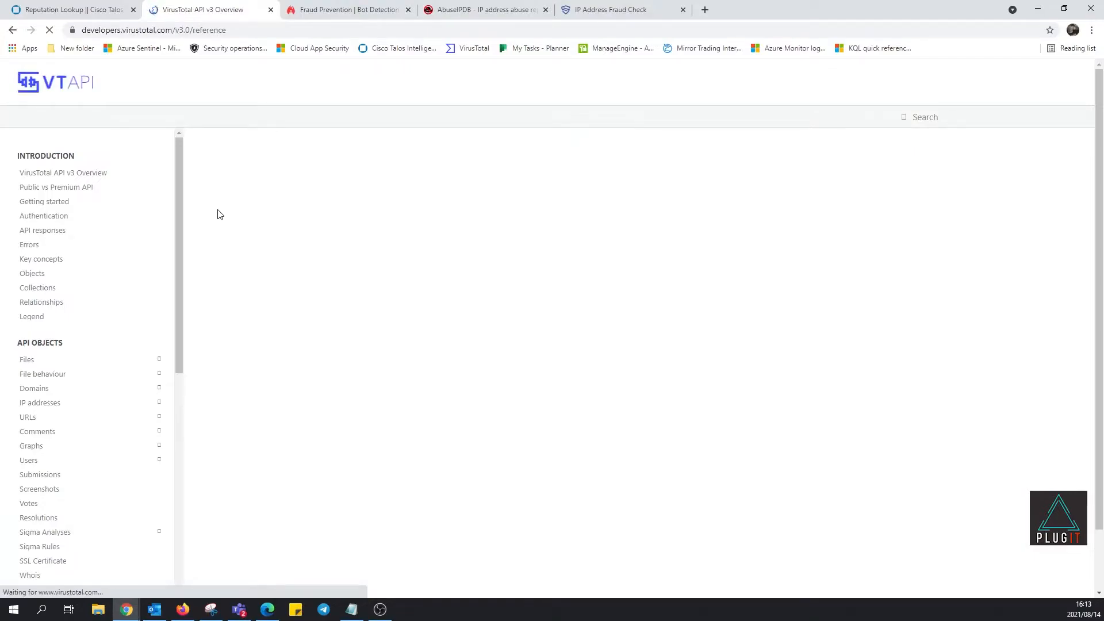
{"action": "scroll", "scroll_direction": "down", "scroll_amount": 3}
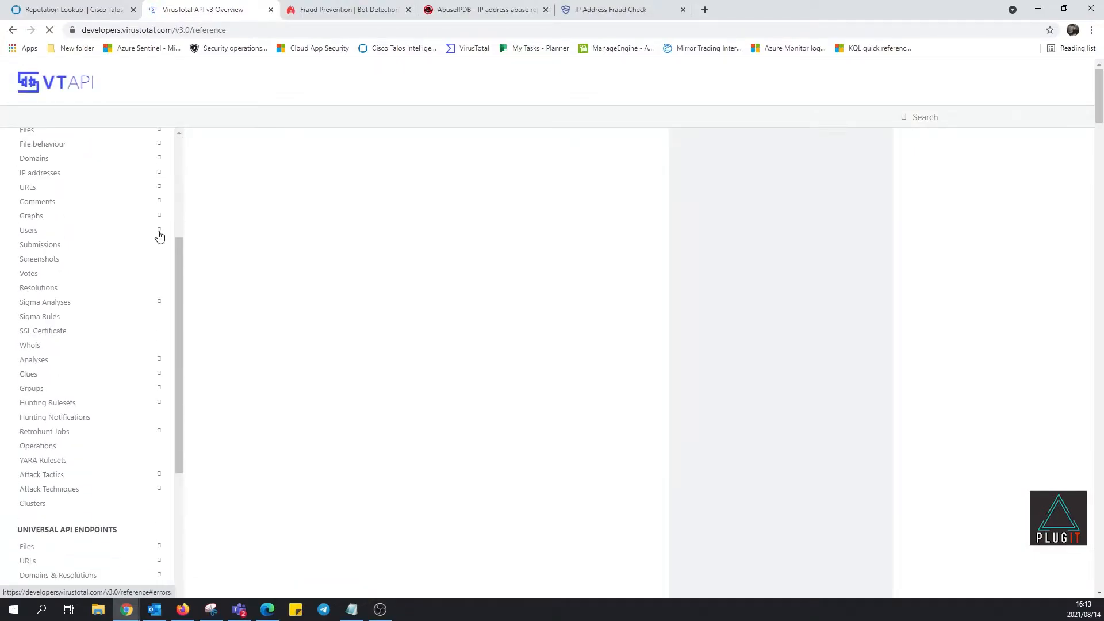
{"action": "mouse_move", "coordinate": [154, 284]}
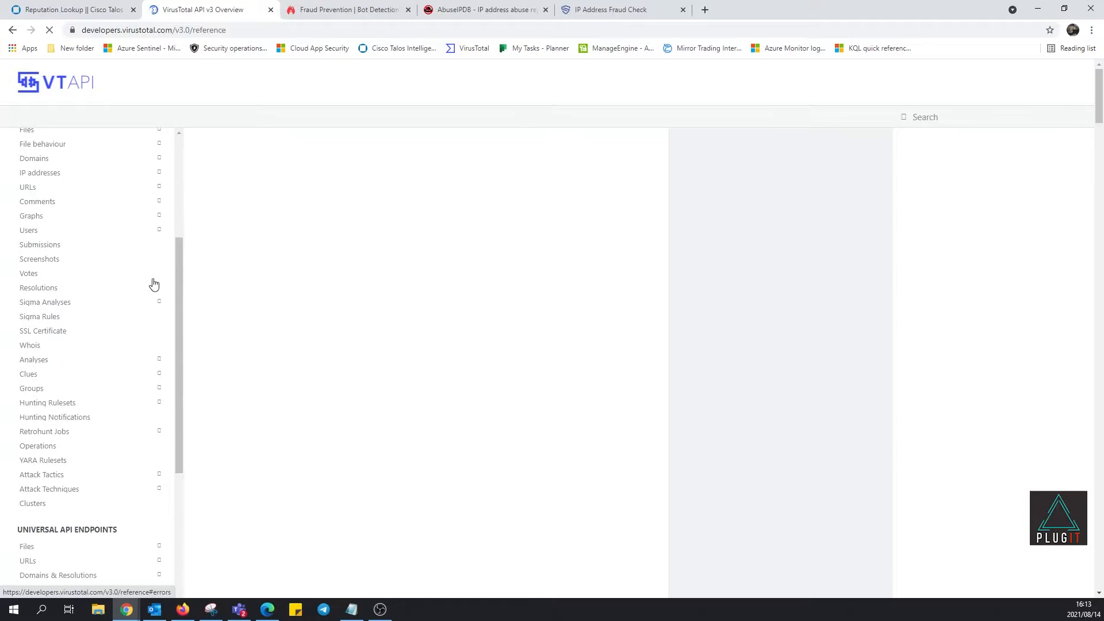
{"action": "mouse_move", "coordinate": [174, 373]}
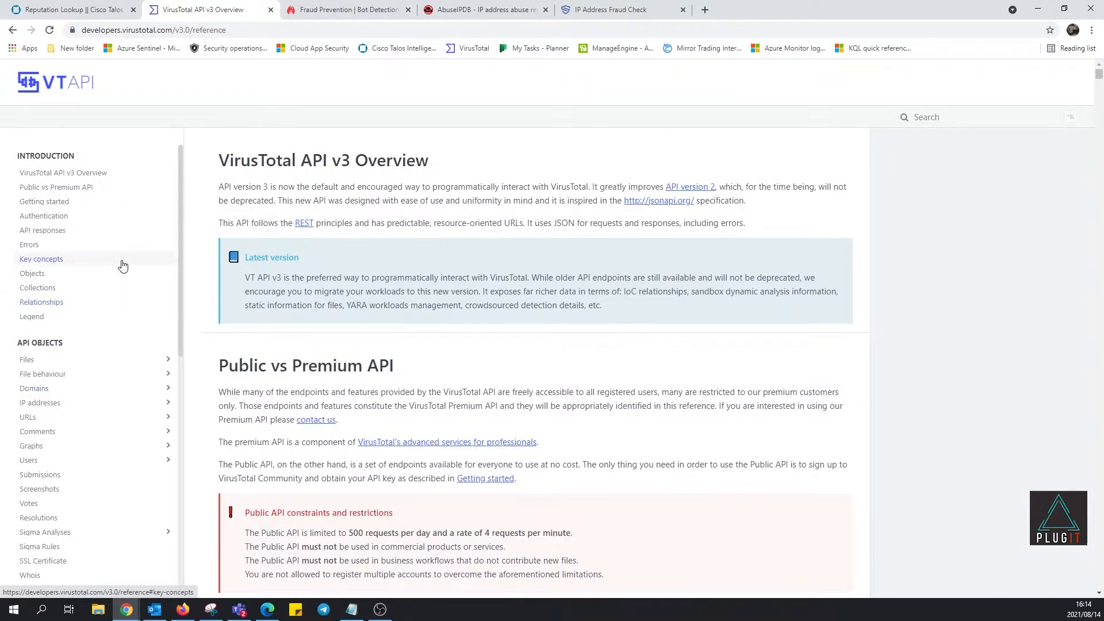
{"action": "mouse_move", "coordinate": [345, 94]}
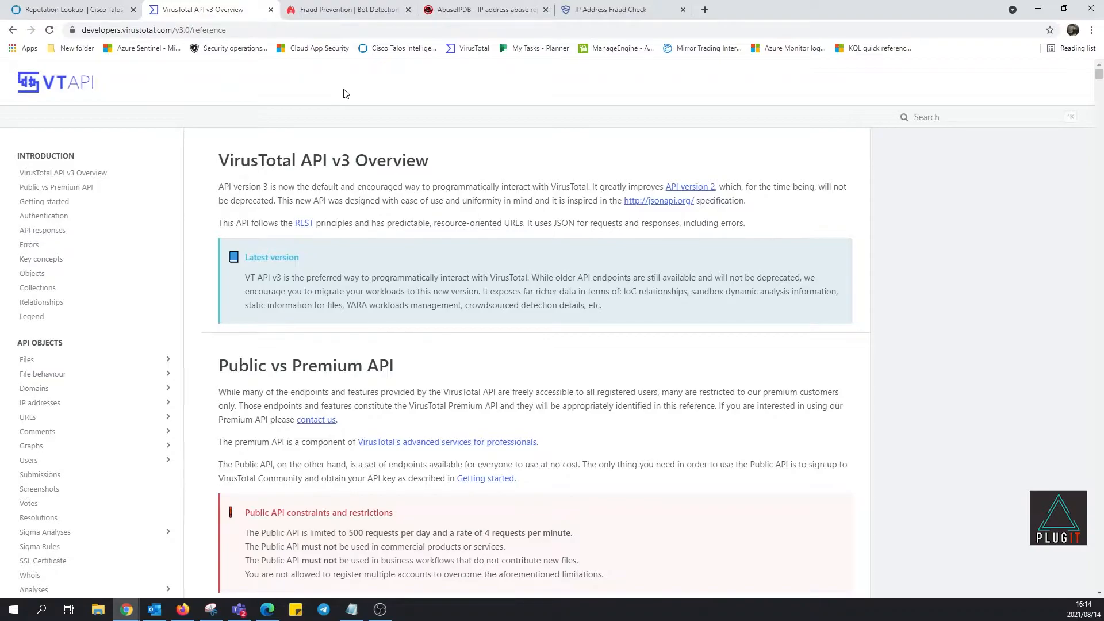
- Go to the IPQualityScore site and scroll to the Free IP Lookup & Proxy Detection Test section
{"action": "left_click", "coordinate": [345, 9]}
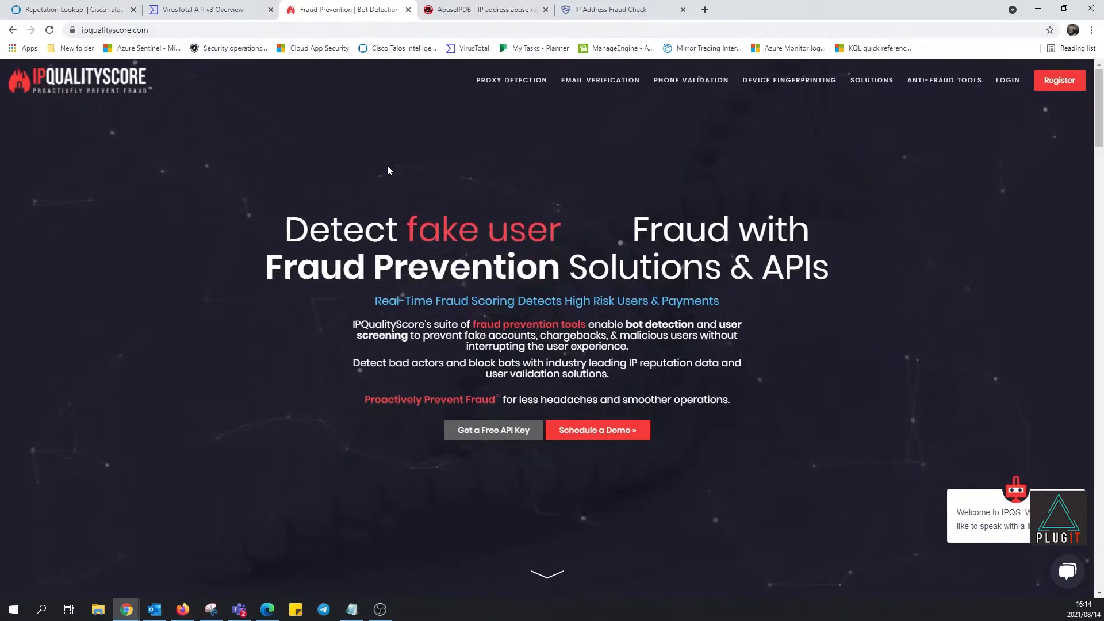
{"action": "scroll", "scroll_direction": "down", "scroll_amount": 3}
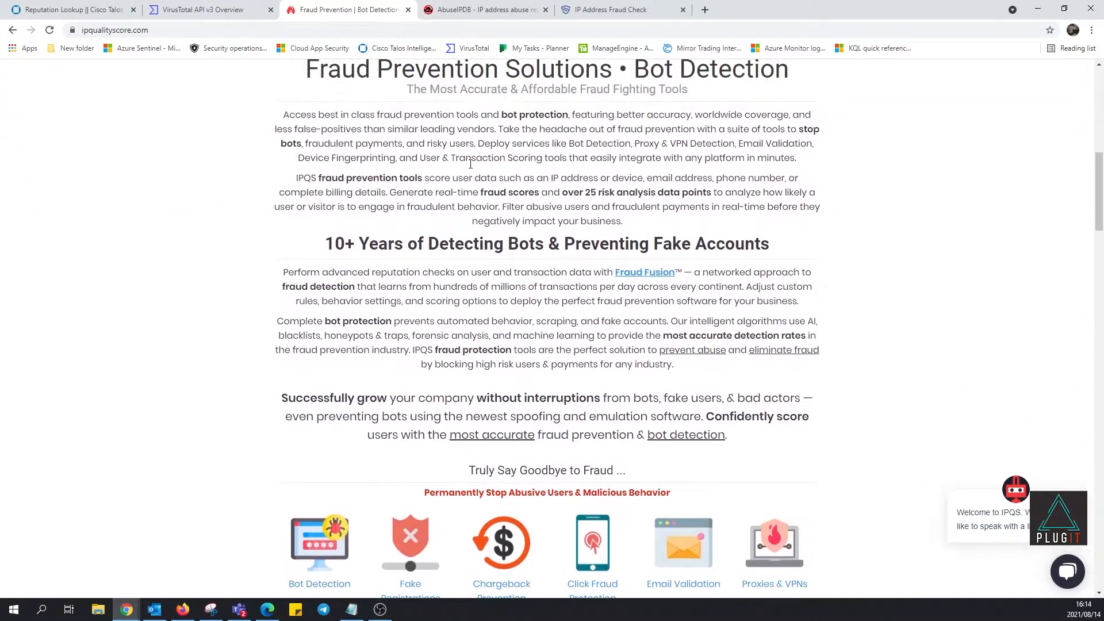
{"action": "scroll", "scroll_direction": "down", "scroll_amount": 3}
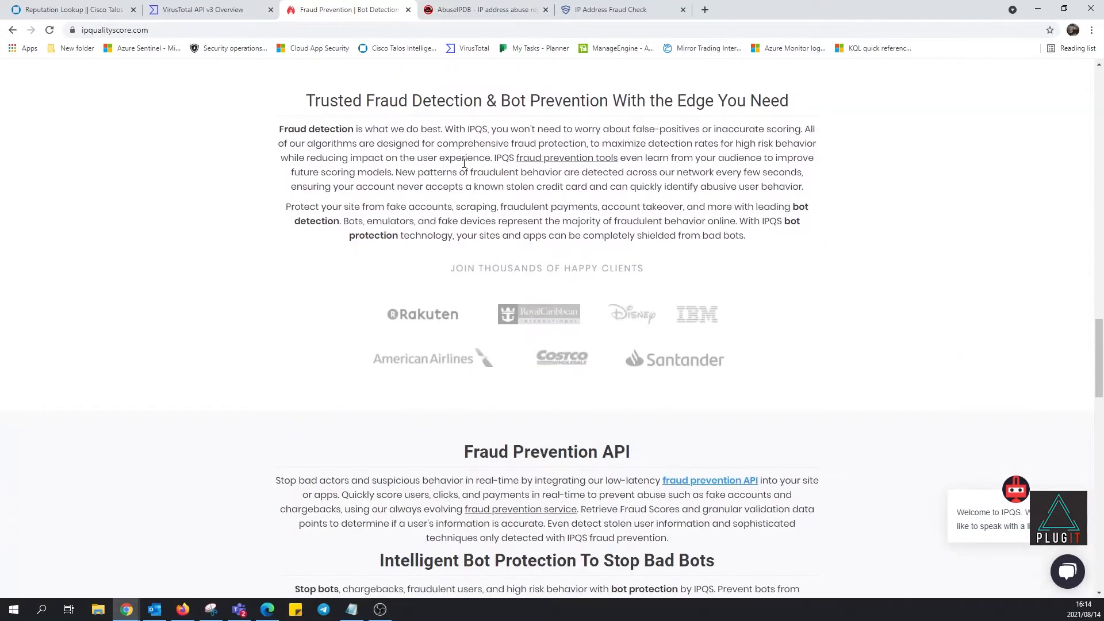
{"action": "scroll", "scroll_direction": "up", "scroll_amount": 3}
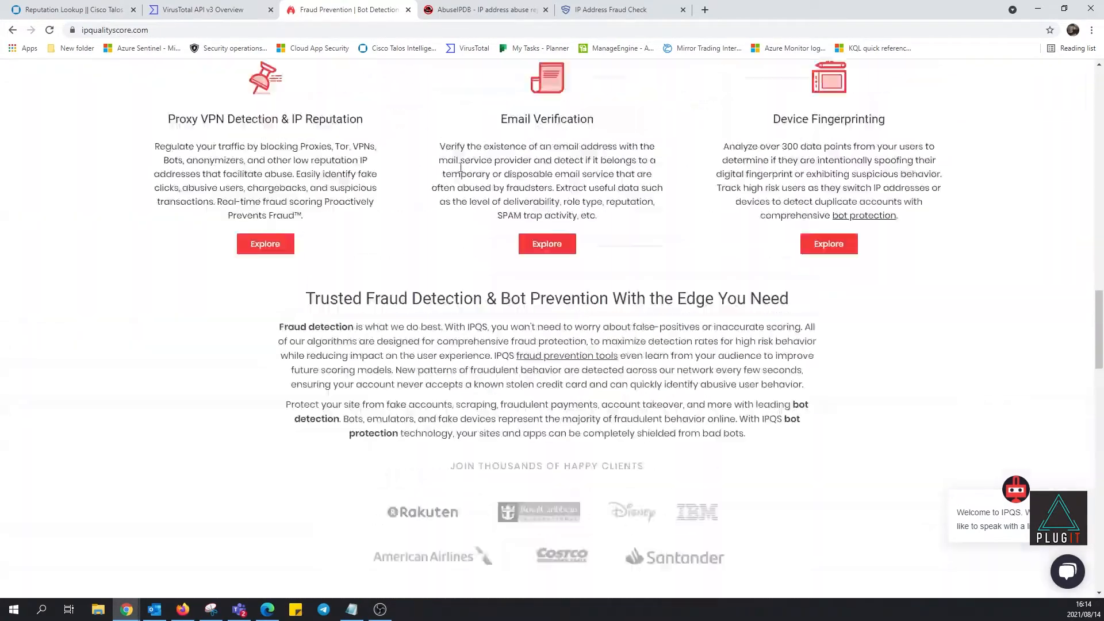
{"action": "scroll", "scroll_direction": "down", "scroll_amount": 3}
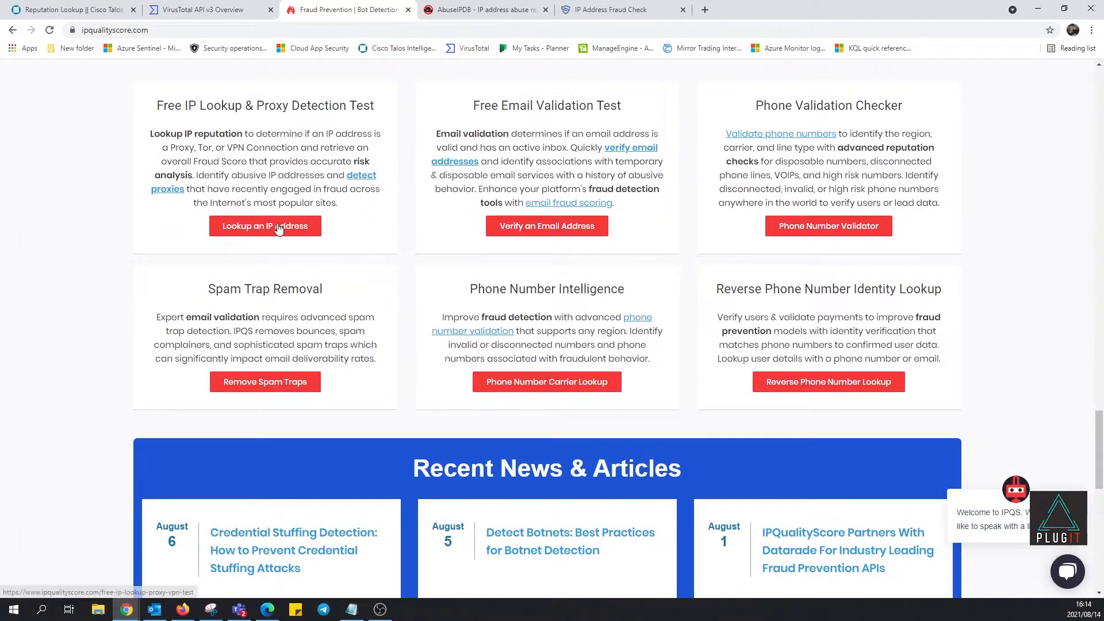
- Run the free IP Address Lookup for 165.255.10.213, showing low risk and fraud score 0
{"action": "left_click", "coordinate": [265, 226]}
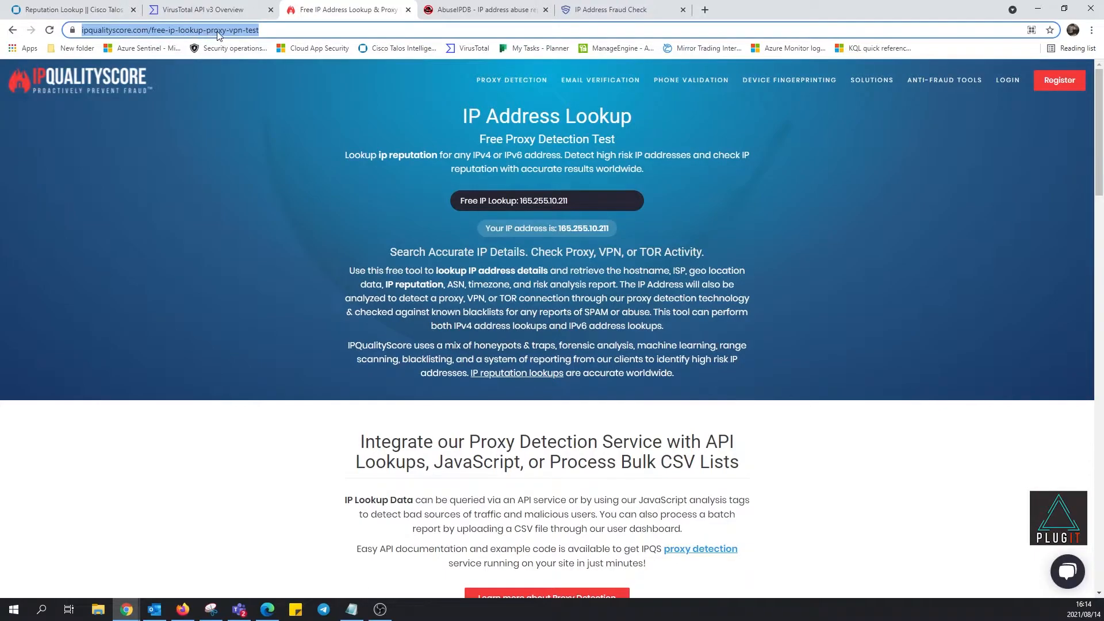
{"action": "mouse_move", "coordinate": [314, 154]}
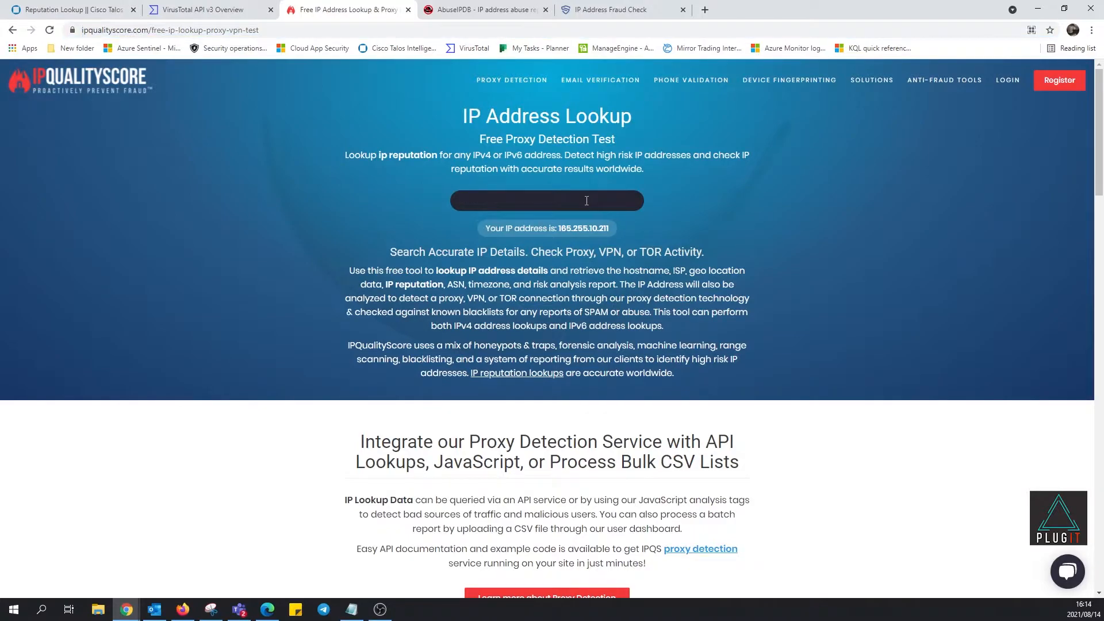
{"action": "scroll", "scroll_direction": "down", "scroll_amount": 3}
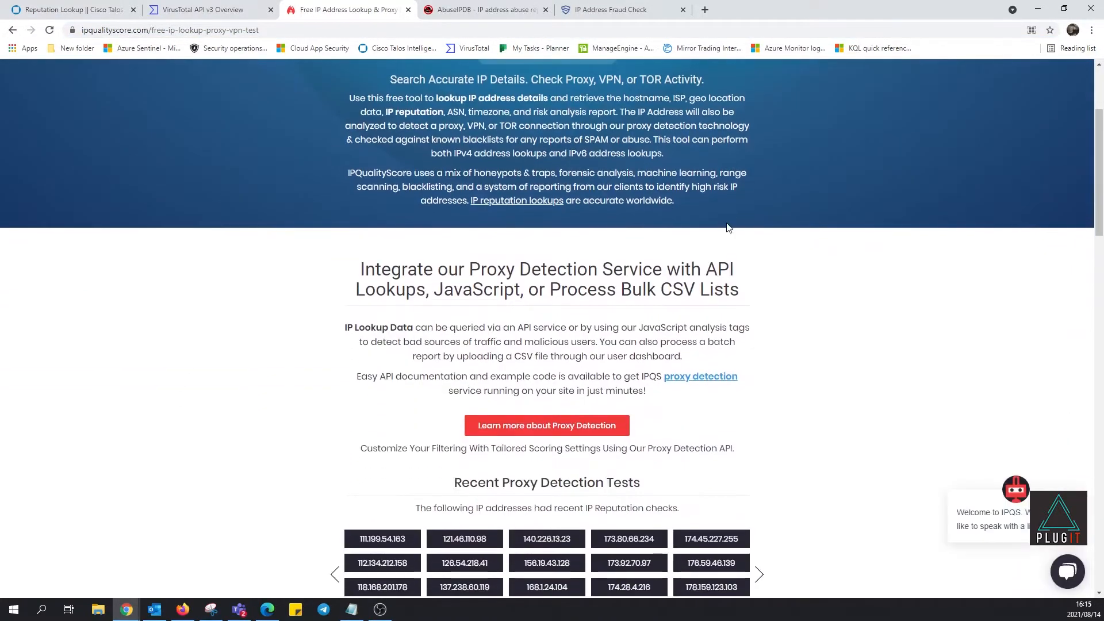
{"action": "scroll", "scroll_direction": "up", "scroll_amount": 3}
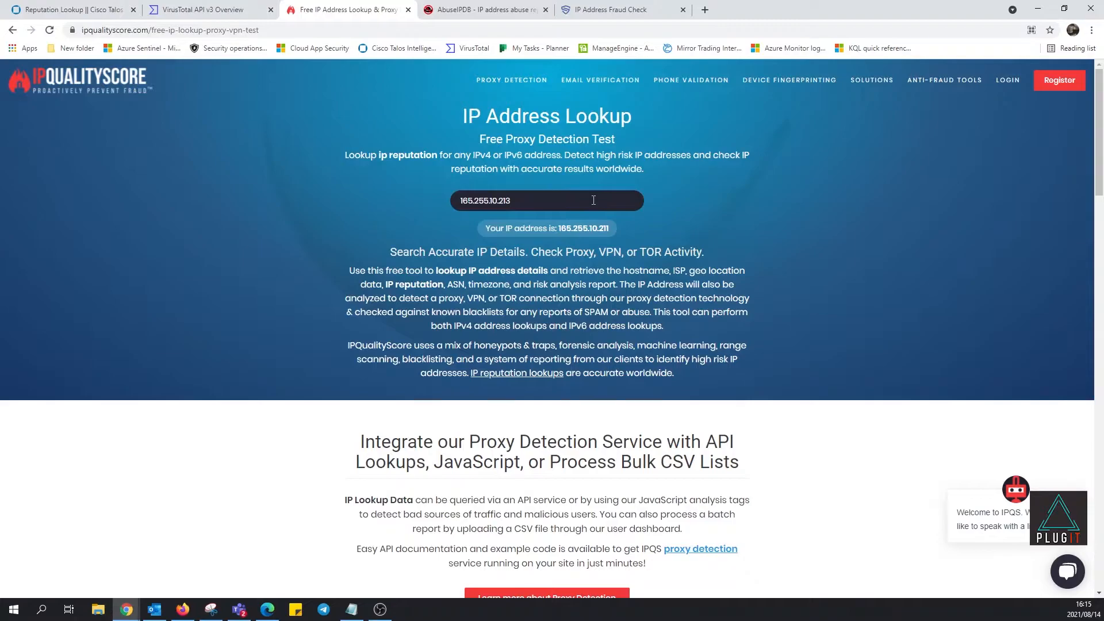
{"action": "key", "text": "Return"}
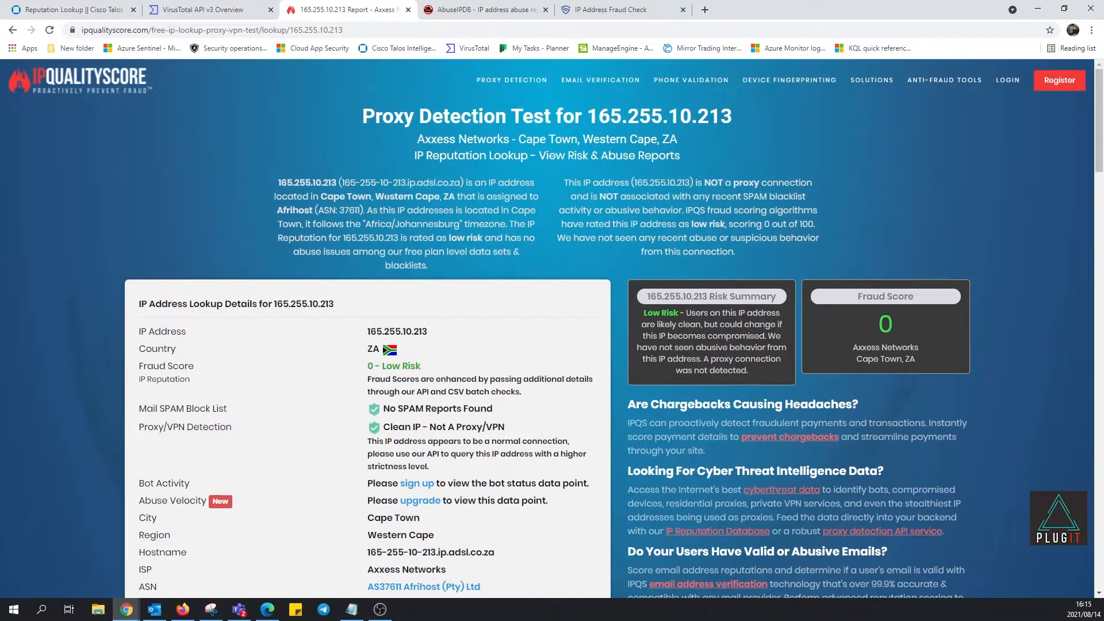
{"action": "left_click_drag", "start_coordinate": [278, 183], "coordinate": [415, 196]}
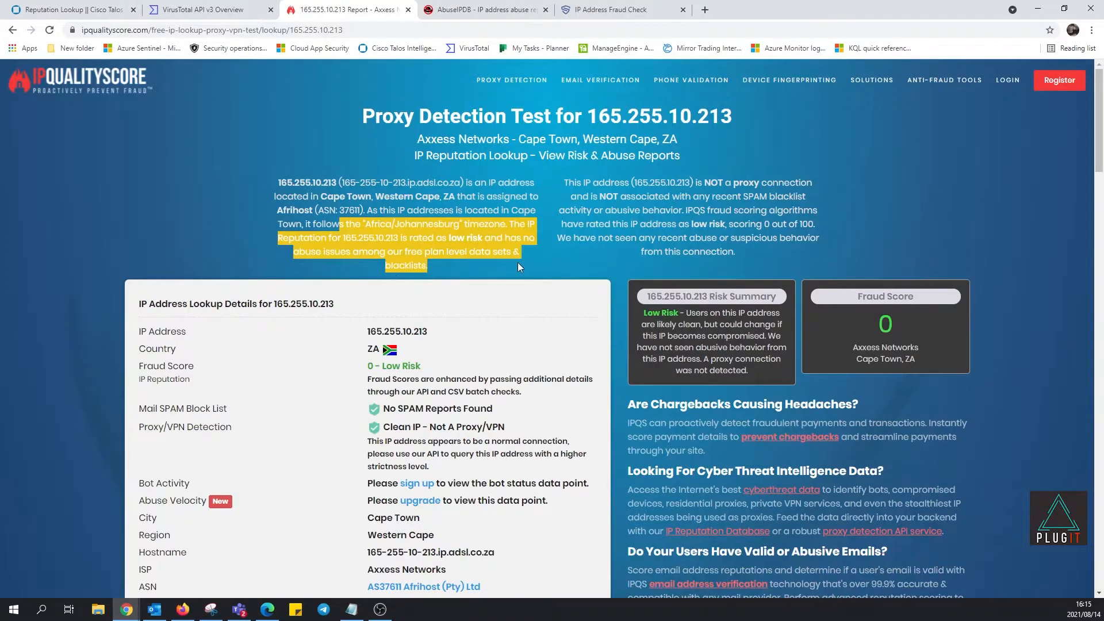
{"action": "left_click", "coordinate": [518, 268]}
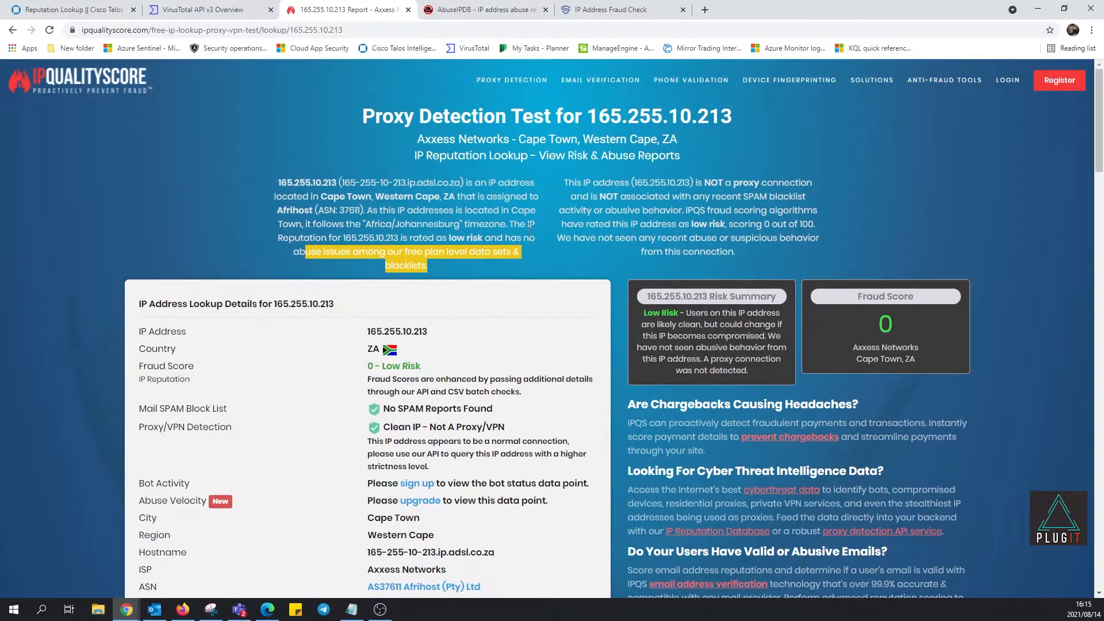
{"action": "scroll", "scroll_direction": "down", "scroll_amount": 3}
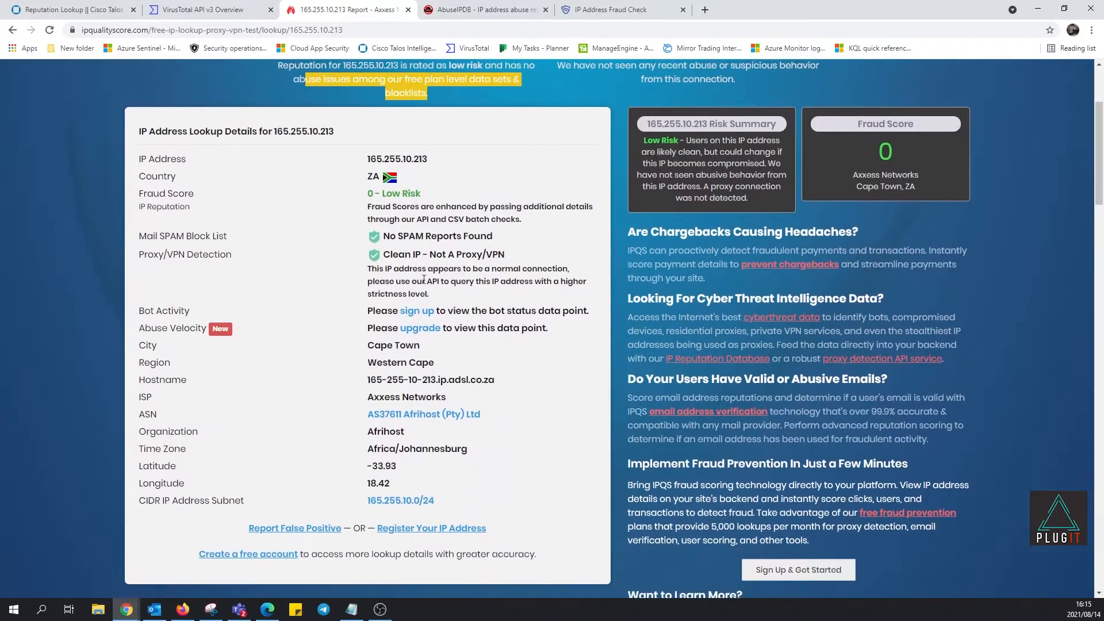
{"action": "mouse_move", "coordinate": [188, 451]}
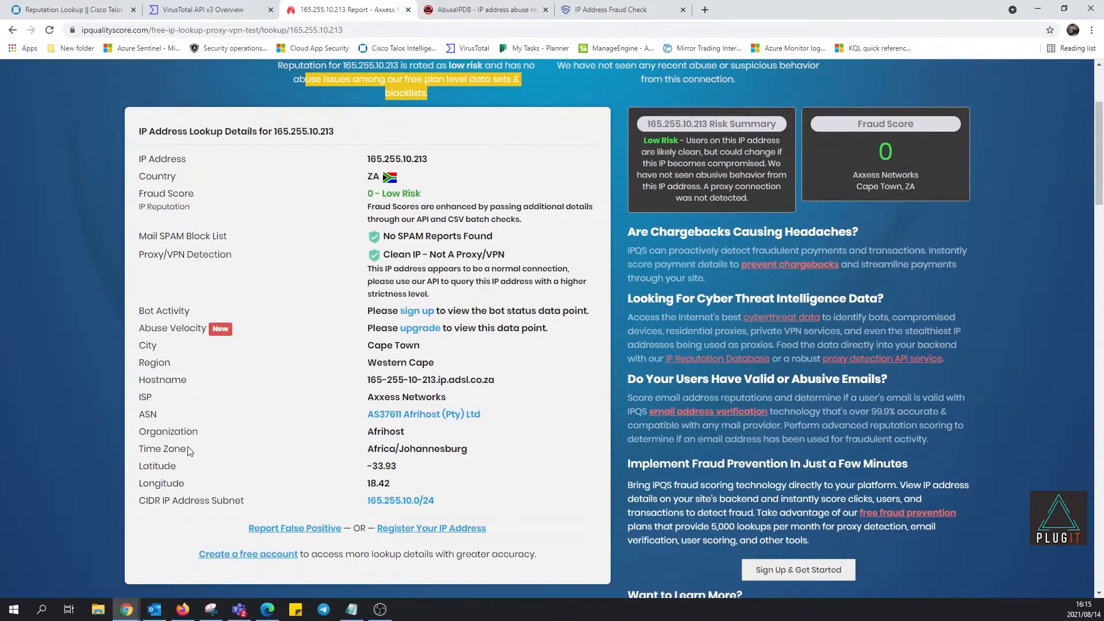
{"action": "mouse_move", "coordinate": [419, 482]}
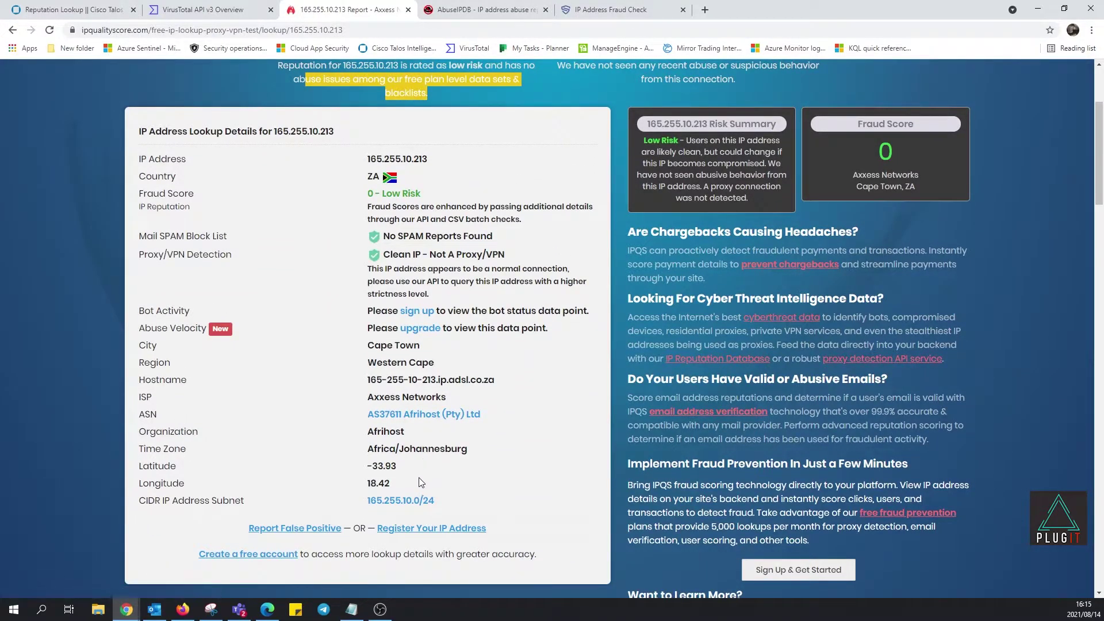
{"action": "mouse_move", "coordinate": [511, 459]}
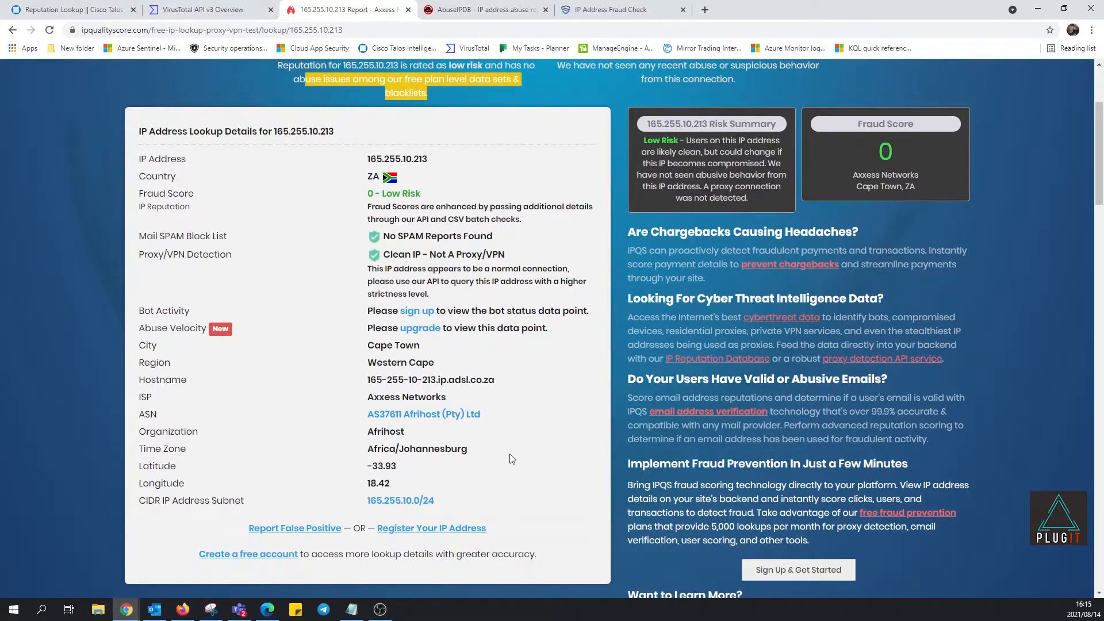
{"action": "scroll", "scroll_direction": "up", "scroll_amount": 3}
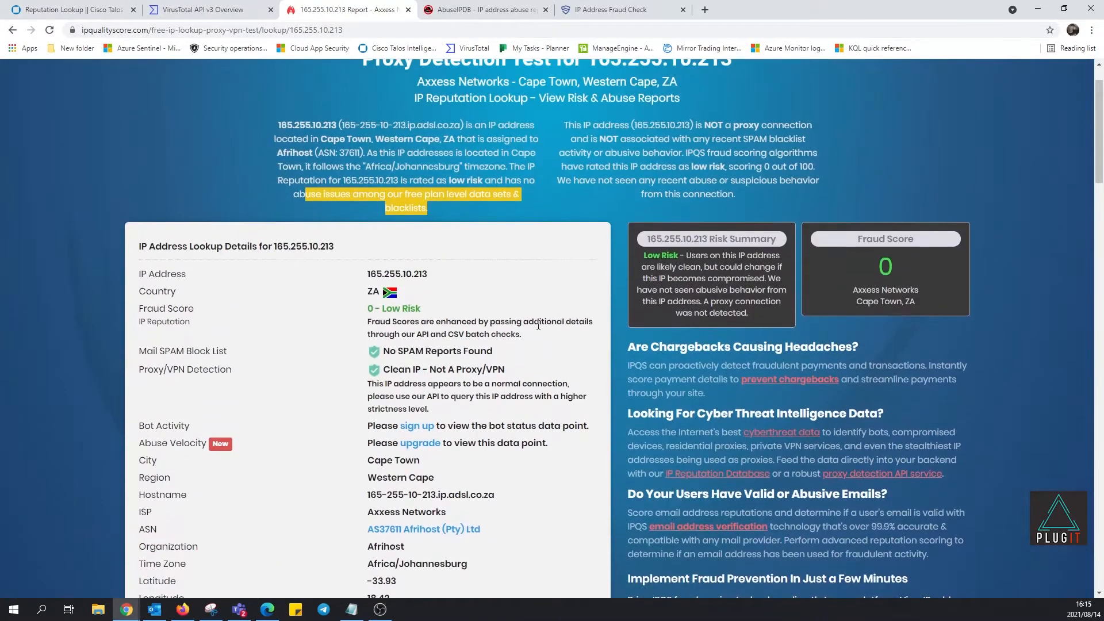
{"action": "mouse_move", "coordinate": [156, 352]}
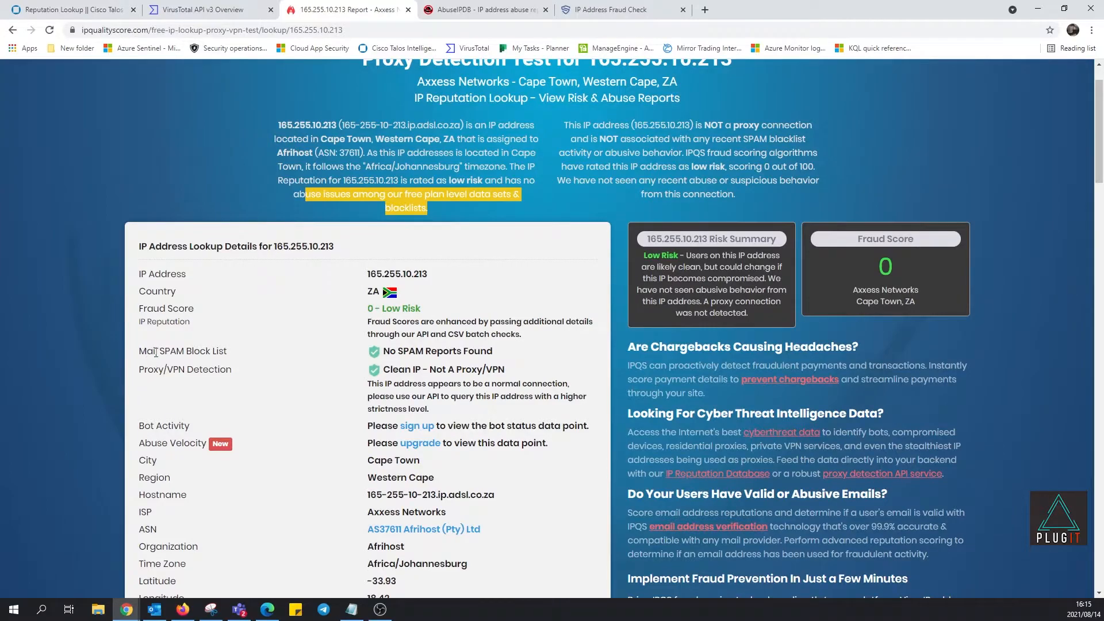
{"action": "mouse_move", "coordinate": [493, 372]}
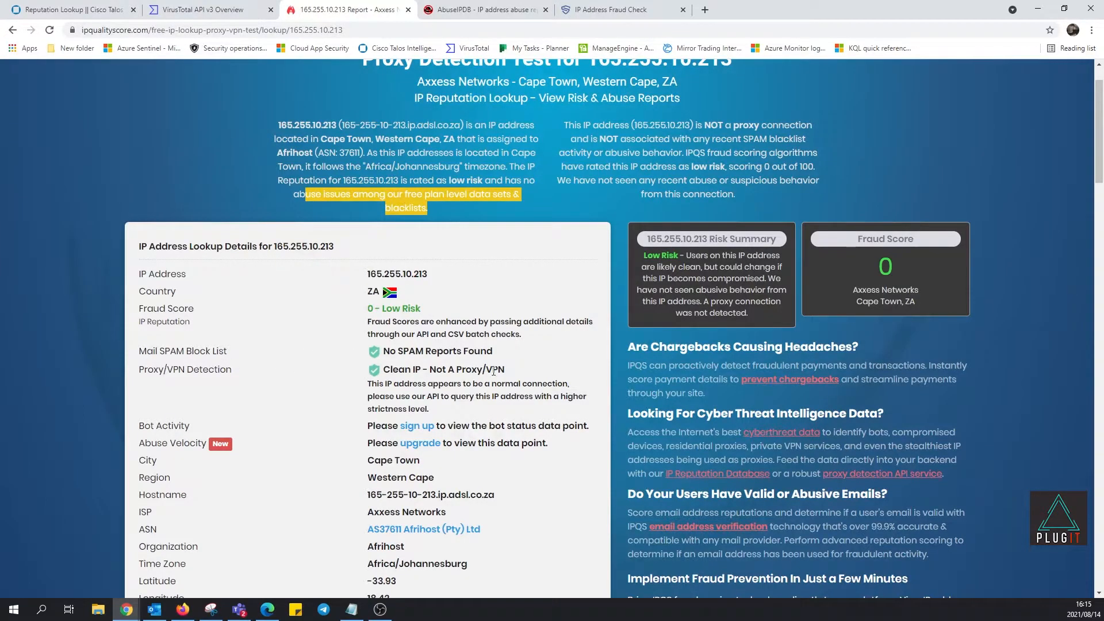
{"action": "mouse_move", "coordinate": [887, 366]}
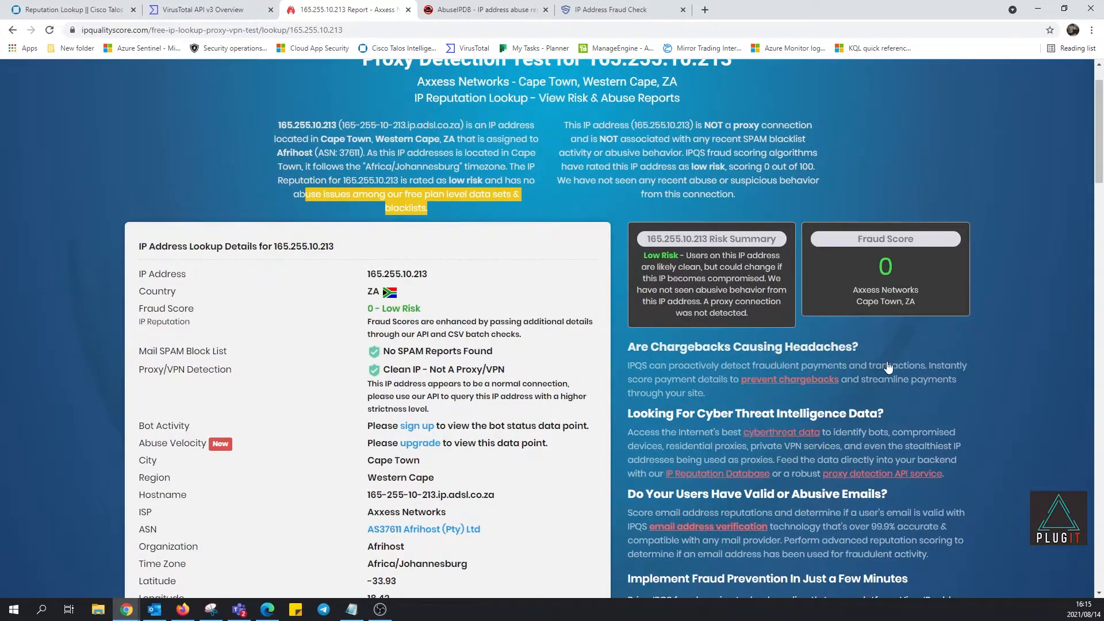
{"action": "scroll", "scroll_direction": "down", "scroll_amount": 3}
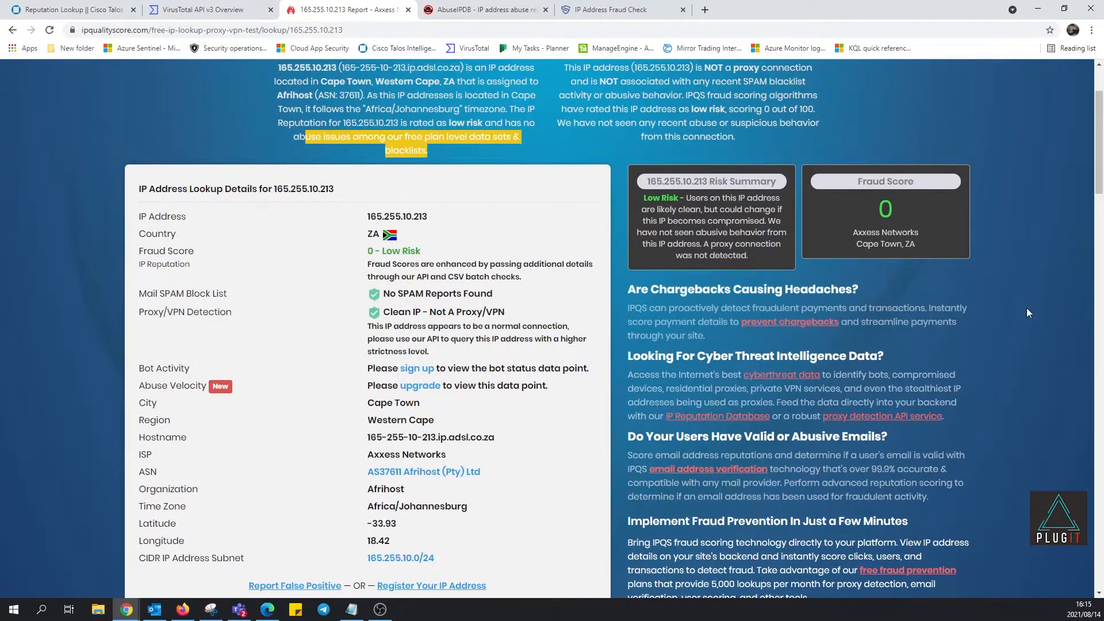
{"action": "scroll", "scroll_direction": "down", "scroll_amount": 3}
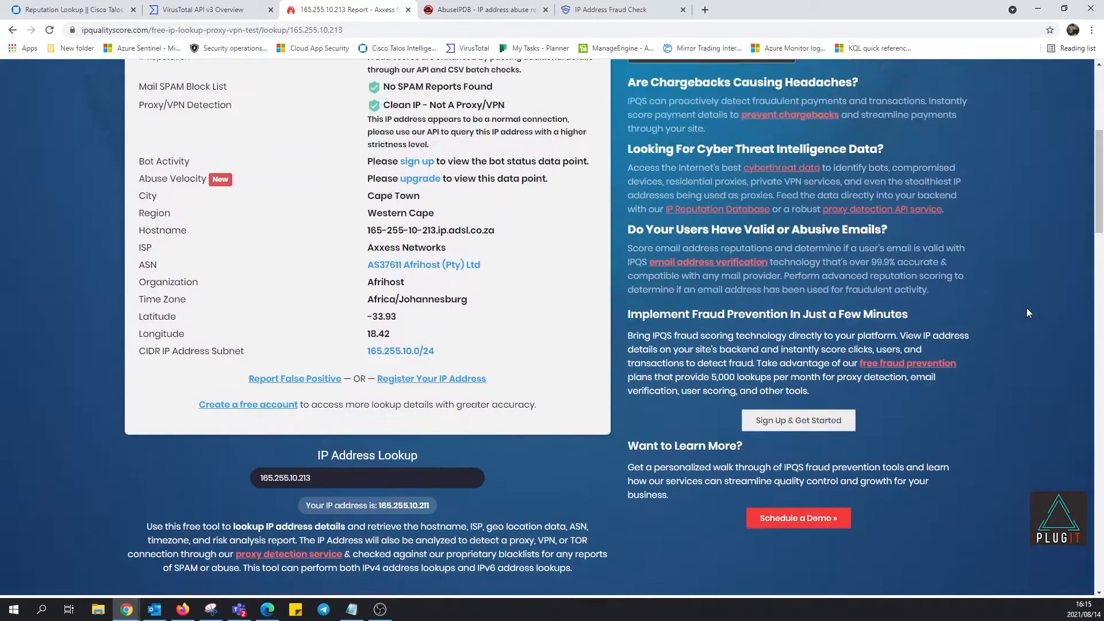
{"action": "scroll", "scroll_direction": "up", "scroll_amount": 3}
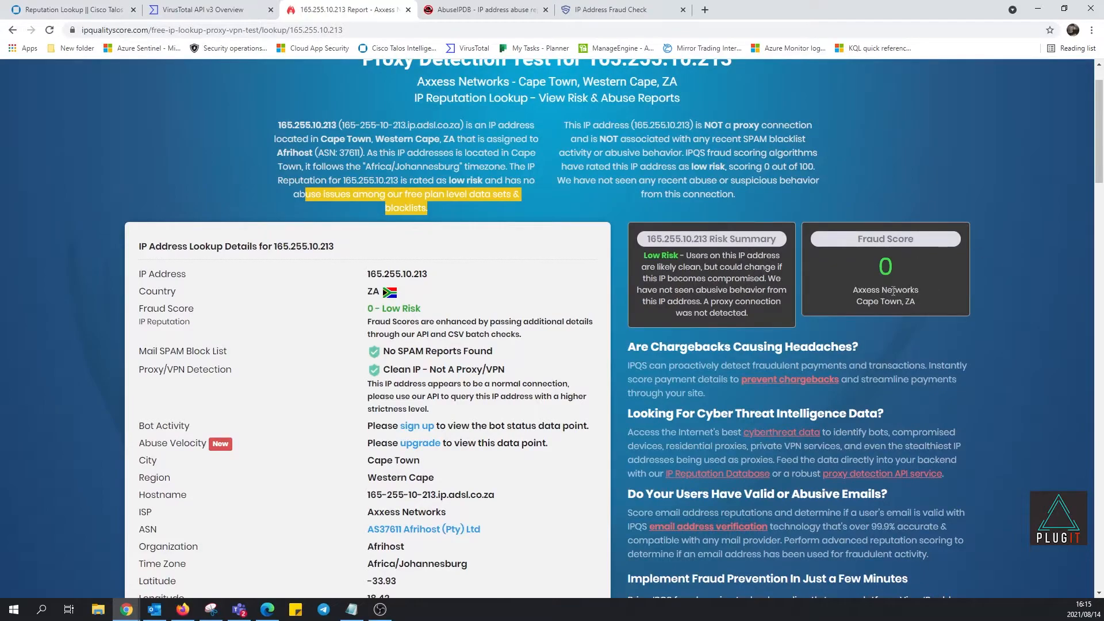
{"action": "mouse_move", "coordinate": [716, 225]}
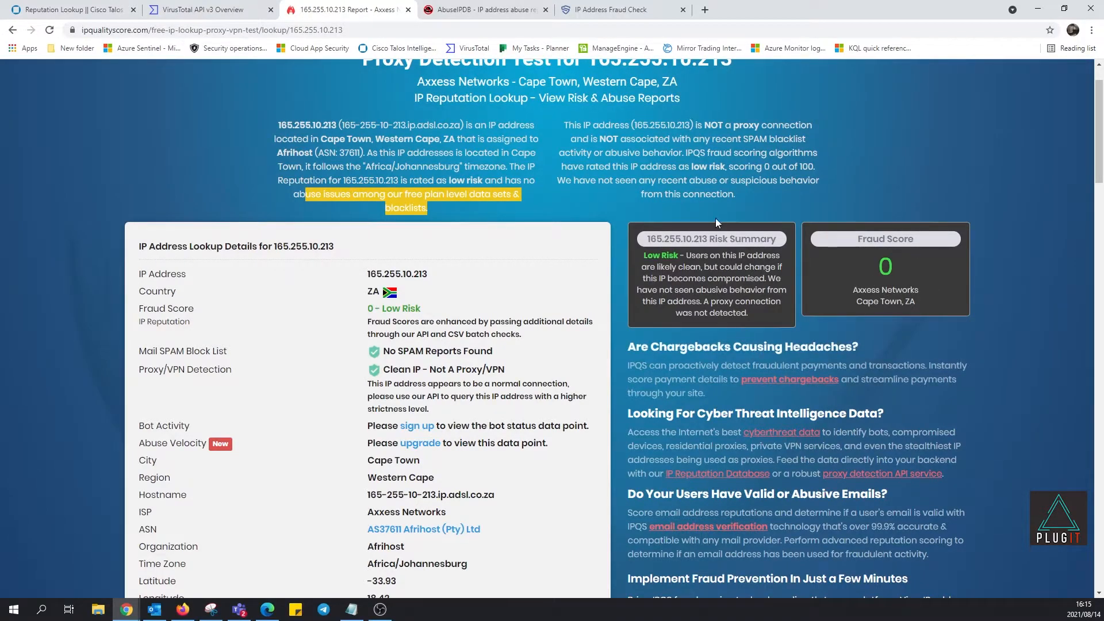
{"action": "scroll", "scroll_direction": "up", "scroll_amount": 3}
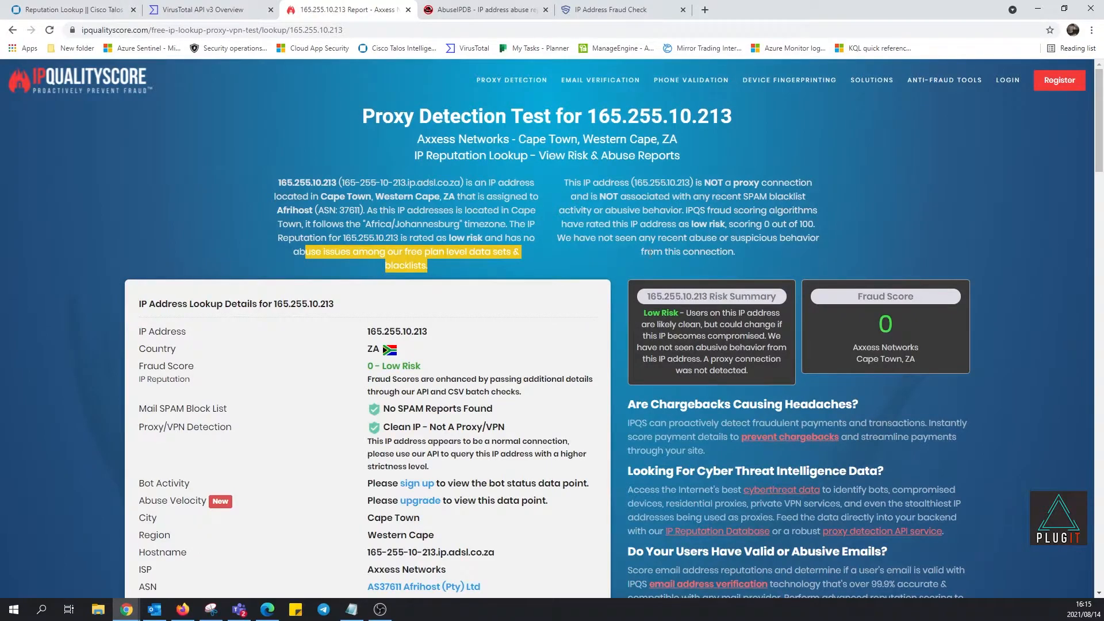
- Visit the Proxy Detection, Device Fingerprinting and Email Verification pages, then return home
{"action": "left_click", "coordinate": [511, 79]}
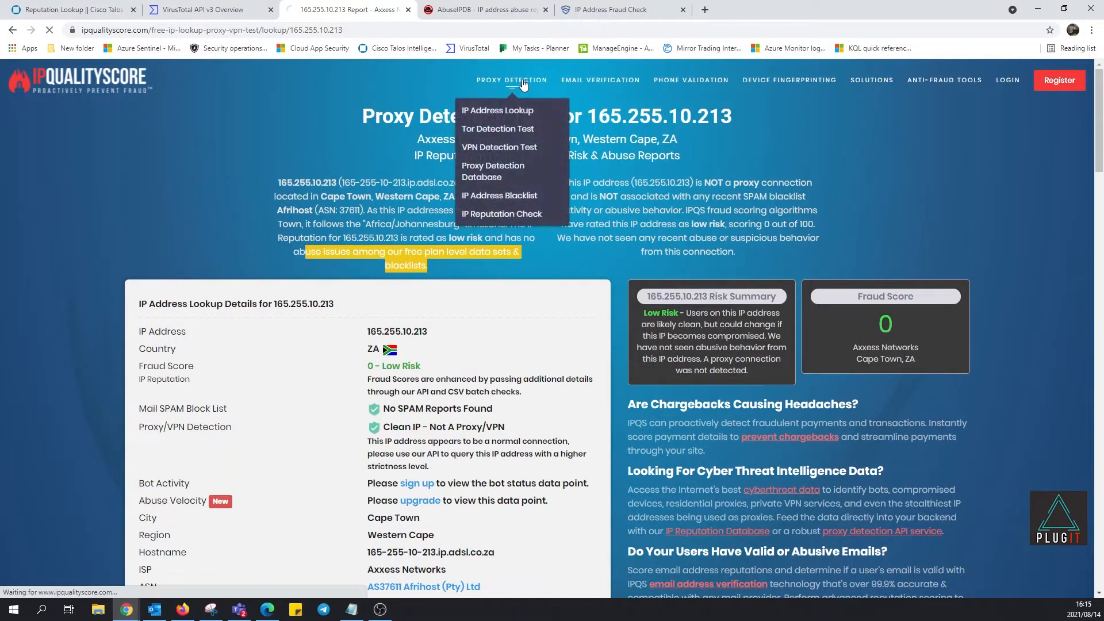
{"action": "left_click", "coordinate": [511, 79]}
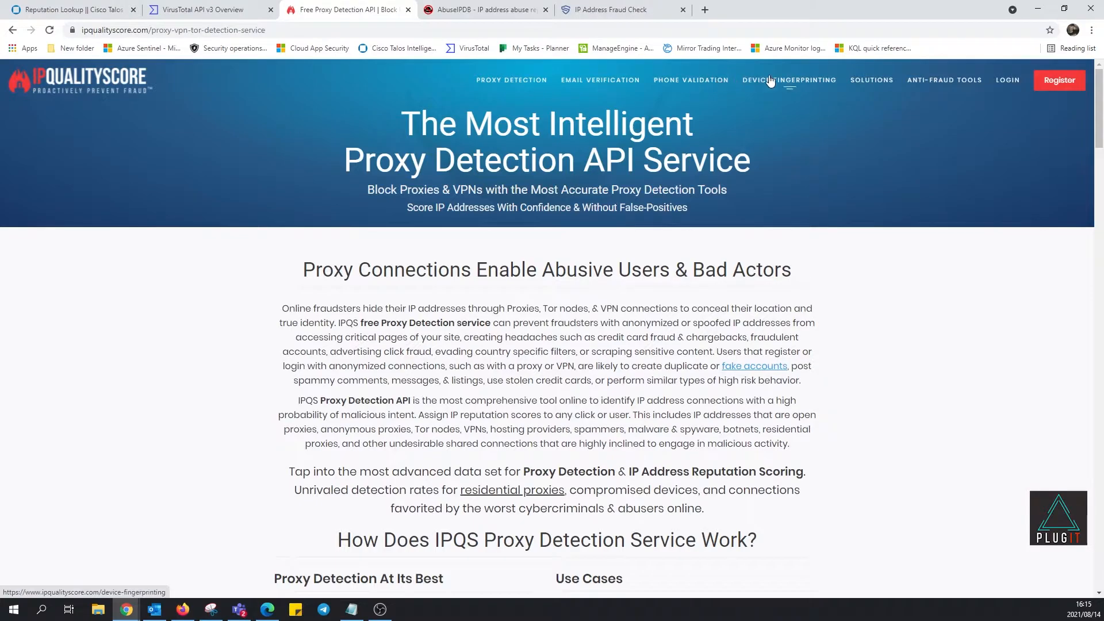
{"action": "left_click", "coordinate": [789, 79]}
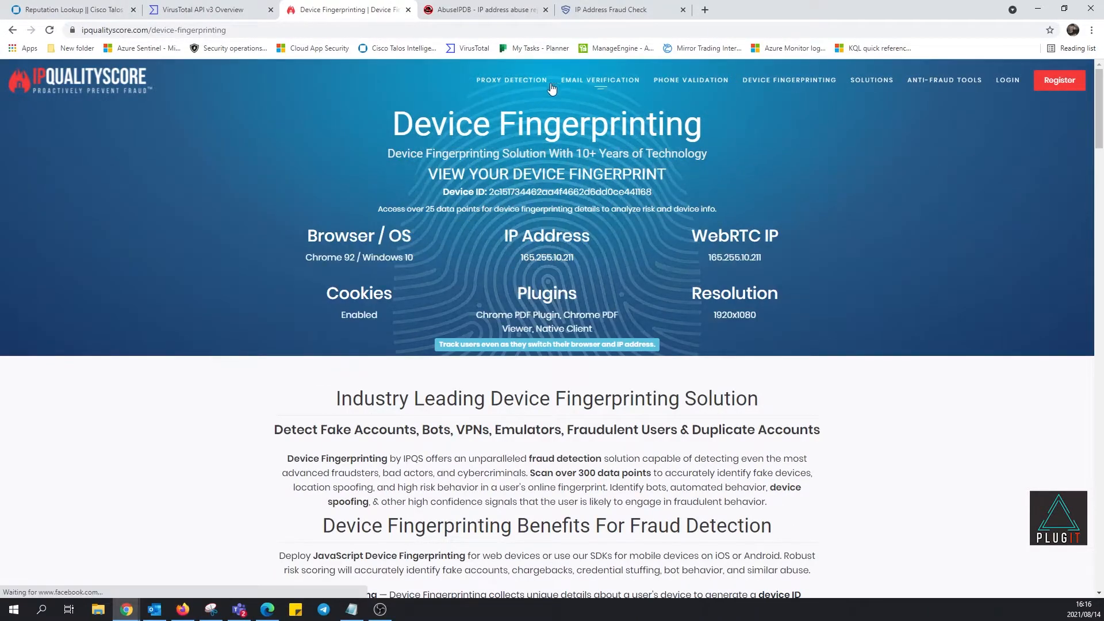
{"action": "left_click", "coordinate": [600, 80]}
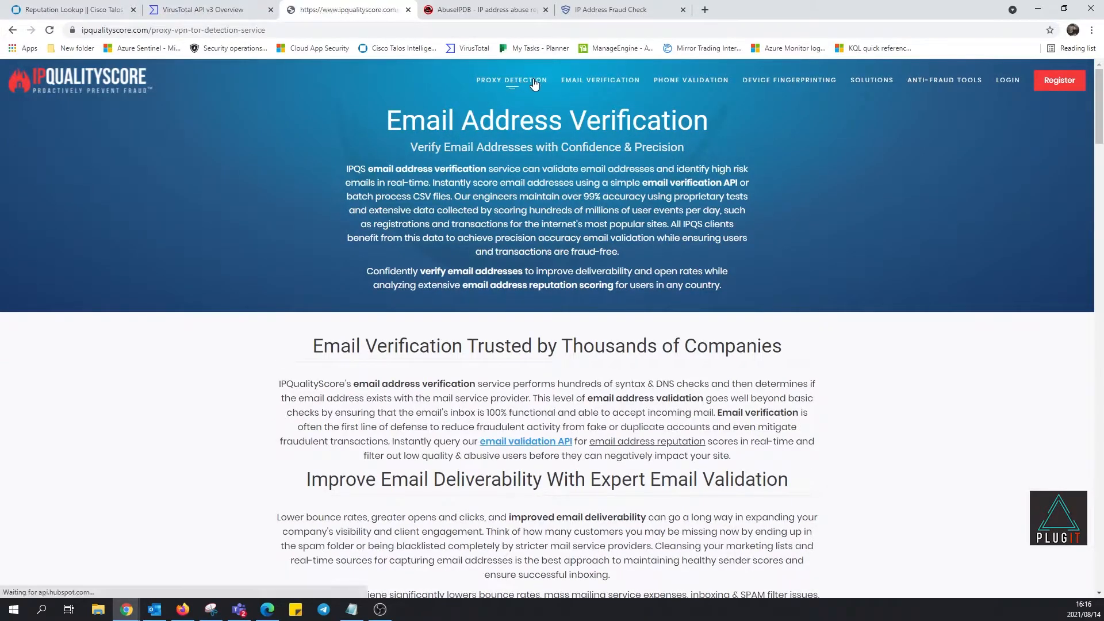
{"action": "left_click", "coordinate": [511, 79]}
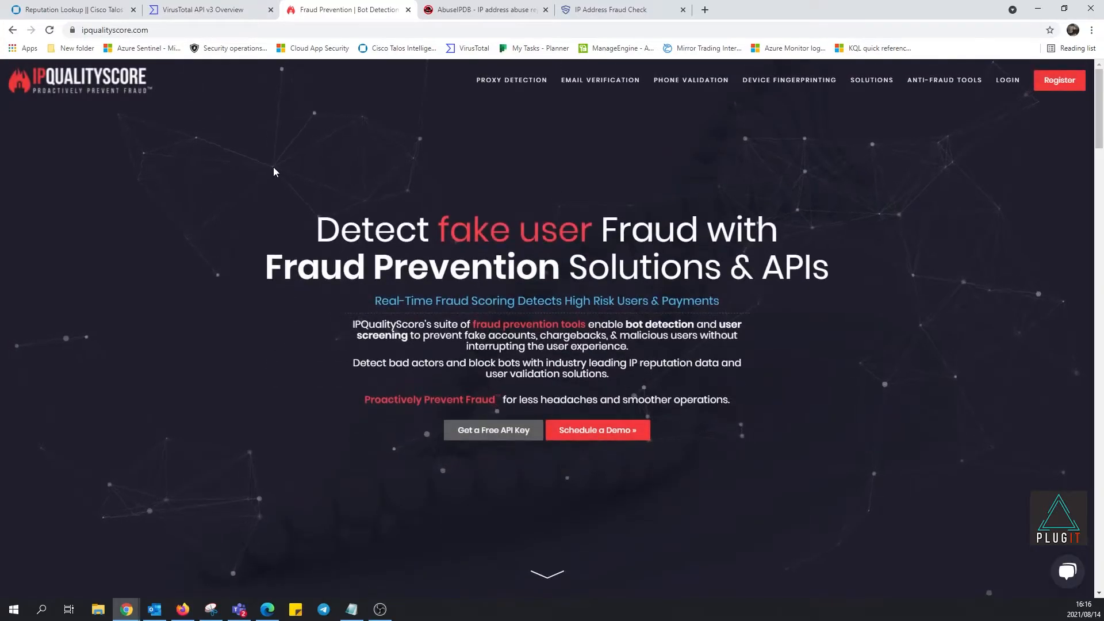
- Check 165.255.10.213 on AbuseIPDB, which finds it not in the database and never reported
{"action": "left_click", "coordinate": [486, 9]}
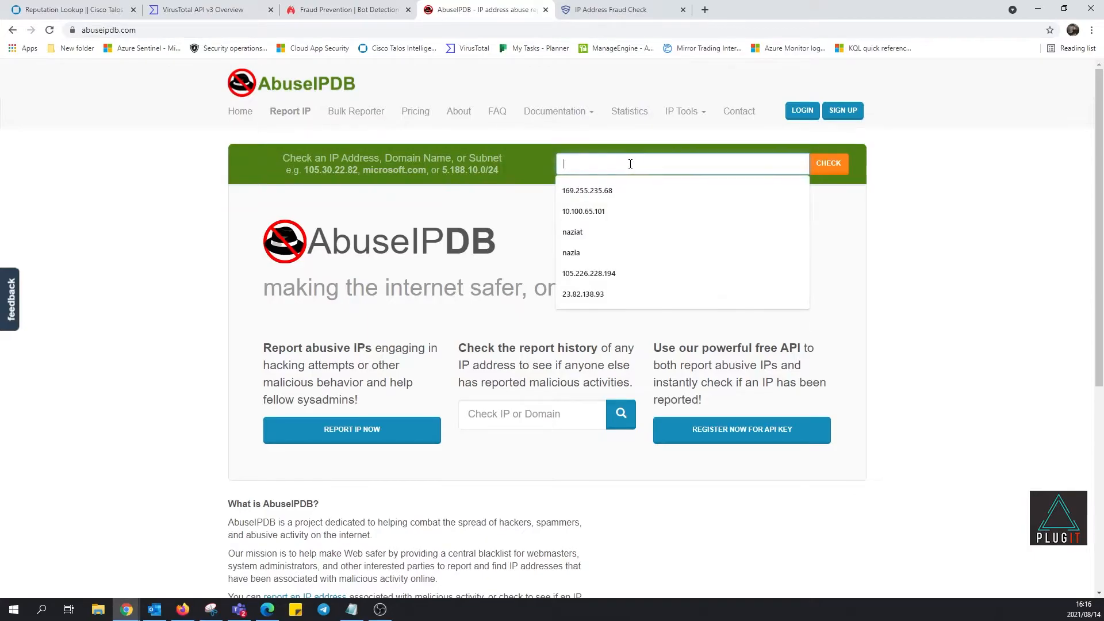
{"action": "left_click", "coordinate": [829, 163]}
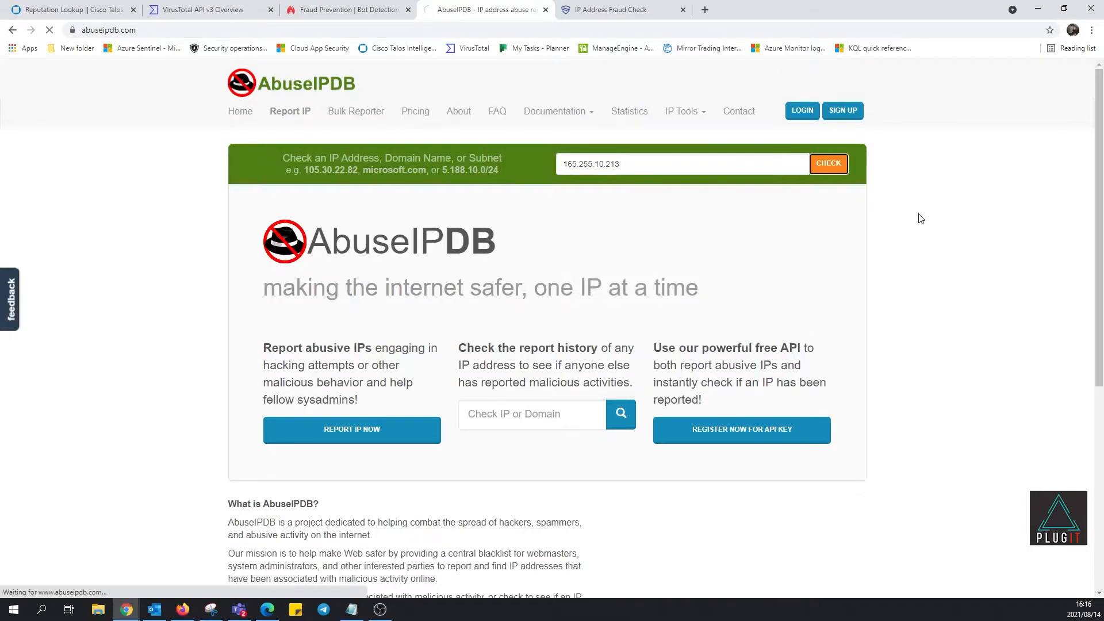
{"action": "left_click", "coordinate": [828, 163]}
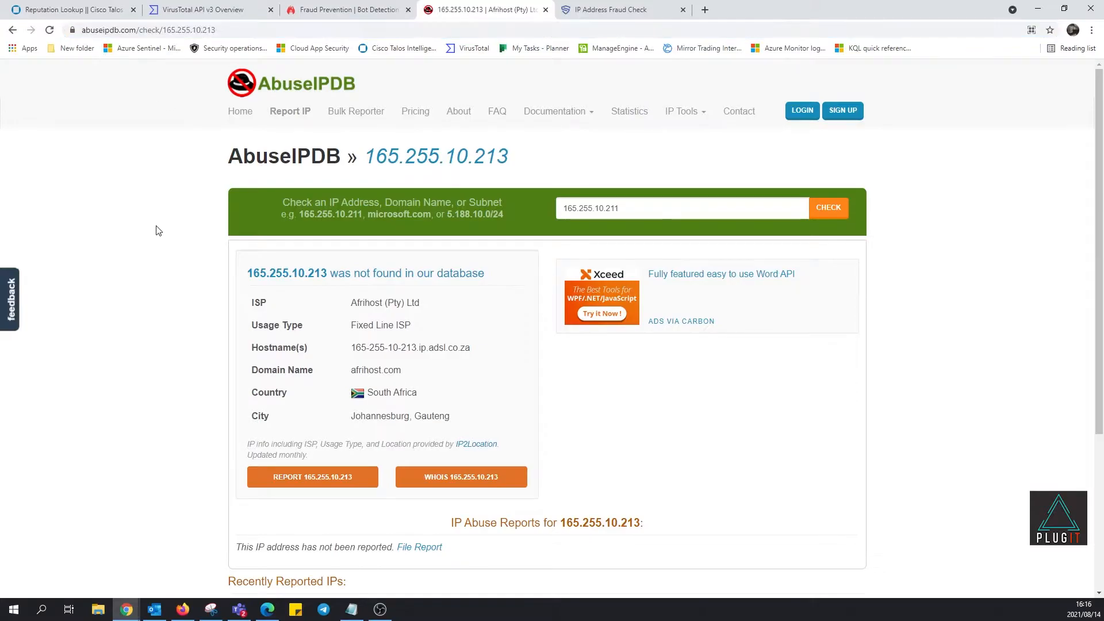
{"action": "mouse_move", "coordinate": [937, 352]}
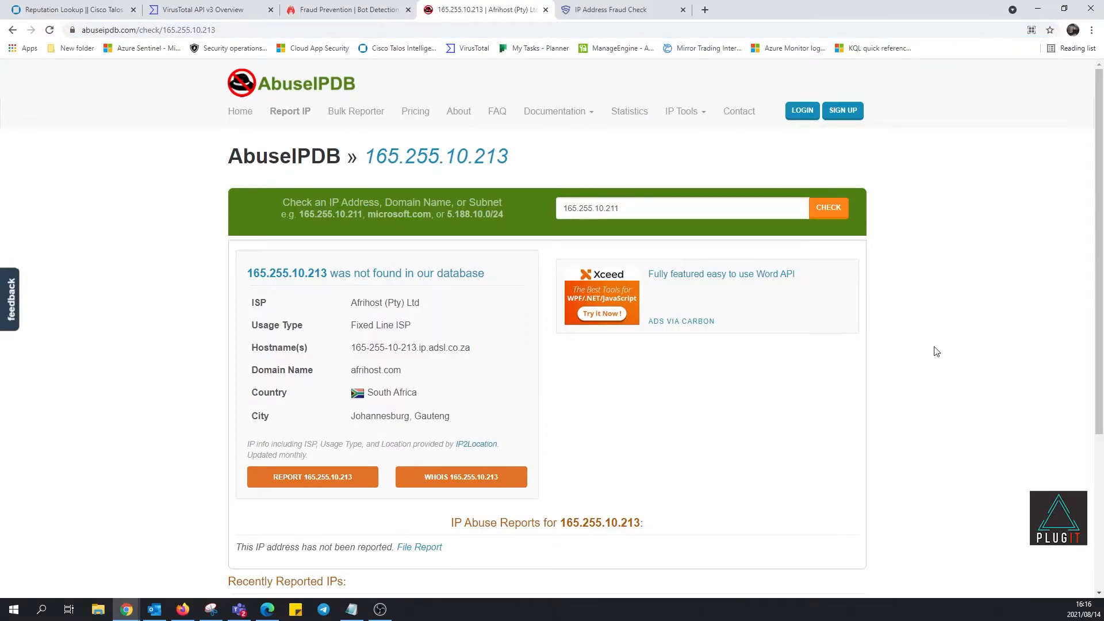
{"action": "mouse_move", "coordinate": [468, 377]}
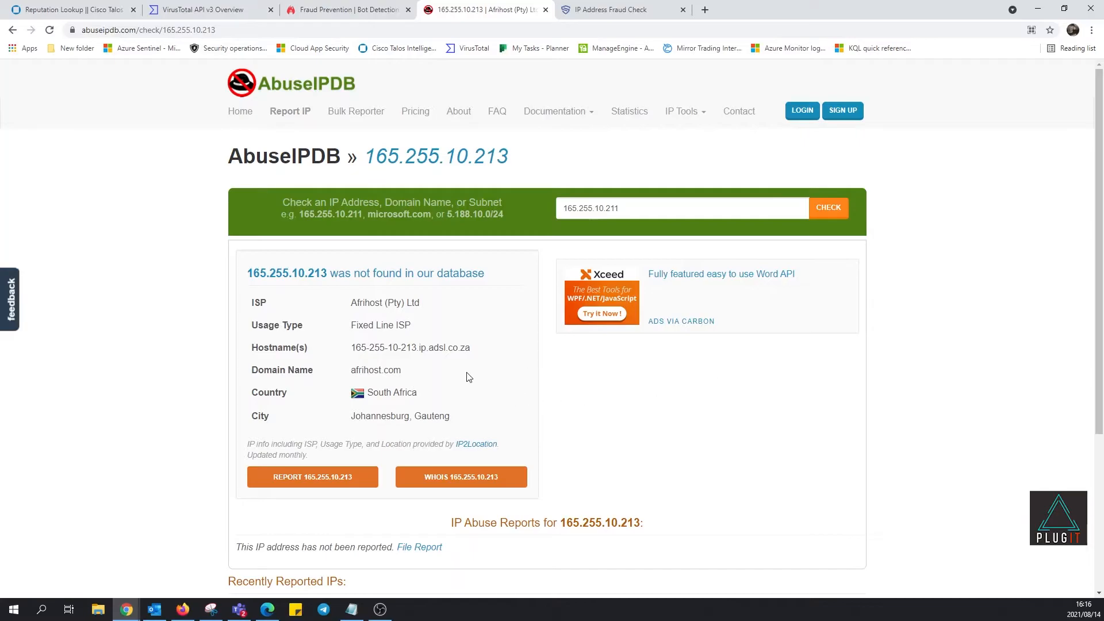
{"action": "mouse_move", "coordinate": [418, 368]}
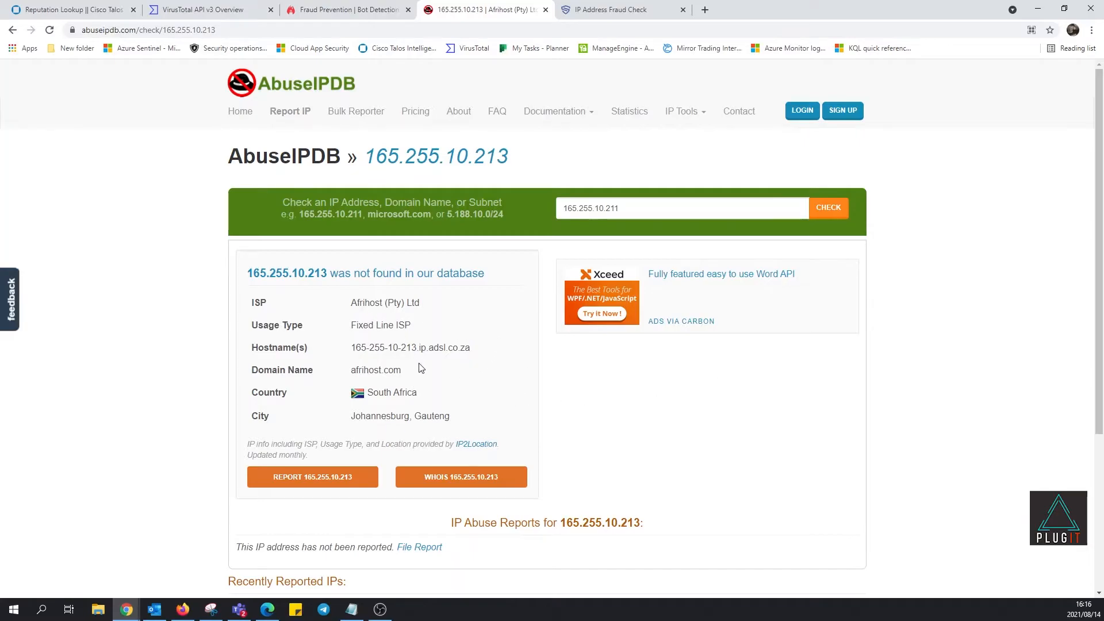
{"action": "mouse_move", "coordinate": [400, 344]}
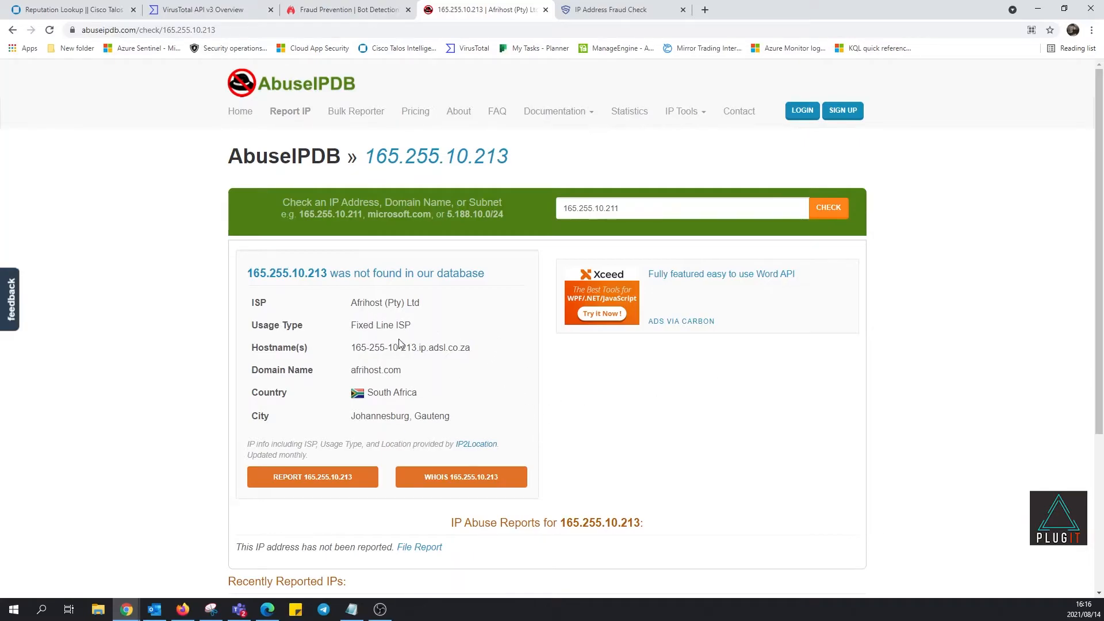
{"action": "mouse_move", "coordinate": [486, 367]}
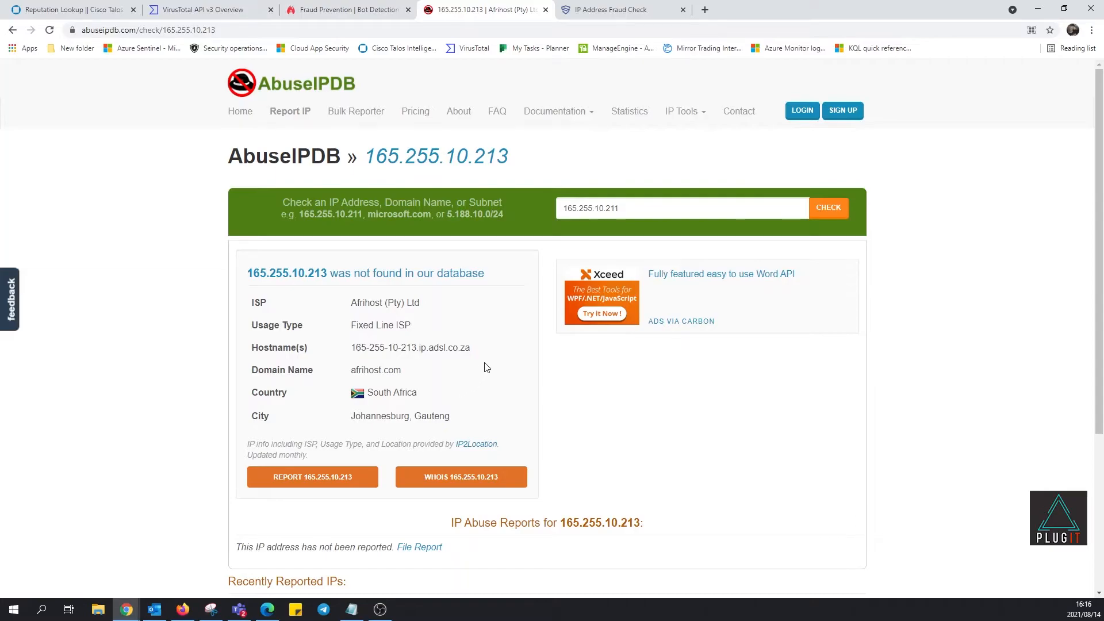
{"action": "scroll", "scroll_direction": "down", "scroll_amount": 3}
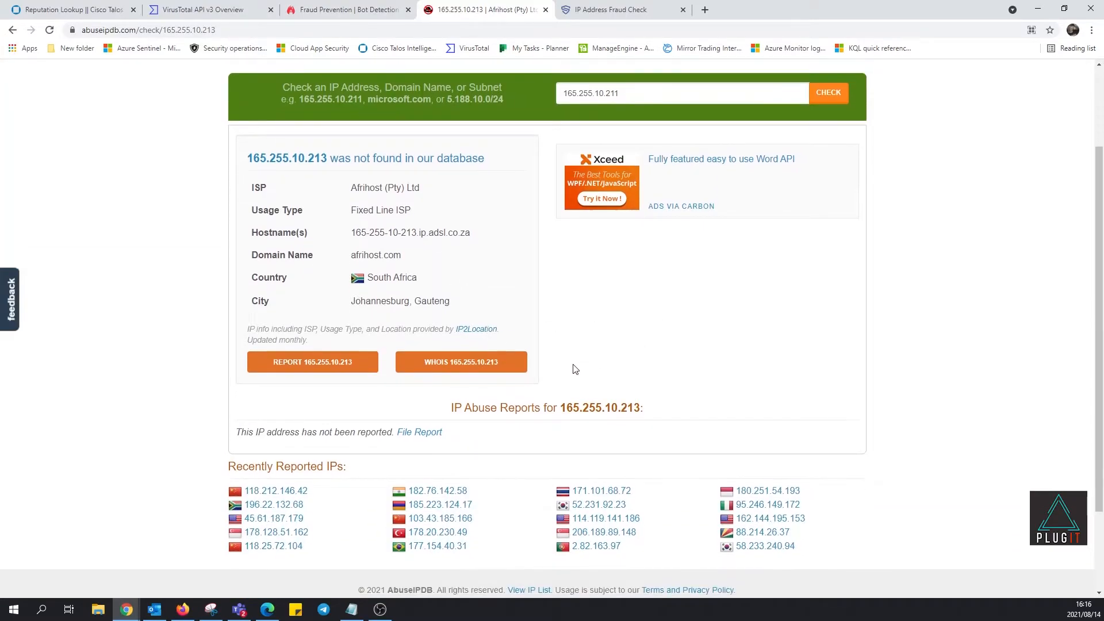
{"action": "left_click", "coordinate": [312, 362]}
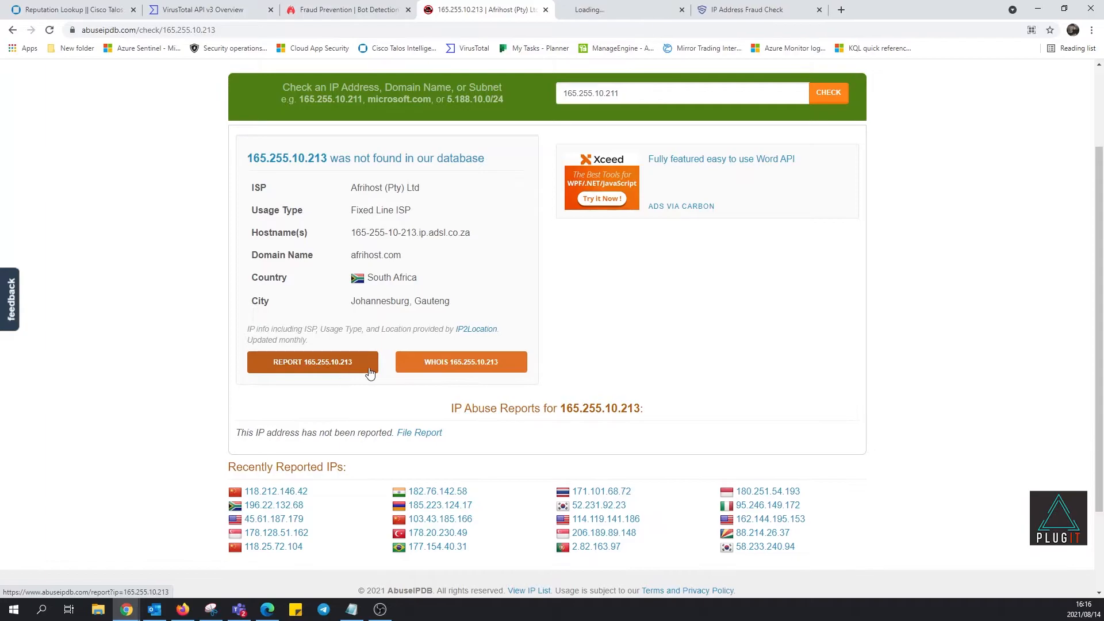
{"action": "left_click", "coordinate": [313, 361]}
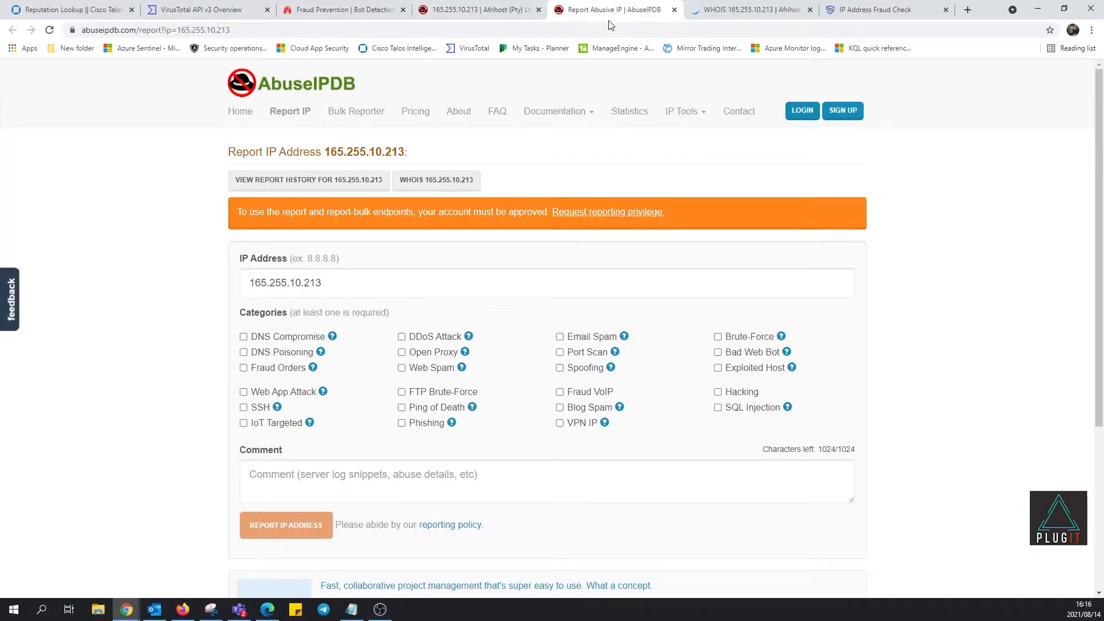
{"action": "left_click", "coordinate": [435, 179]}
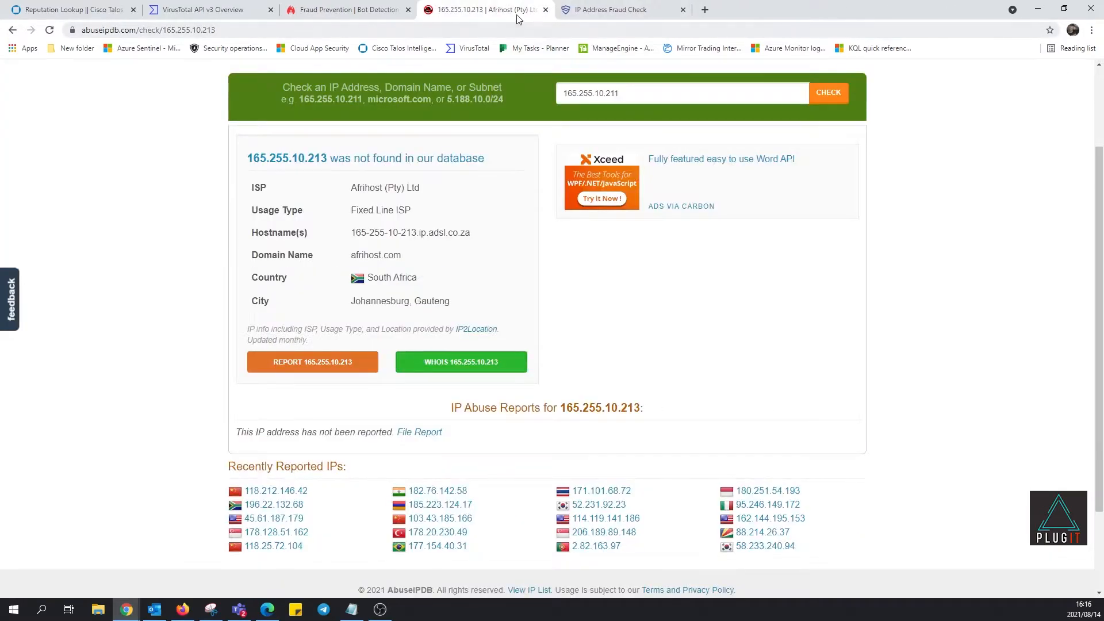
{"action": "scroll", "scroll_direction": "down", "scroll_amount": 3}
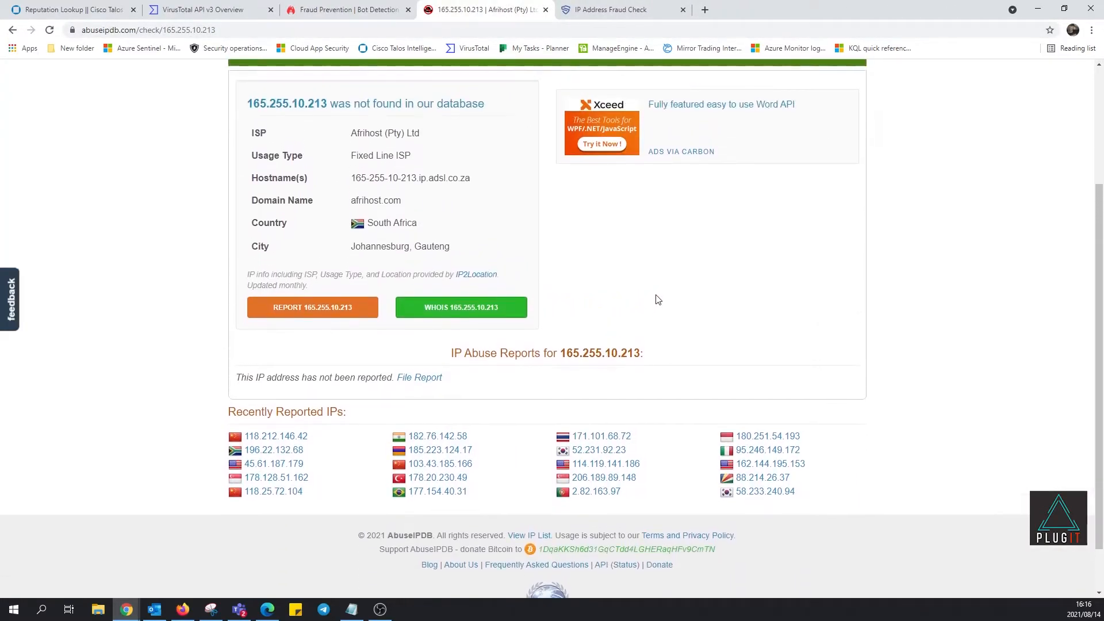
{"action": "mouse_move", "coordinate": [610, 491]}
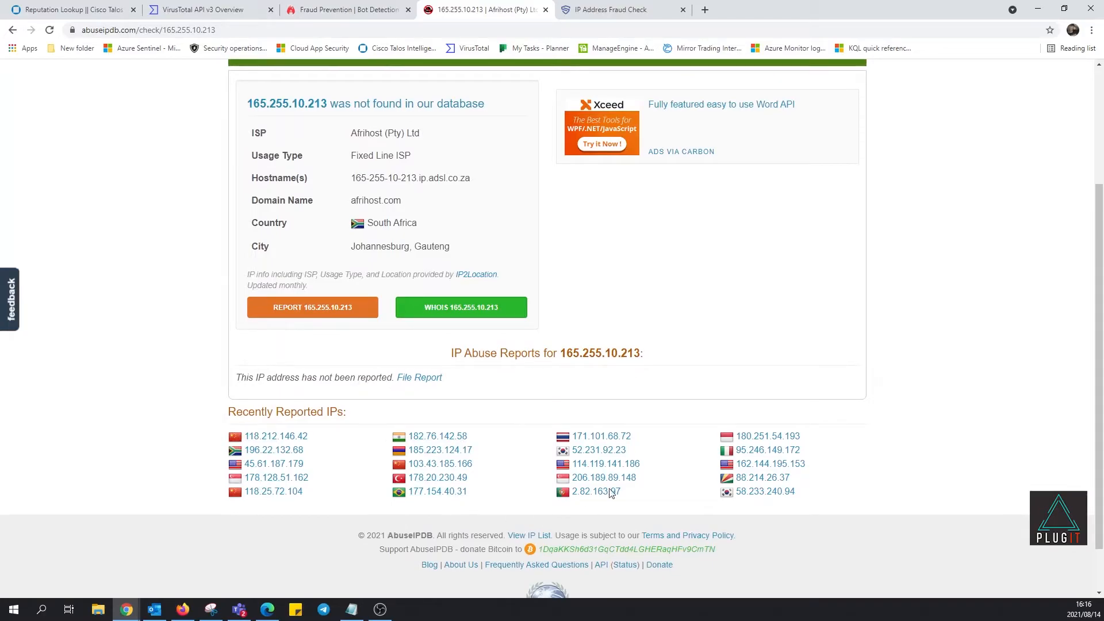
{"action": "mouse_move", "coordinate": [308, 470]}
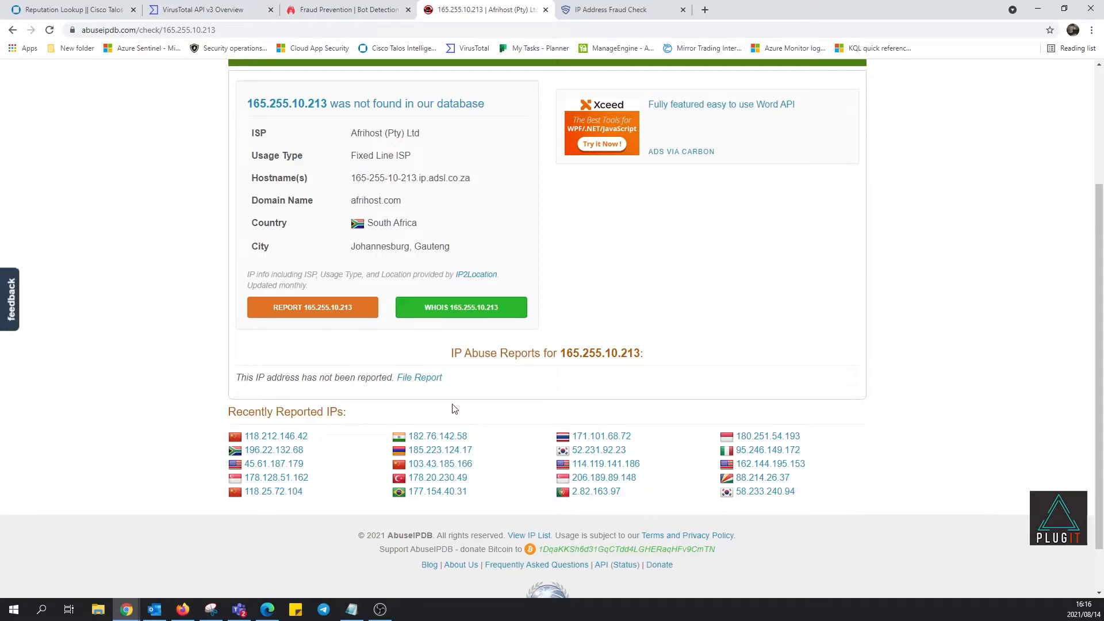
{"action": "scroll", "scroll_direction": "down", "scroll_amount": 3}
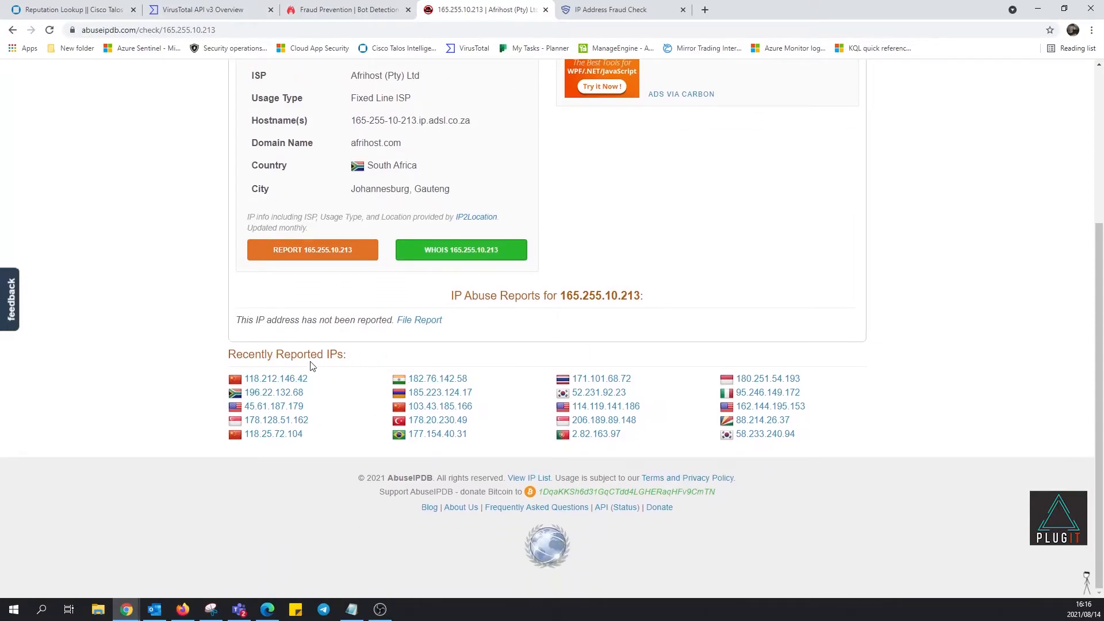
{"action": "scroll", "scroll_direction": "up", "scroll_amount": 3}
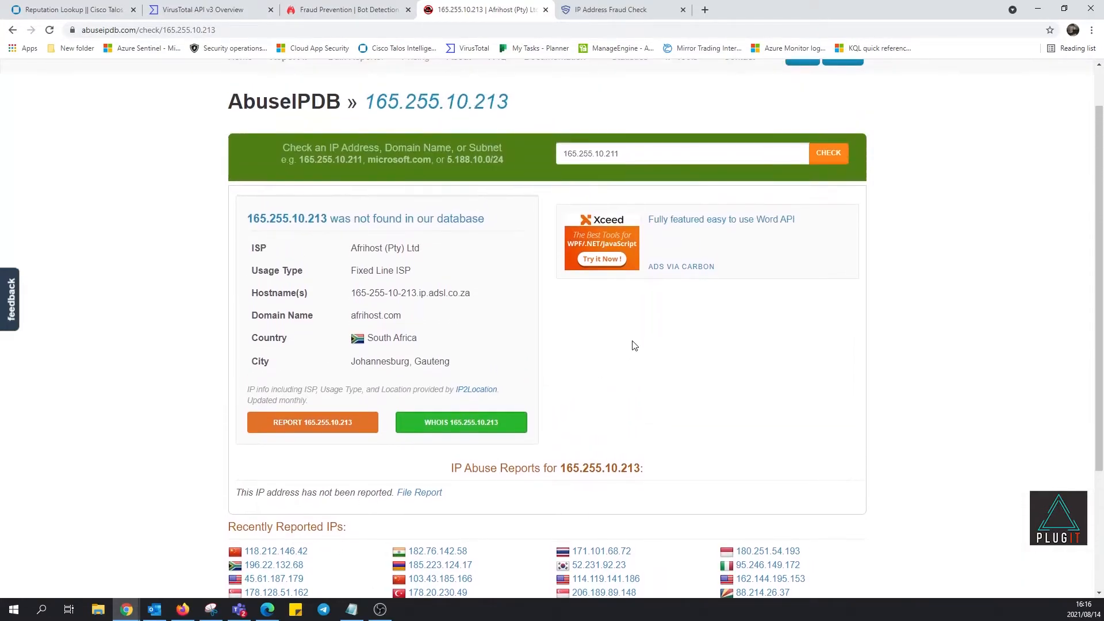
{"action": "mouse_move", "coordinate": [528, 384]}
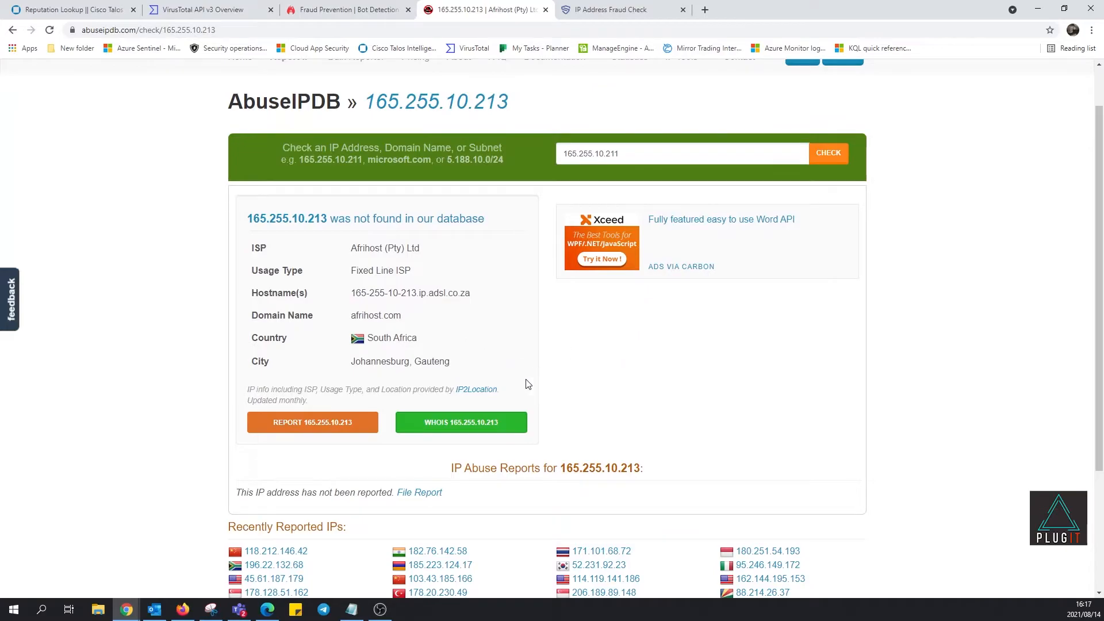
{"action": "scroll", "scroll_direction": "up", "scroll_amount": 3}
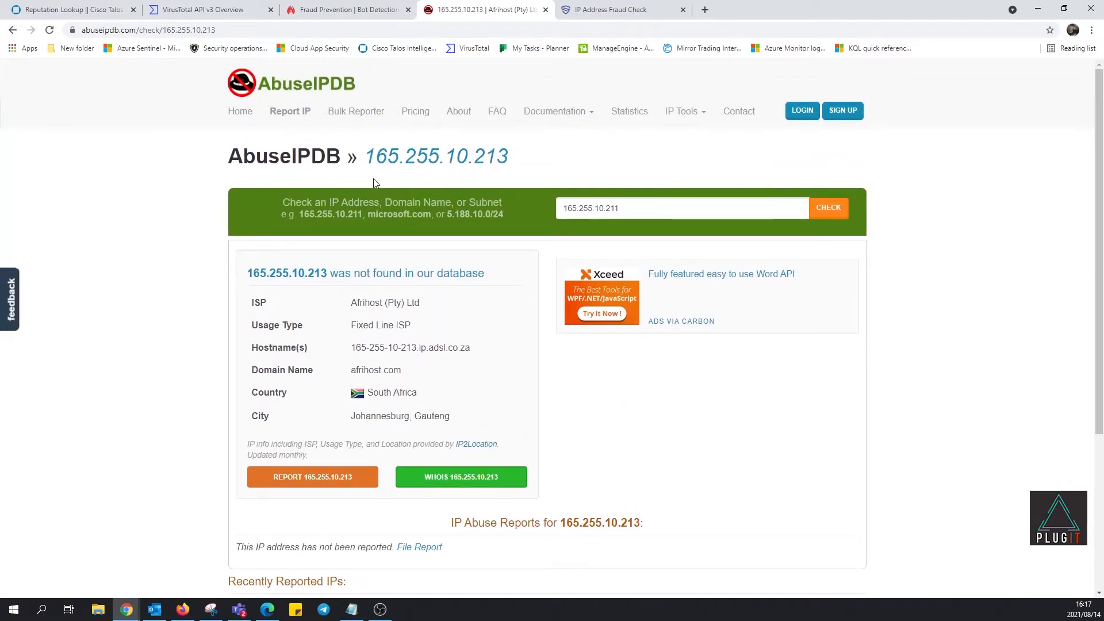
{"action": "mouse_move", "coordinate": [591, 161]}
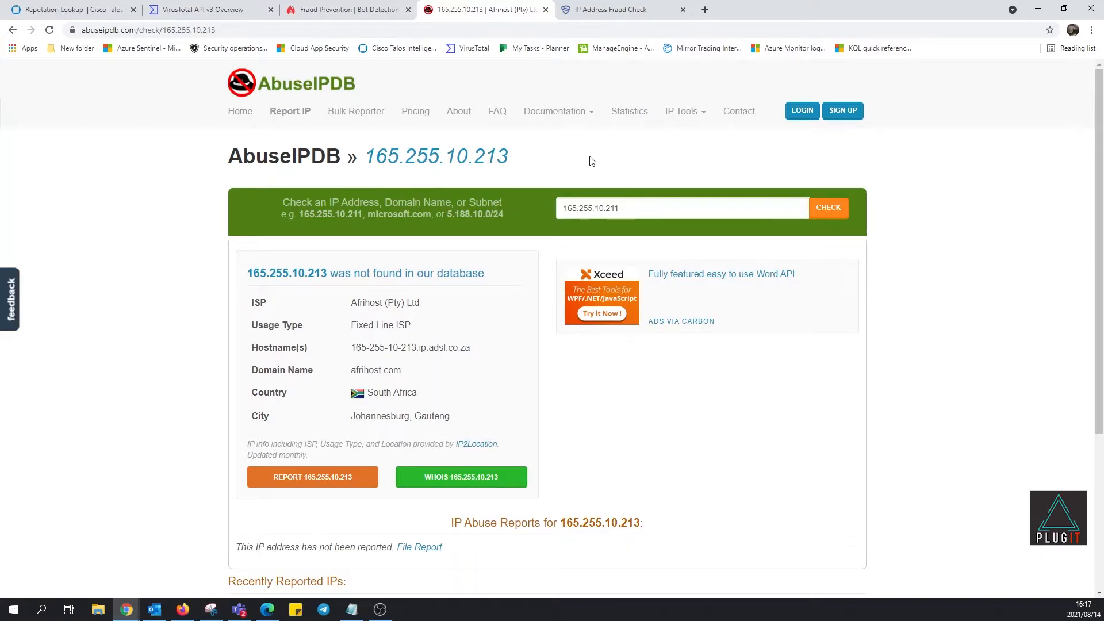
{"action": "mouse_move", "coordinate": [669, 122]}
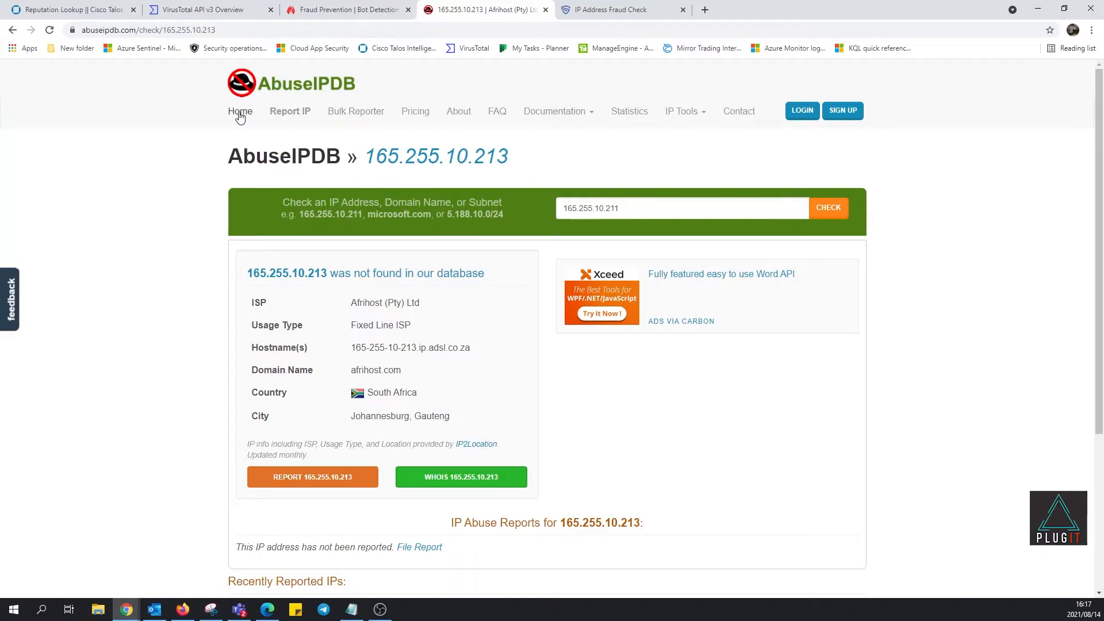
- Go Home, review the Pricing plans, then land on the About AbuseIPDB page
{"action": "left_click", "coordinate": [240, 112]}
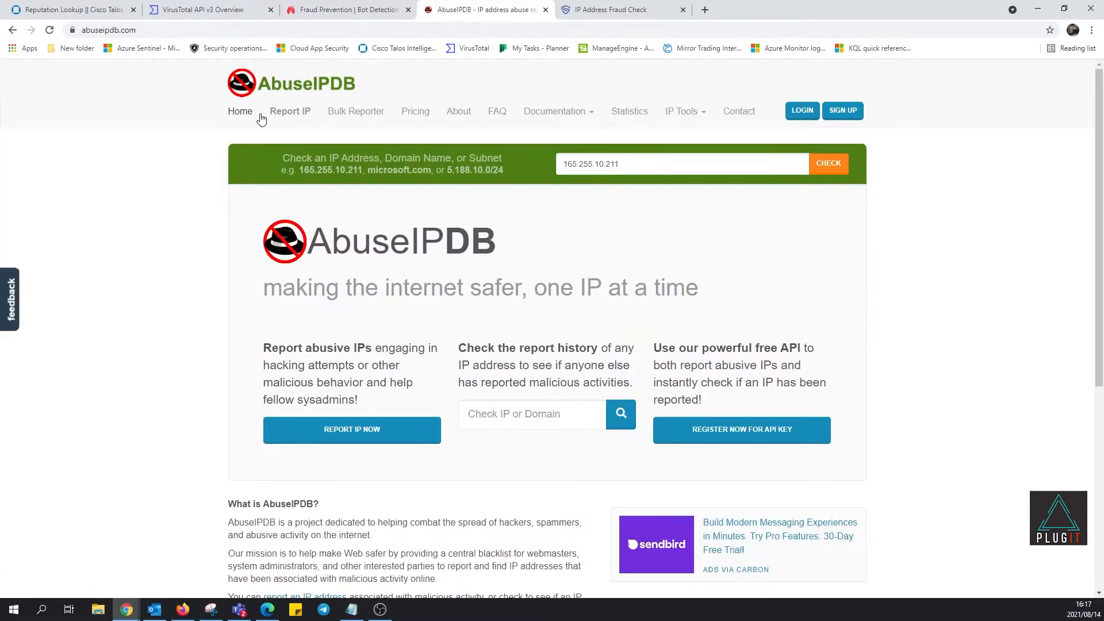
{"action": "left_click", "coordinate": [416, 112]}
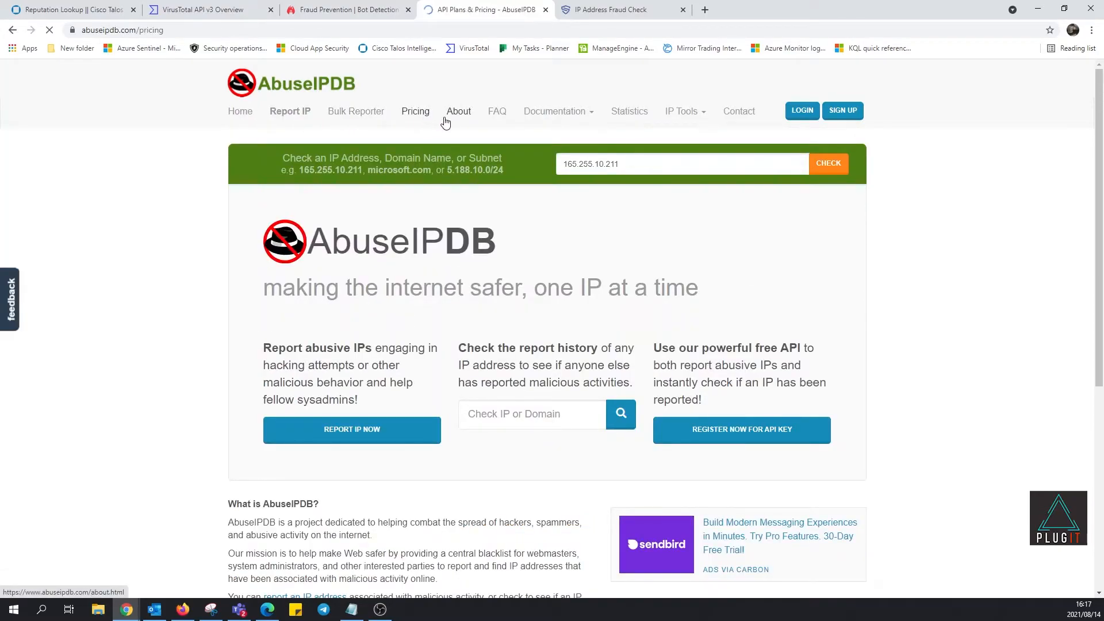
{"action": "left_click", "coordinate": [415, 112]}
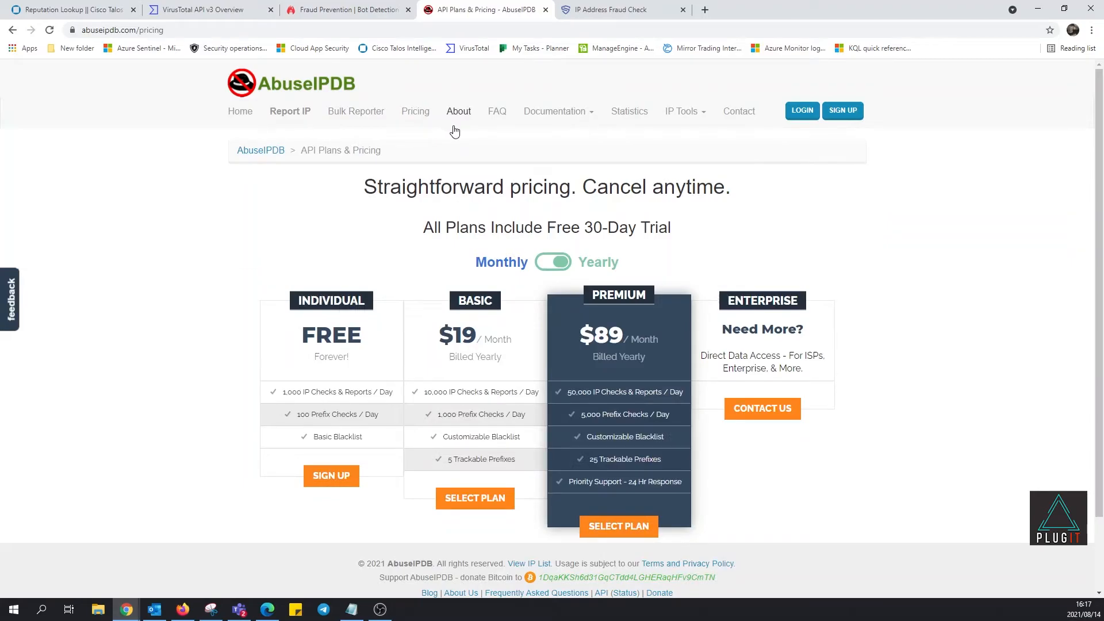
{"action": "mouse_move", "coordinate": [660, 290]}
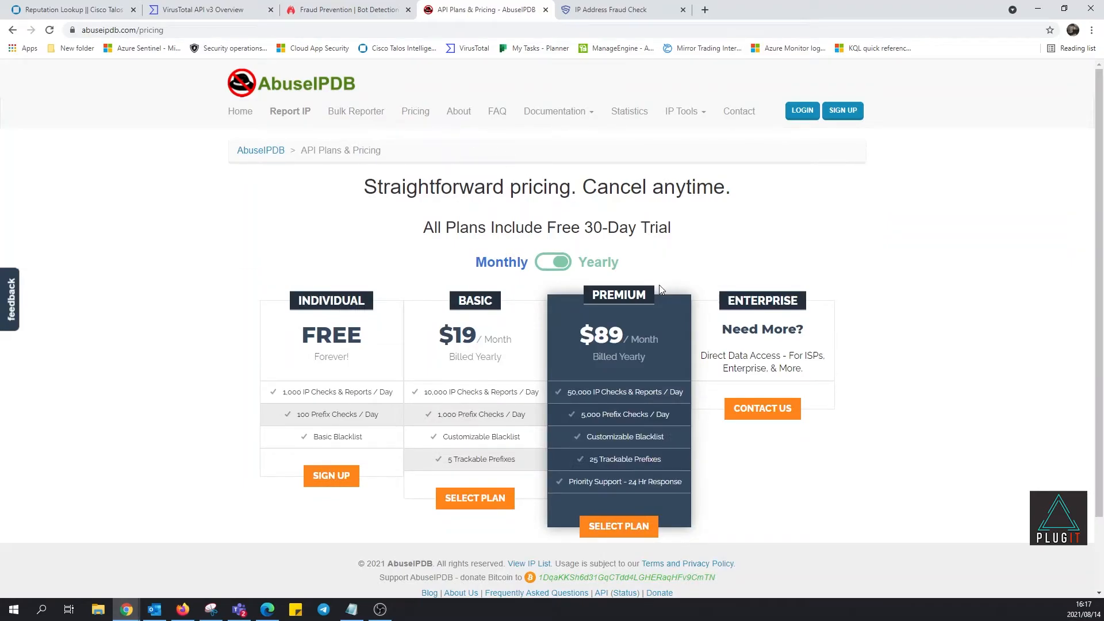
{"action": "mouse_move", "coordinate": [780, 256]}
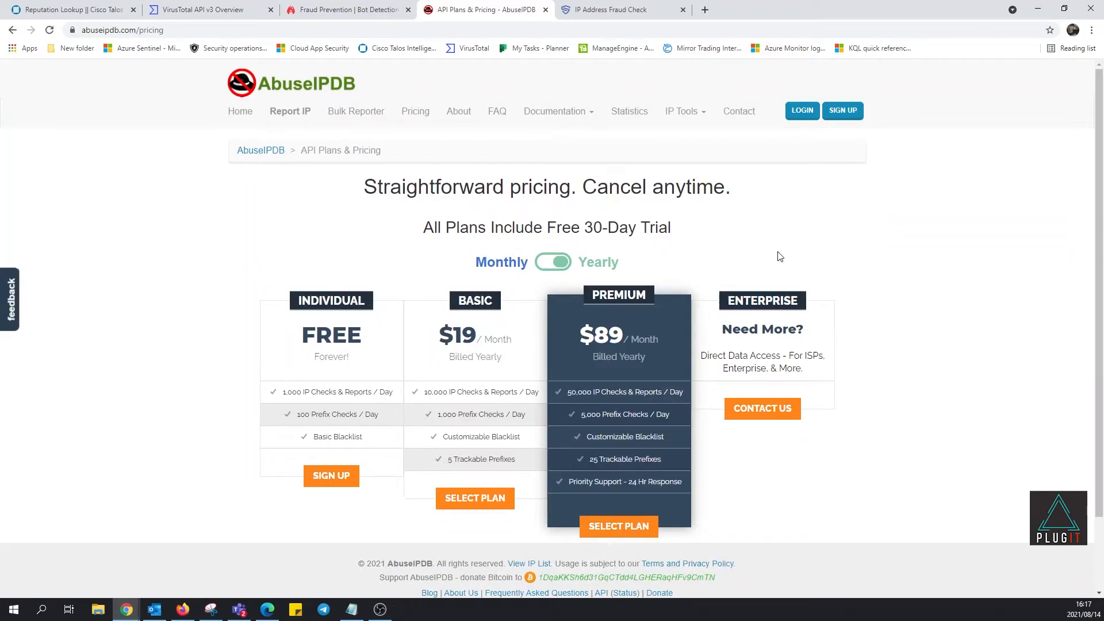
{"action": "mouse_move", "coordinate": [520, 125]}
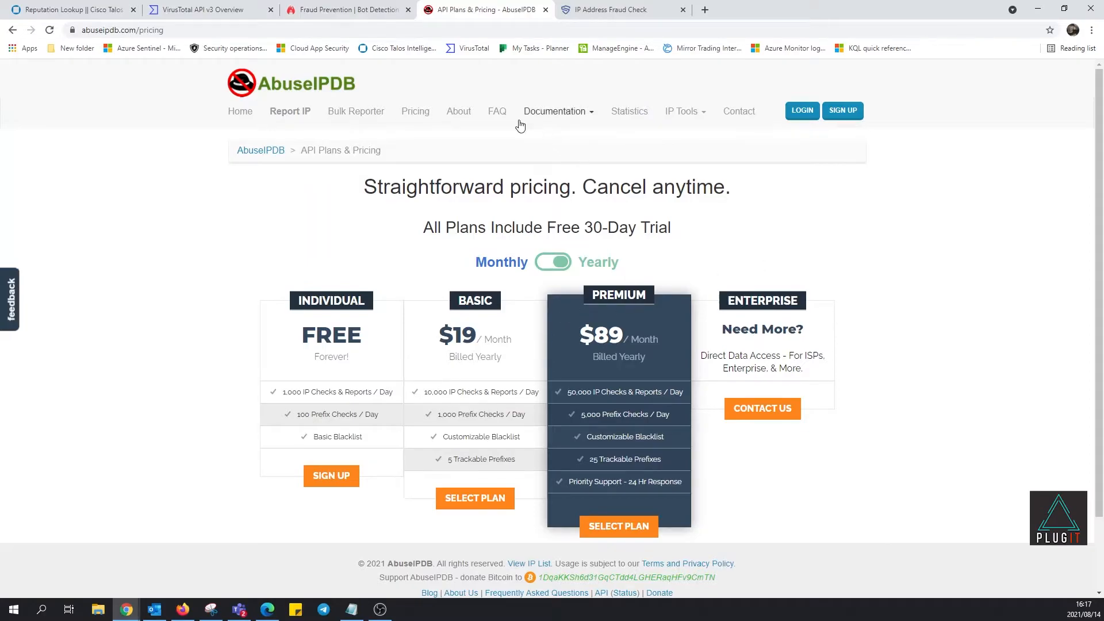
{"action": "left_click", "coordinate": [459, 111]}
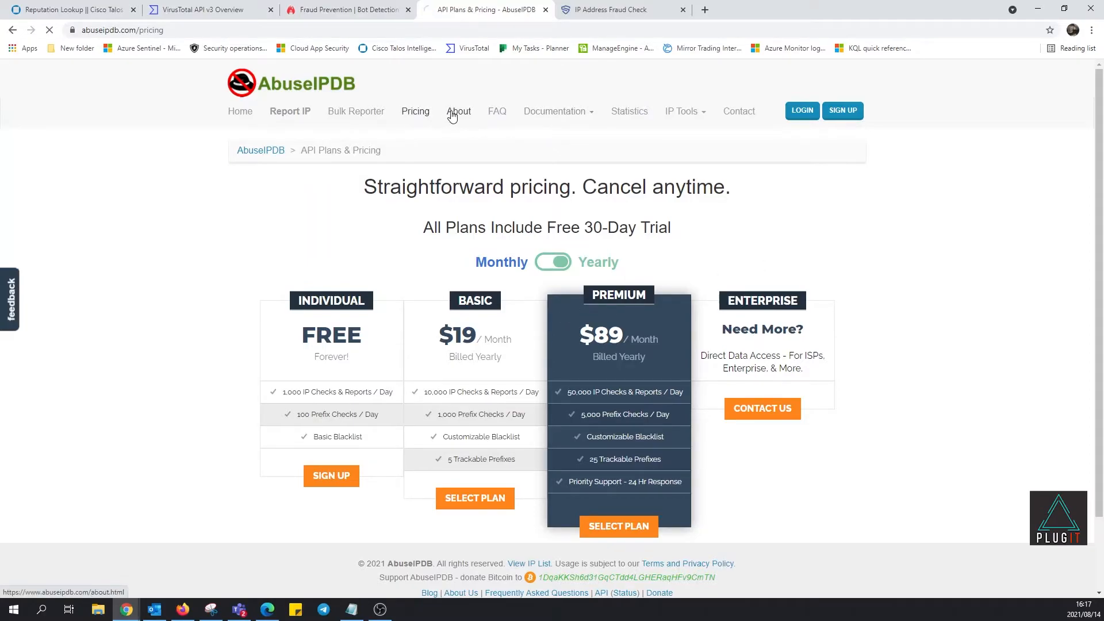
{"action": "left_click", "coordinate": [459, 111]}
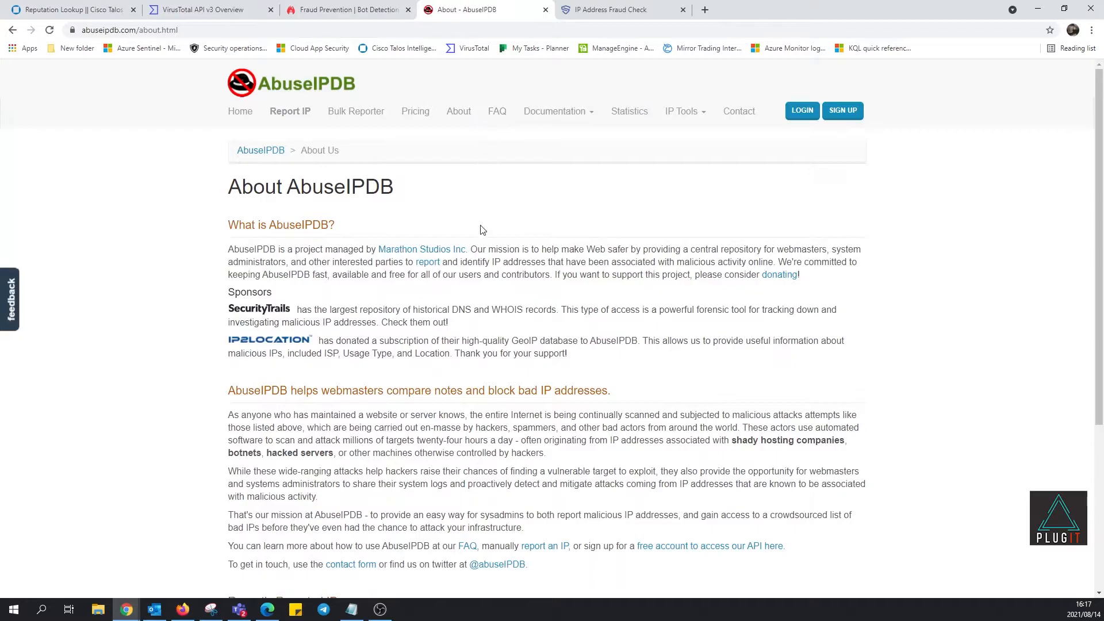
{"action": "mouse_move", "coordinate": [629, 110]}
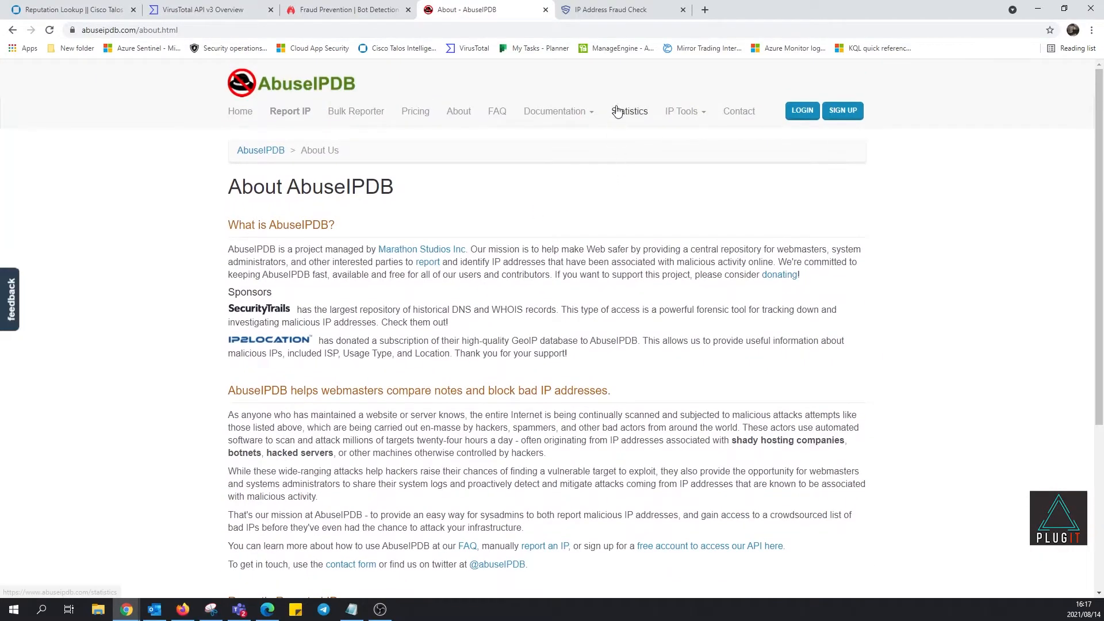
- Review AbuseIPDB's reporting statistics page and its histograms
{"action": "left_click", "coordinate": [630, 110]}
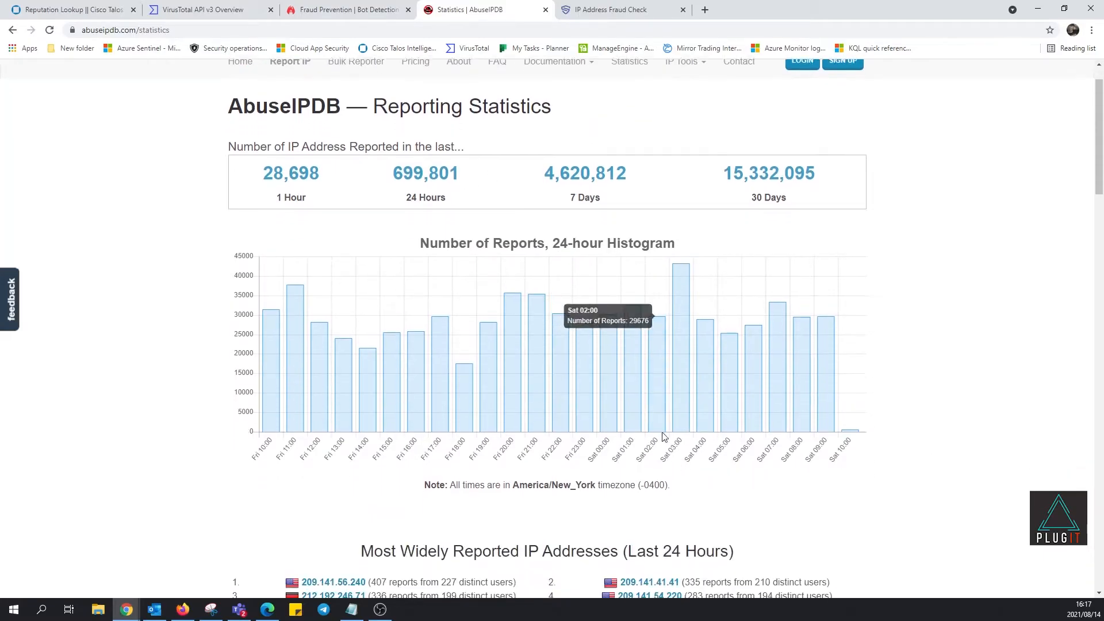
{"action": "scroll", "scroll_direction": "down", "scroll_amount": 3}
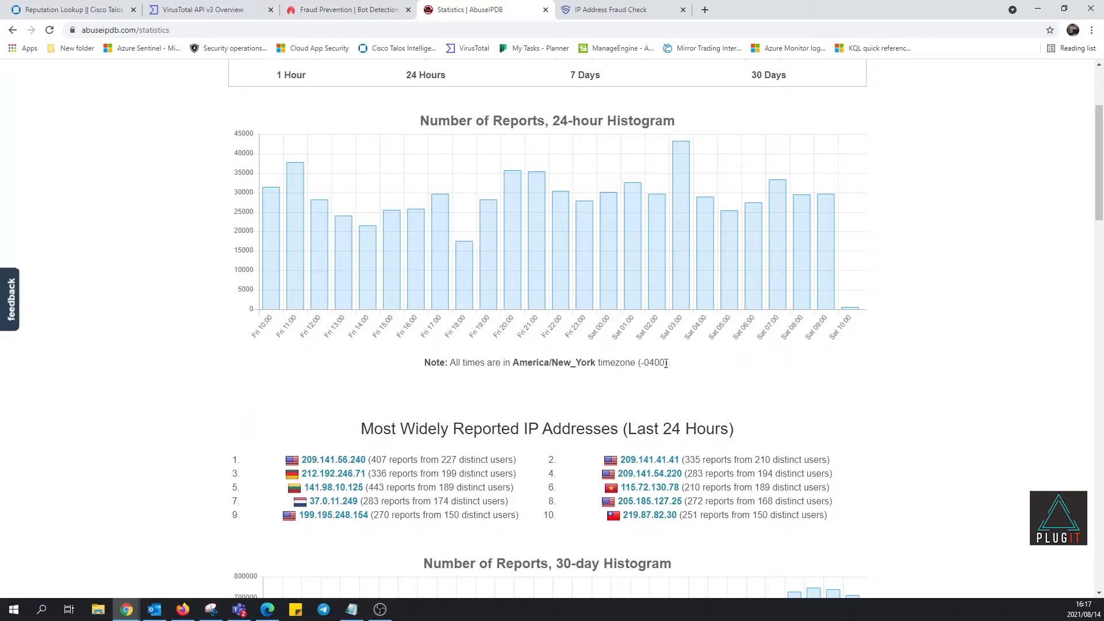
{"action": "scroll", "scroll_direction": "up", "scroll_amount": 3}
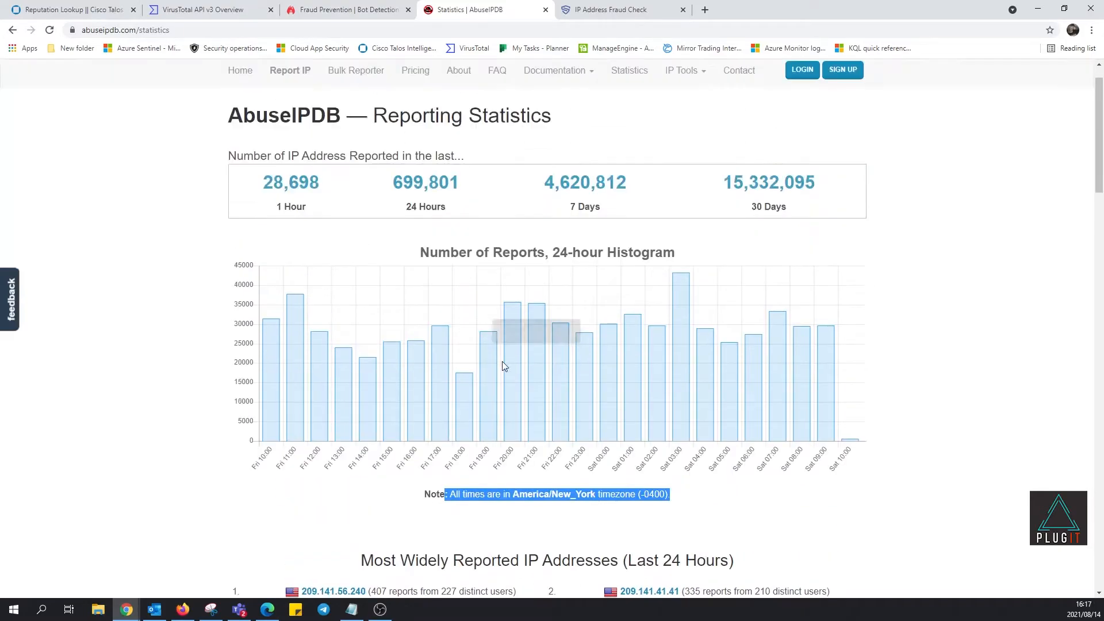
- Go to the Bulk Reporter page and open the GitHub bulkcheck repository for mass IP checks
{"action": "left_click", "coordinate": [682, 110]}
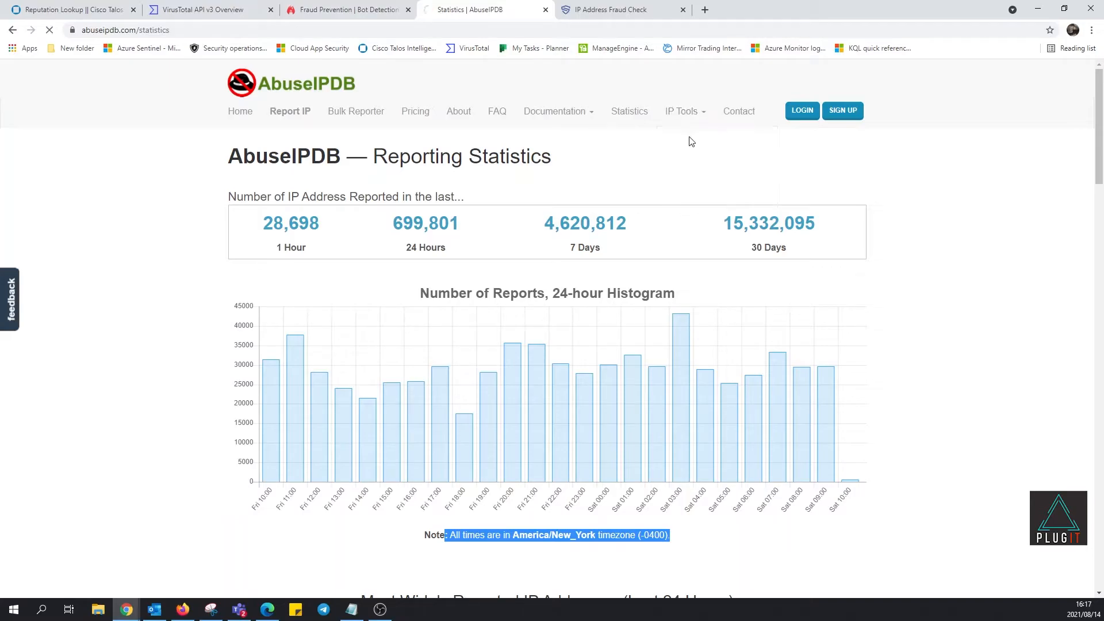
{"action": "left_click", "coordinate": [716, 137]}
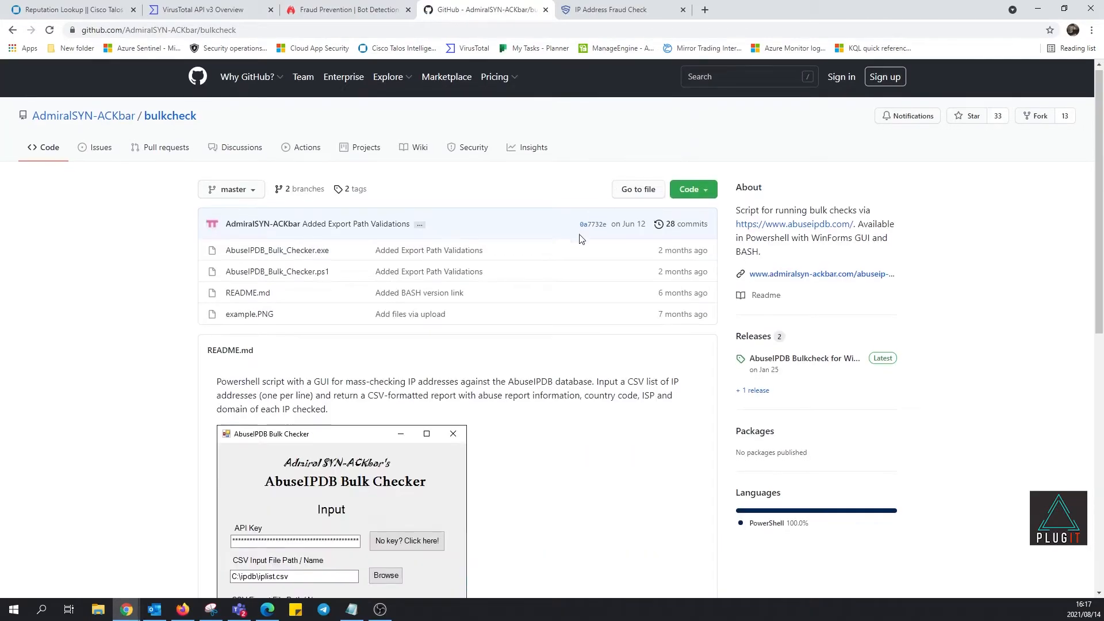
- Skim the bulkcheck readme, open AbuseIPDB's DNS Lookup tool, then switch to the Scamalytics tab
{"action": "scroll", "scroll_direction": "down", "scroll_amount": 3}
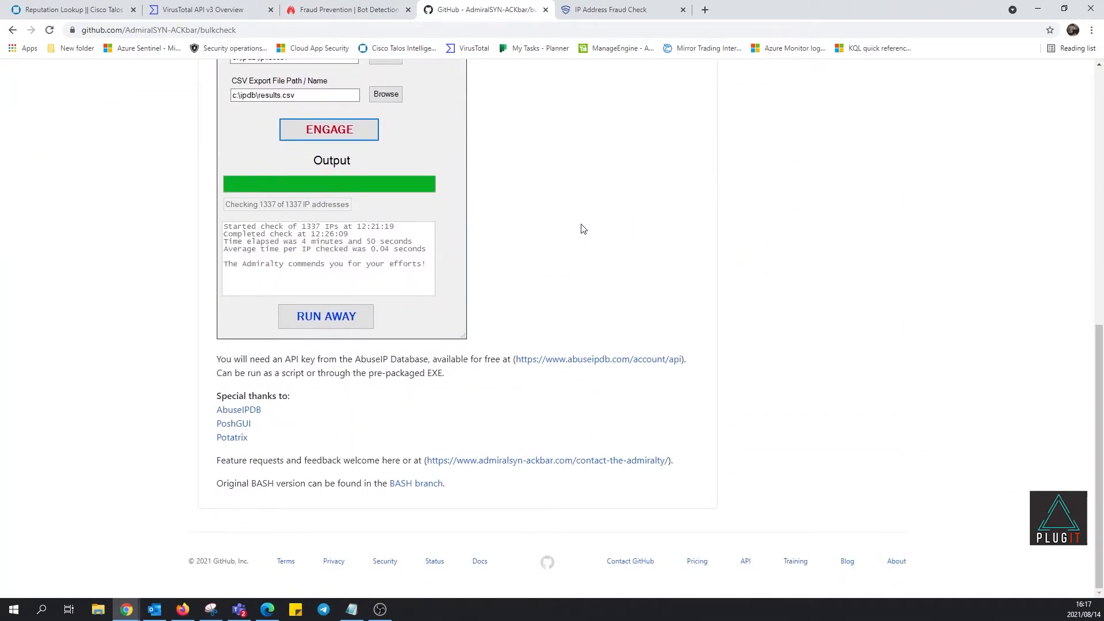
{"action": "scroll", "scroll_direction": "up", "scroll_amount": 3}
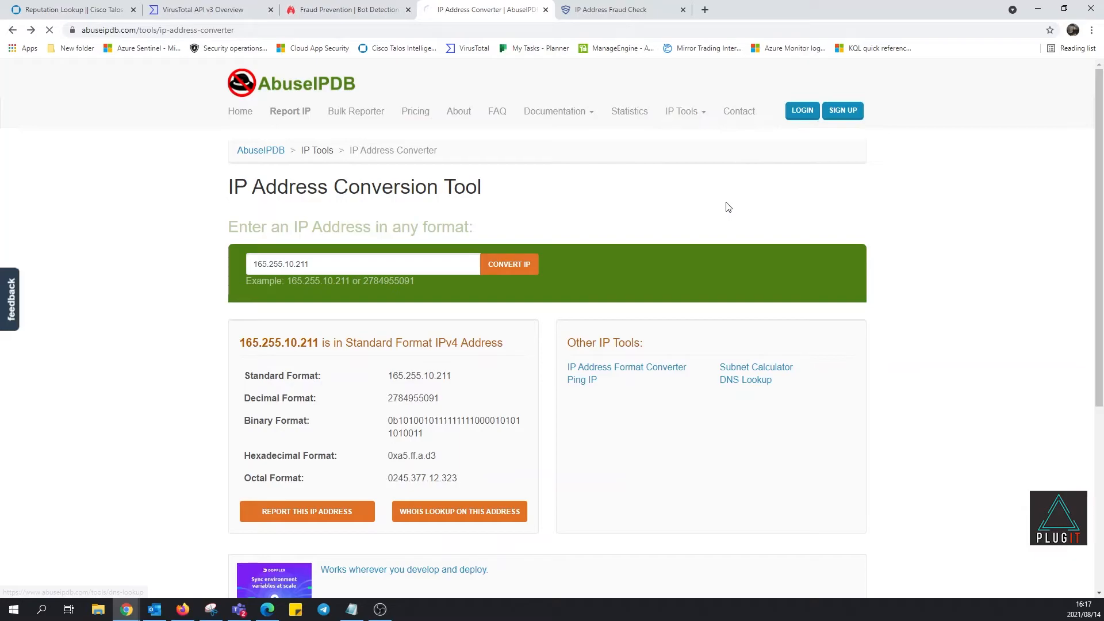
{"action": "left_click", "coordinate": [745, 380]}
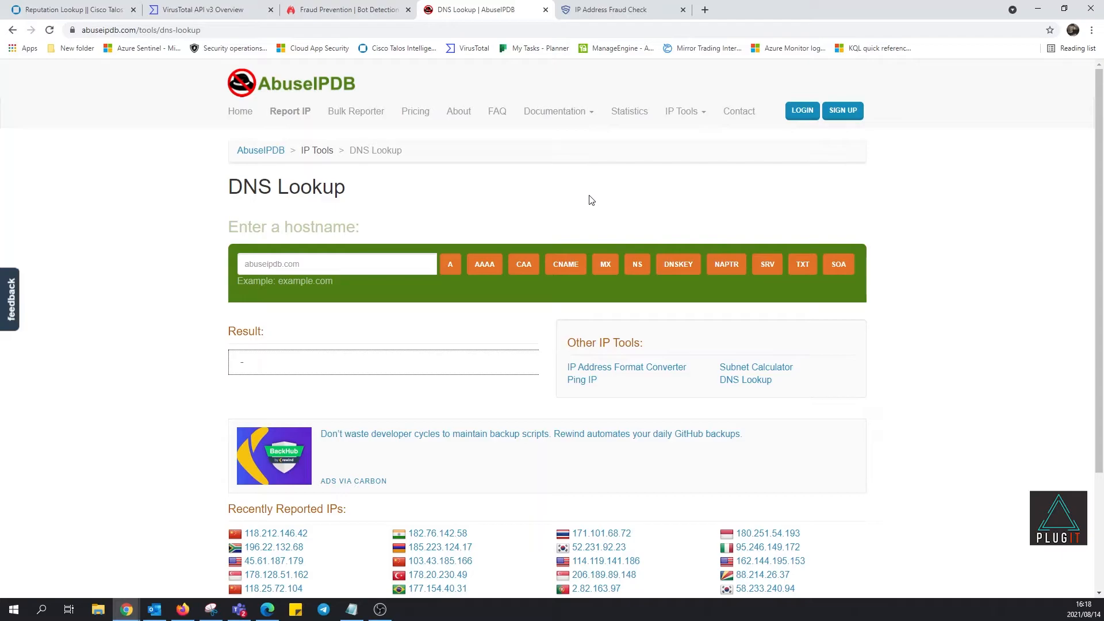
{"action": "left_click", "coordinate": [622, 10]}
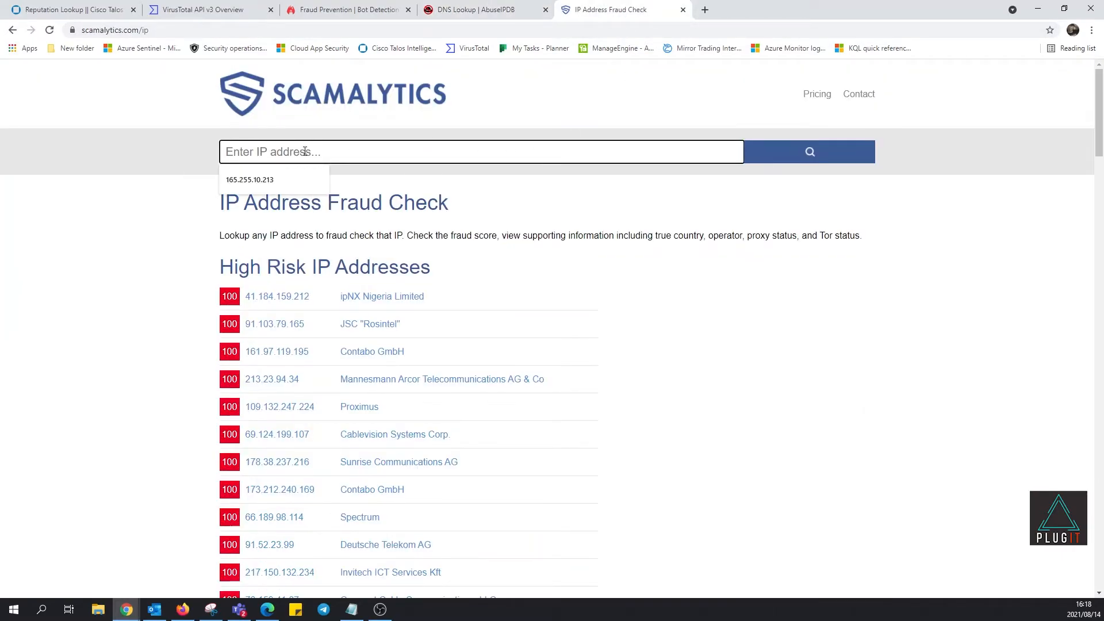
- Run the Scamalytics fraud check for 165.255.10.213, showing low risk with fraud score 2
{"action": "left_click", "coordinate": [248, 179]}
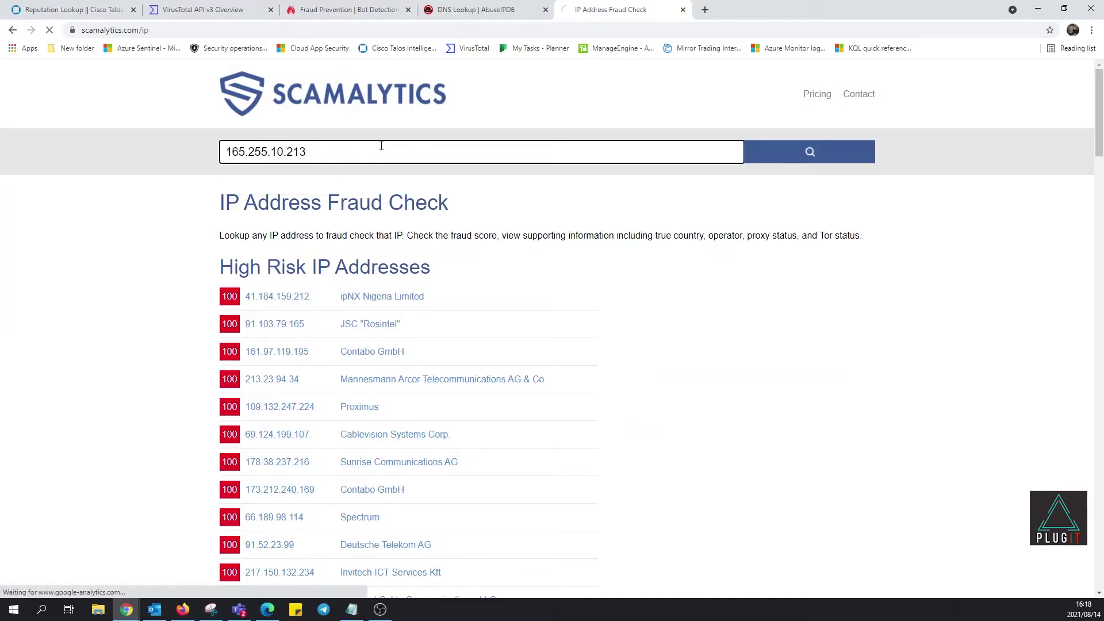
{"action": "left_click", "coordinate": [809, 152]}
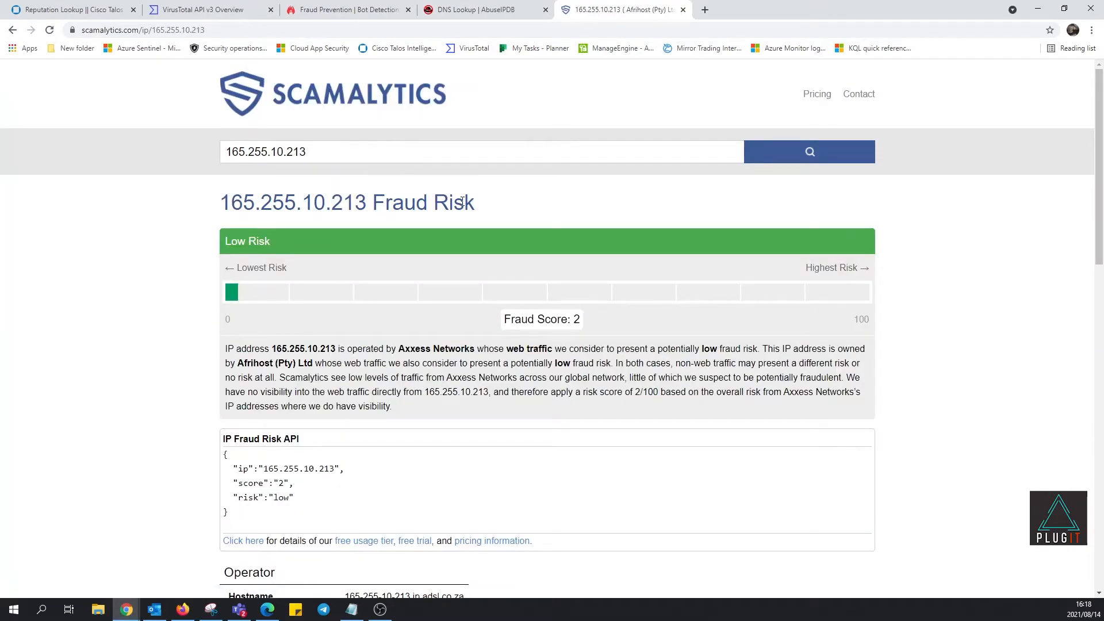
{"action": "mouse_move", "coordinate": [398, 252]}
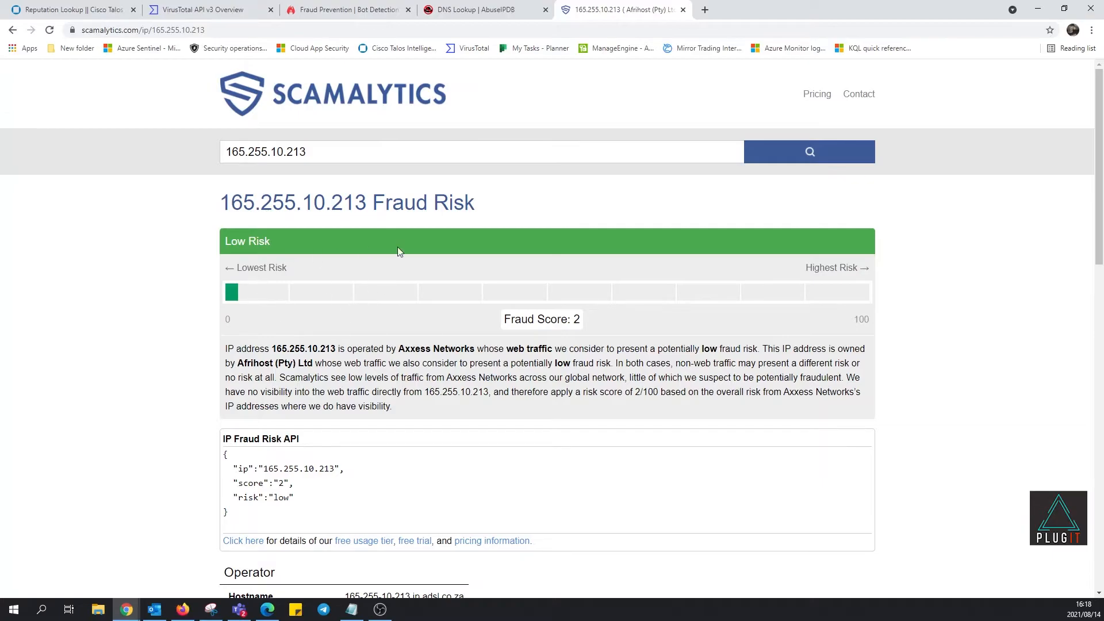
{"action": "mouse_move", "coordinate": [369, 257]}
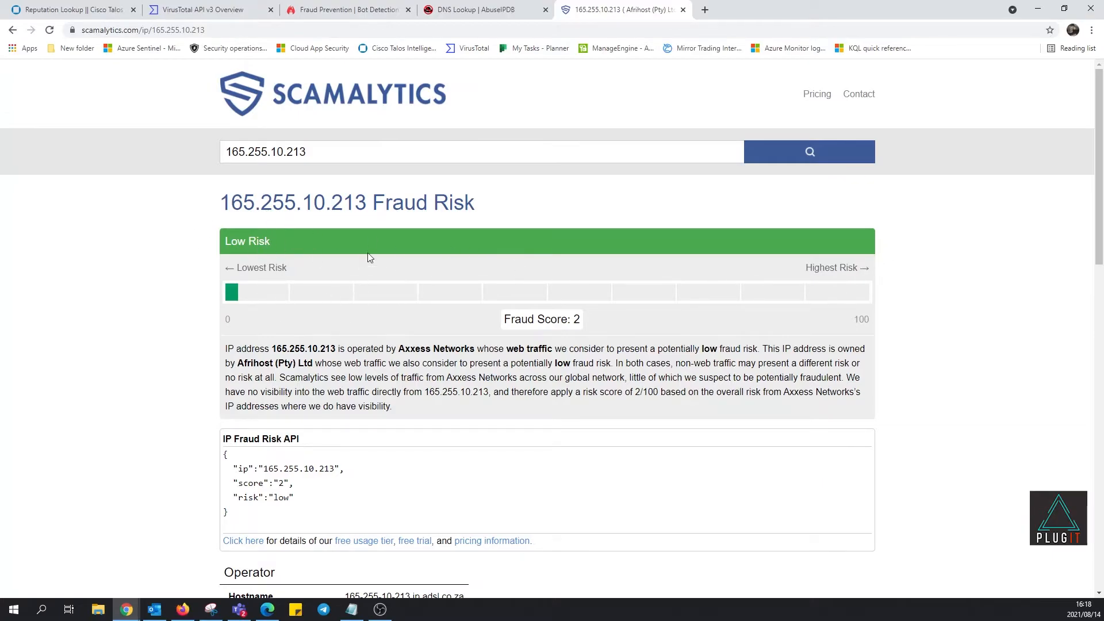
{"action": "mouse_move", "coordinate": [481, 295]}
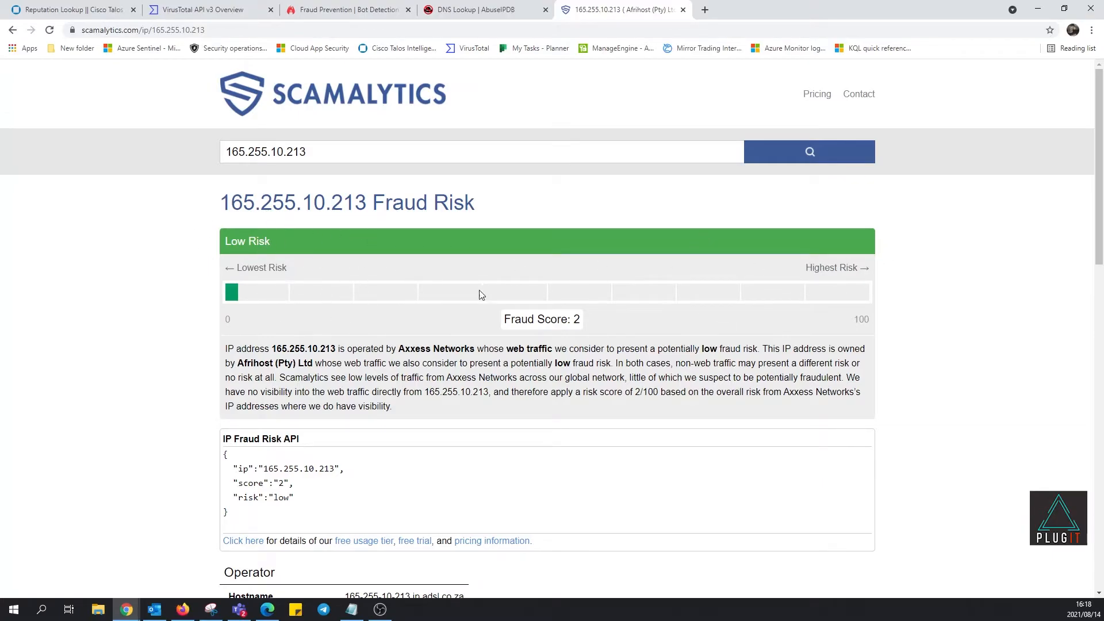
{"action": "mouse_move", "coordinate": [378, 315]}
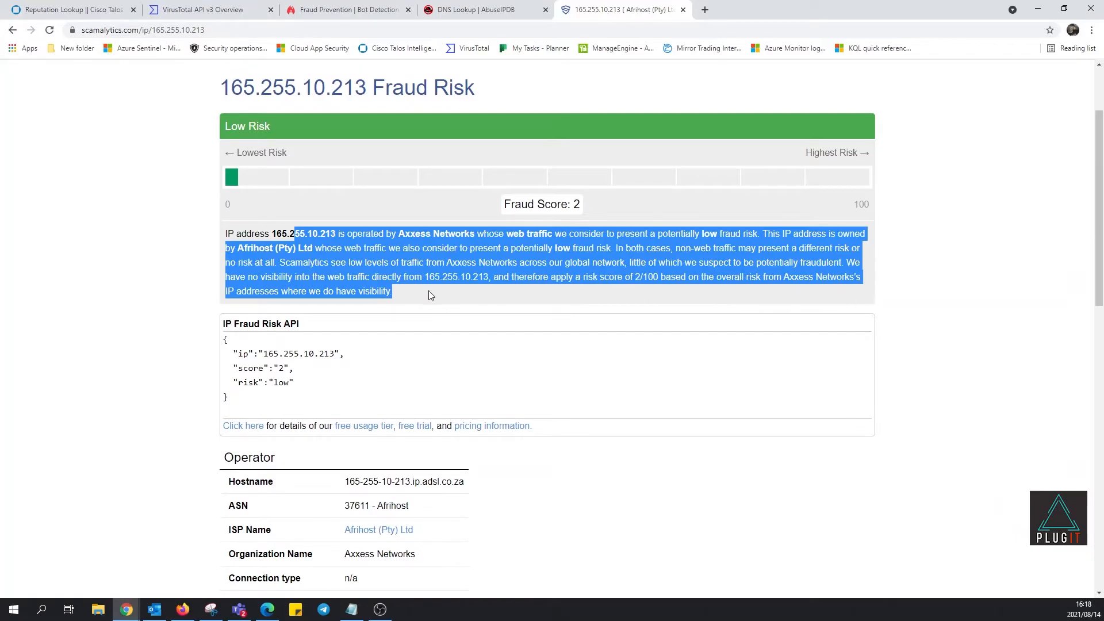
{"action": "scroll", "scroll_direction": "down", "scroll_amount": 3}
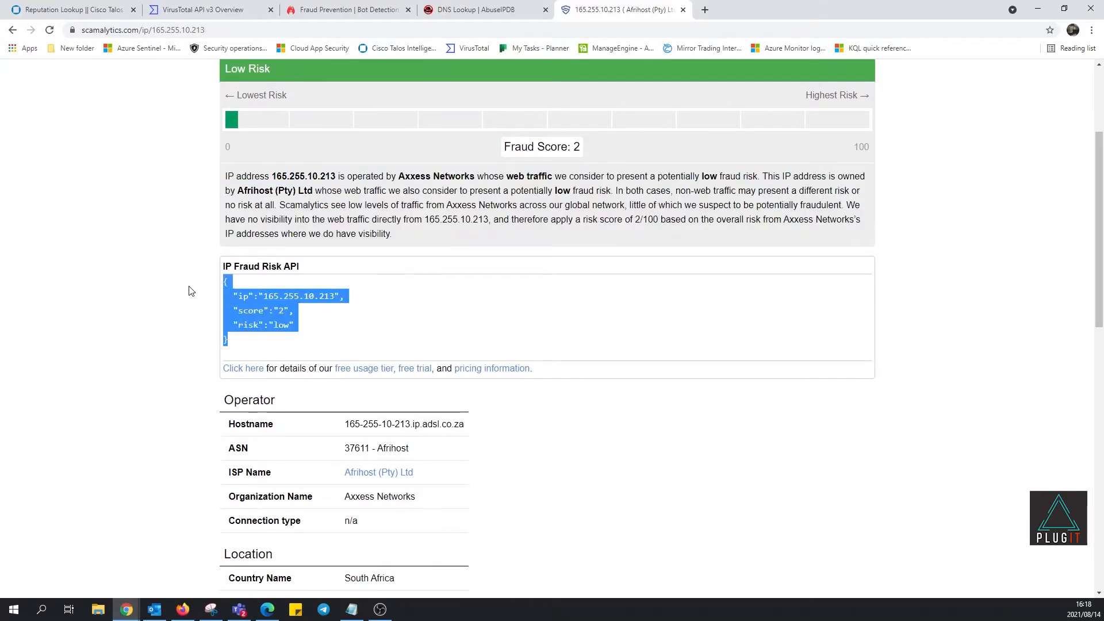
{"action": "mouse_move", "coordinate": [179, 303]}
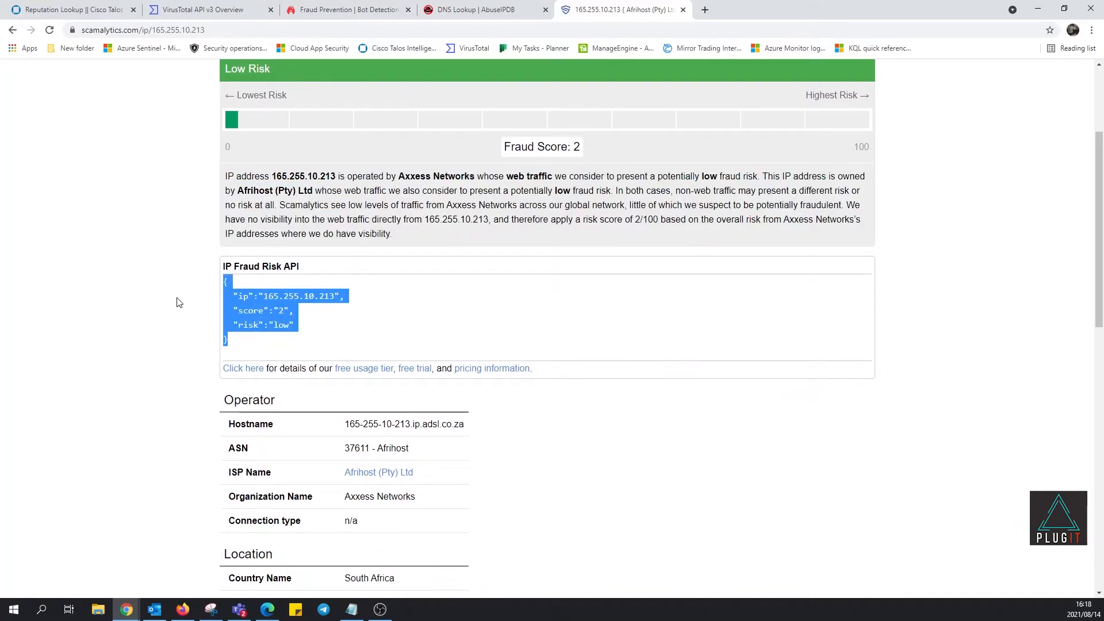
{"action": "left_click", "coordinate": [169, 334]}
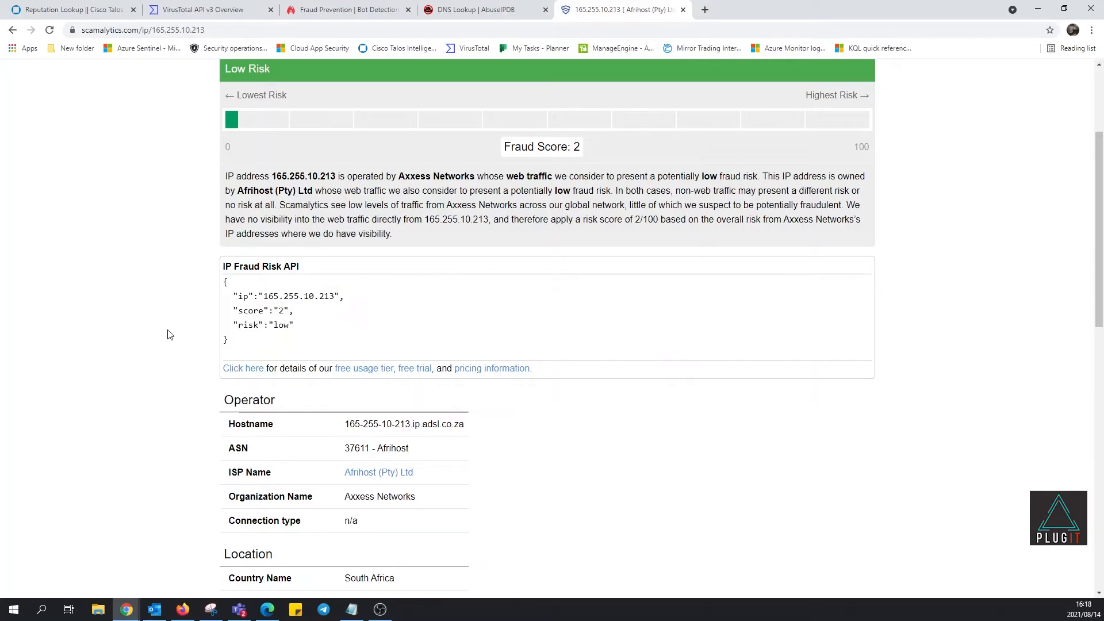
{"action": "scroll", "scroll_direction": "down", "scroll_amount": 3}
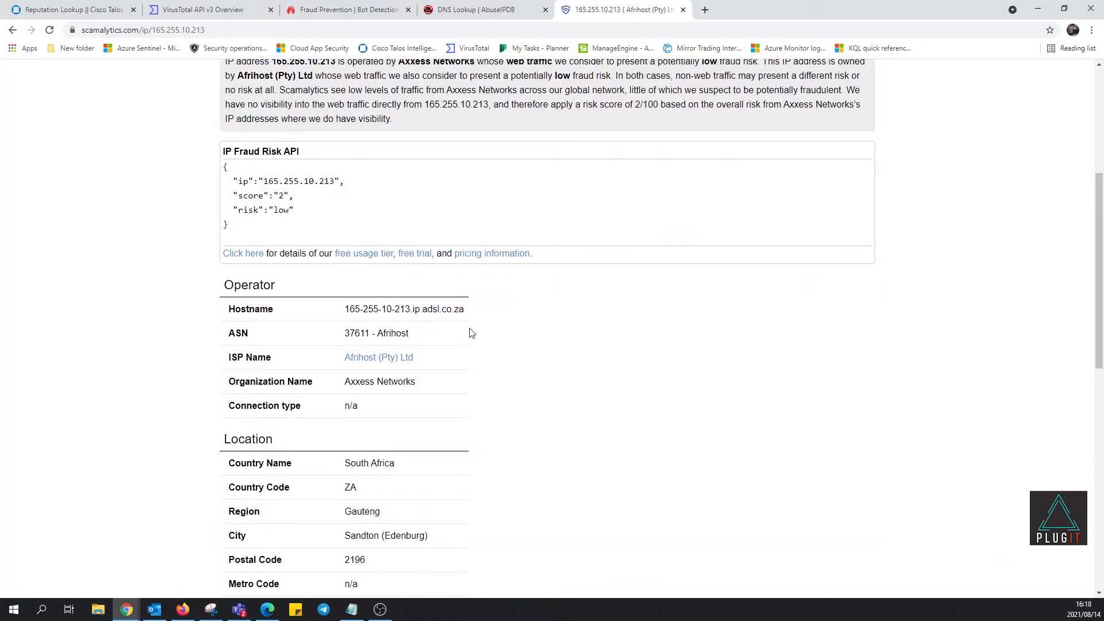
{"action": "scroll", "scroll_direction": "down", "scroll_amount": 3}
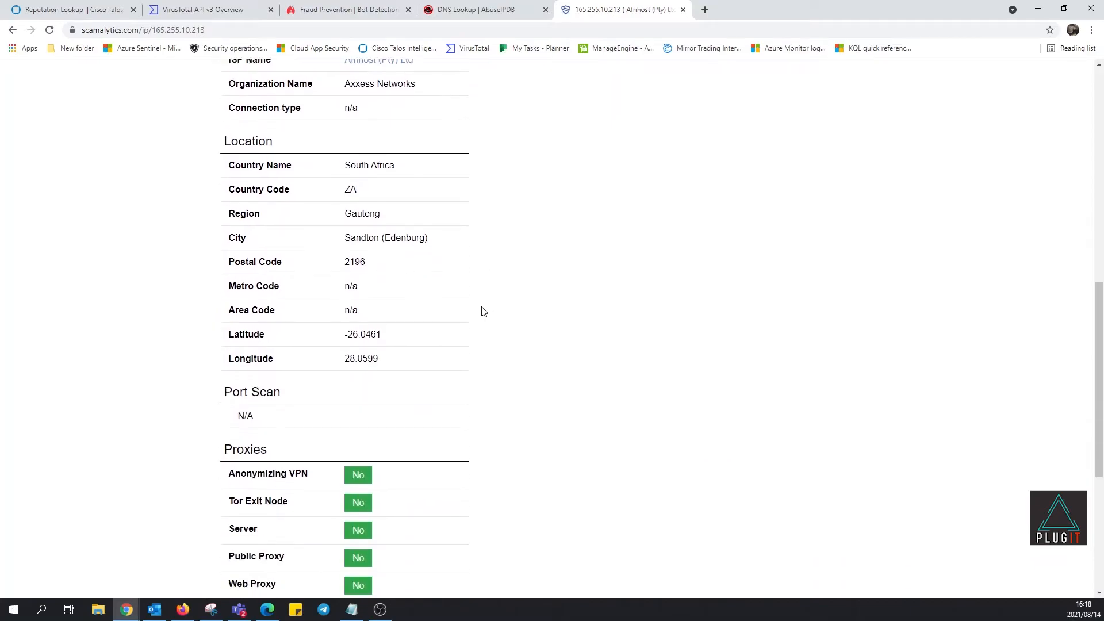
{"action": "scroll", "scroll_direction": "down", "scroll_amount": 3}
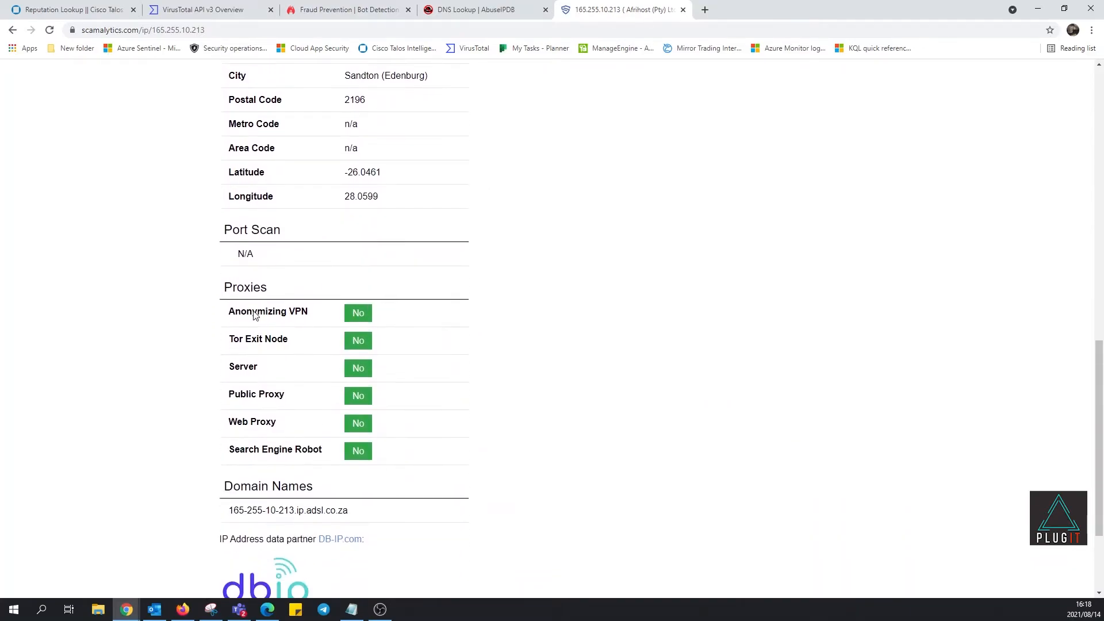
{"action": "scroll", "scroll_direction": "down", "scroll_amount": 3}
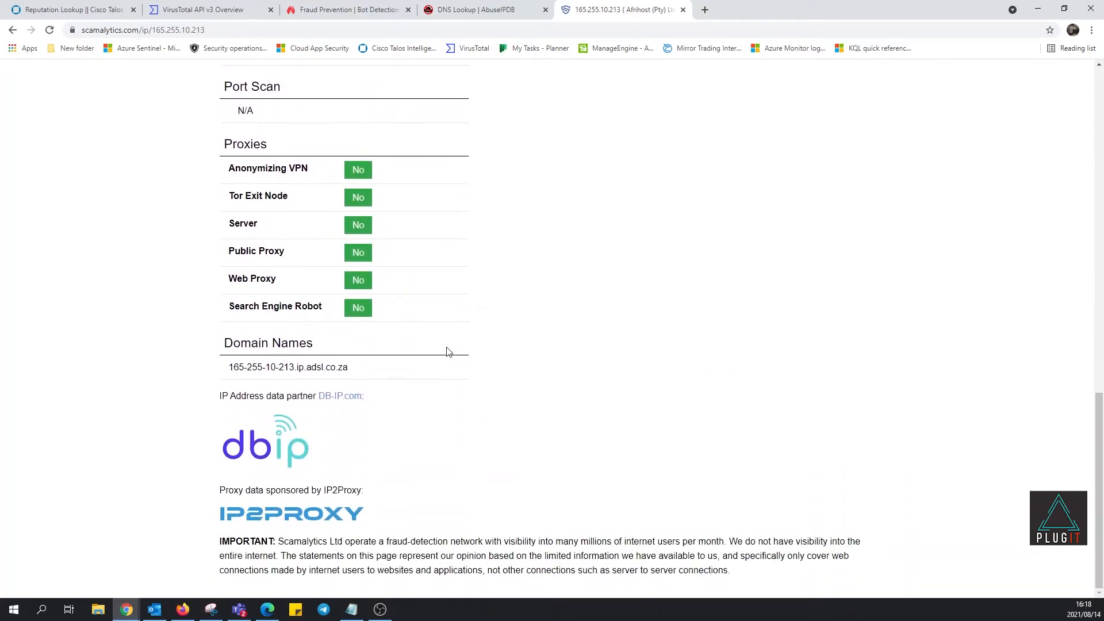
{"action": "mouse_move", "coordinate": [309, 401]}
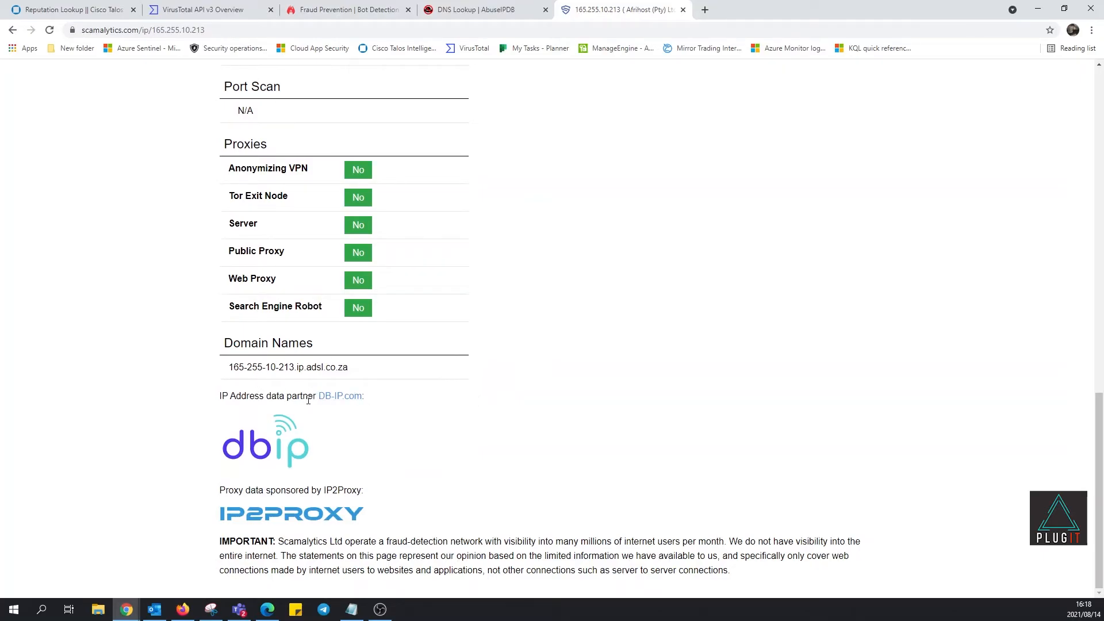
{"action": "mouse_move", "coordinate": [476, 409]}
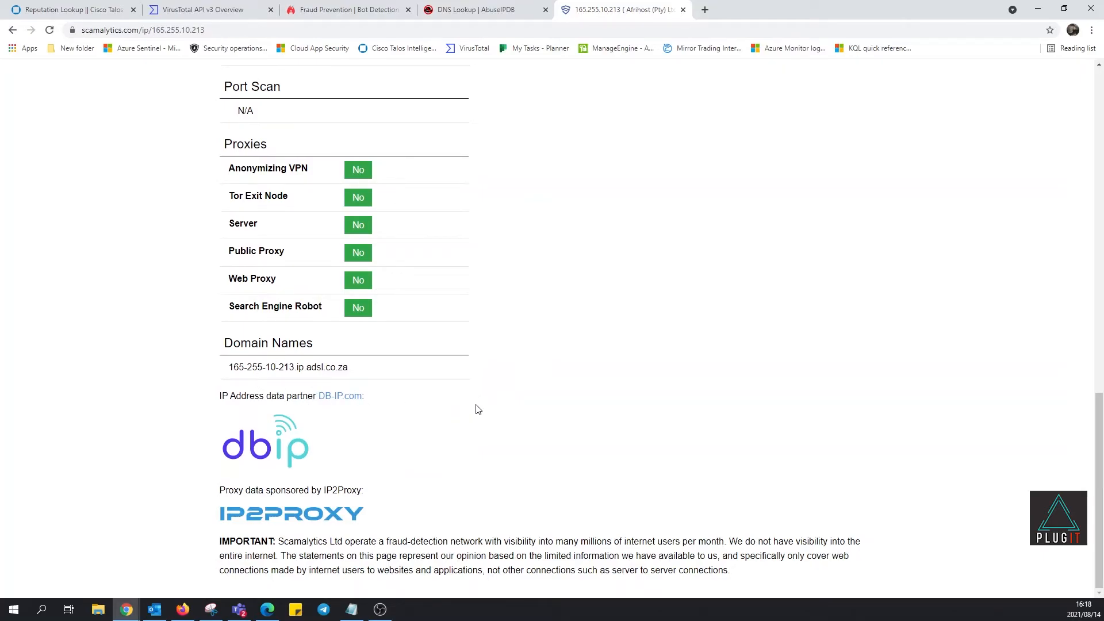
{"action": "scroll", "scroll_direction": "up", "scroll_amount": 3}
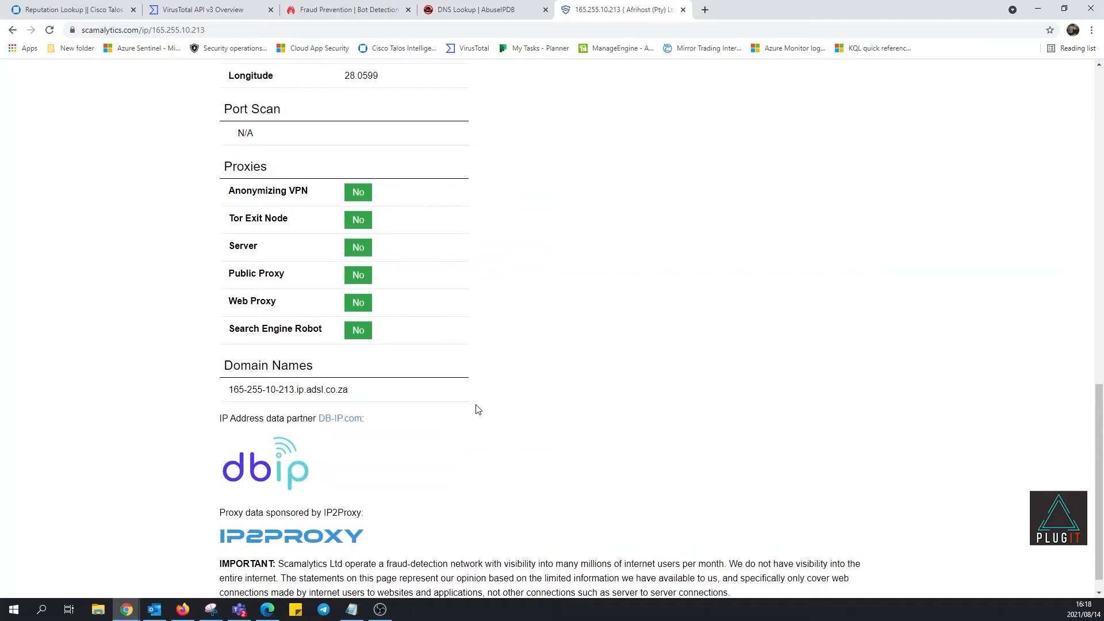
{"action": "scroll", "scroll_direction": "up", "scroll_amount": 3}
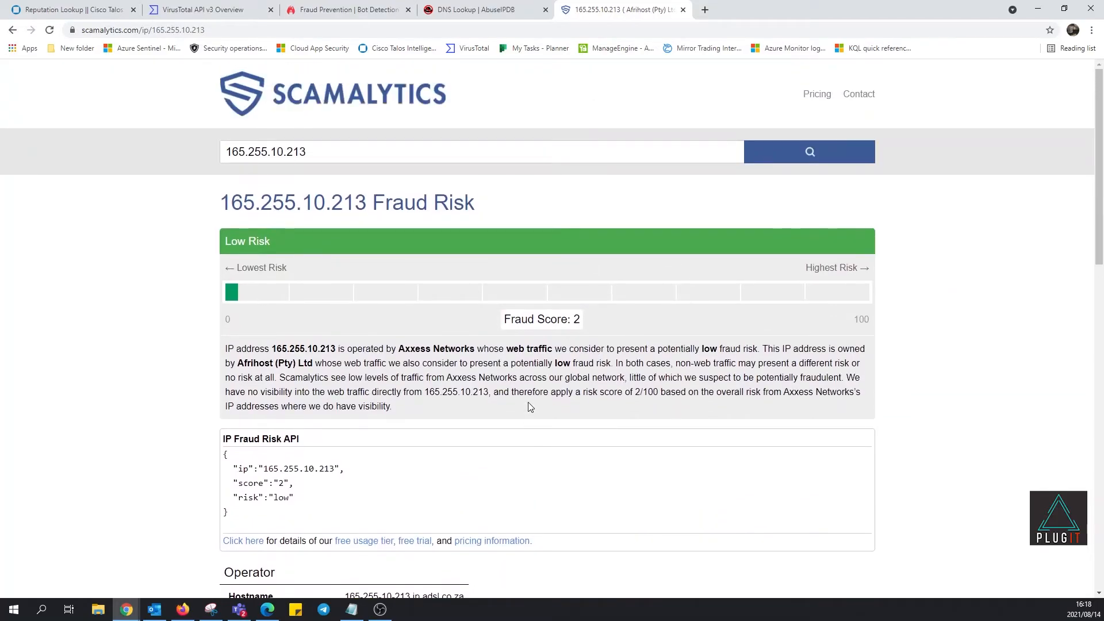
{"action": "scroll", "scroll_direction": "down", "scroll_amount": 3}
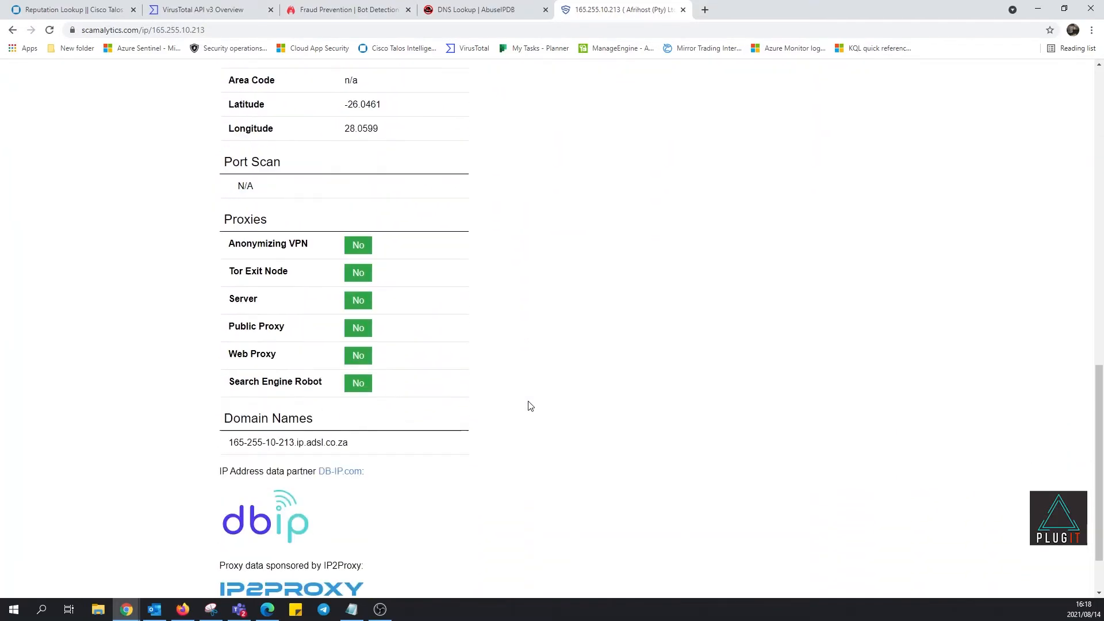
{"action": "scroll", "scroll_direction": "up", "scroll_amount": 3}
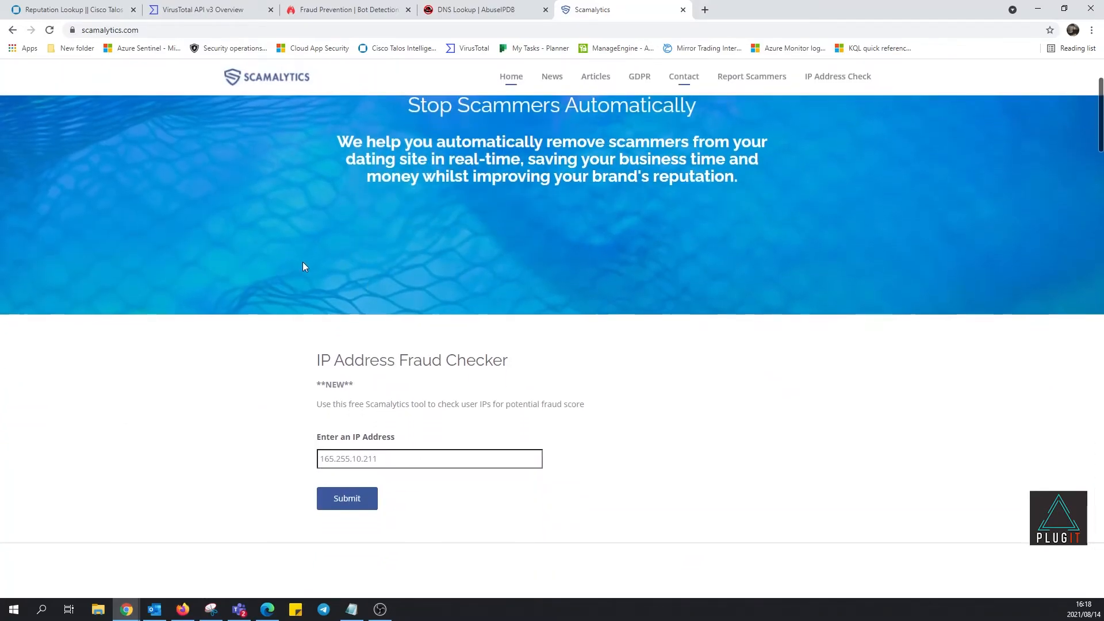
- Browse the Scamalytics home page through featured clients, features, press, testimonials and contact details
{"action": "scroll", "scroll_direction": "down", "scroll_amount": 3}
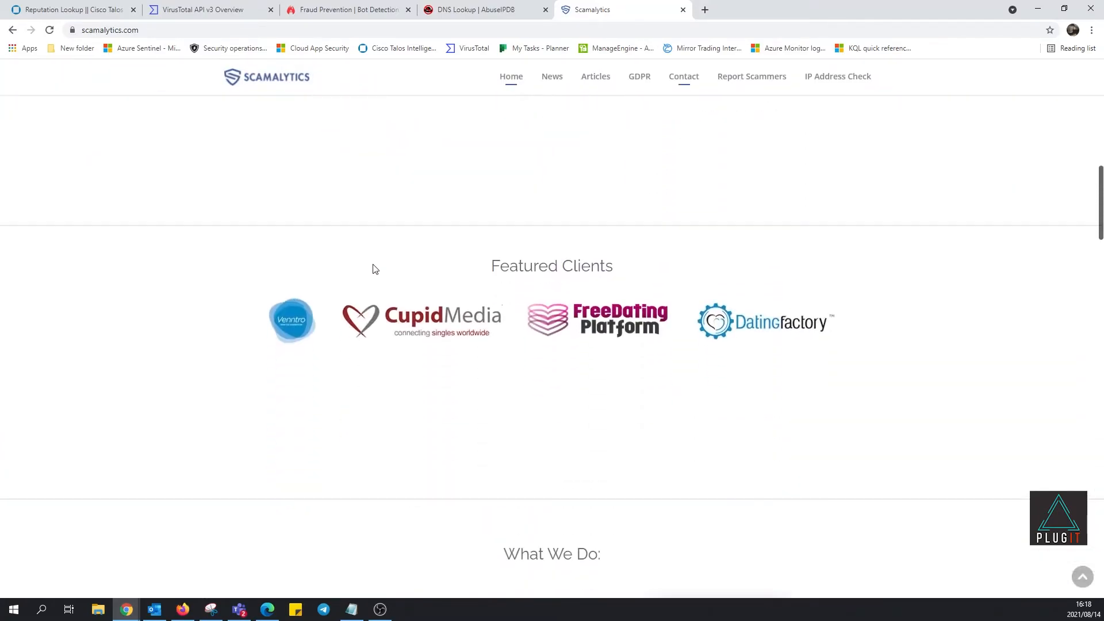
{"action": "scroll", "scroll_direction": "down", "scroll_amount": 3}
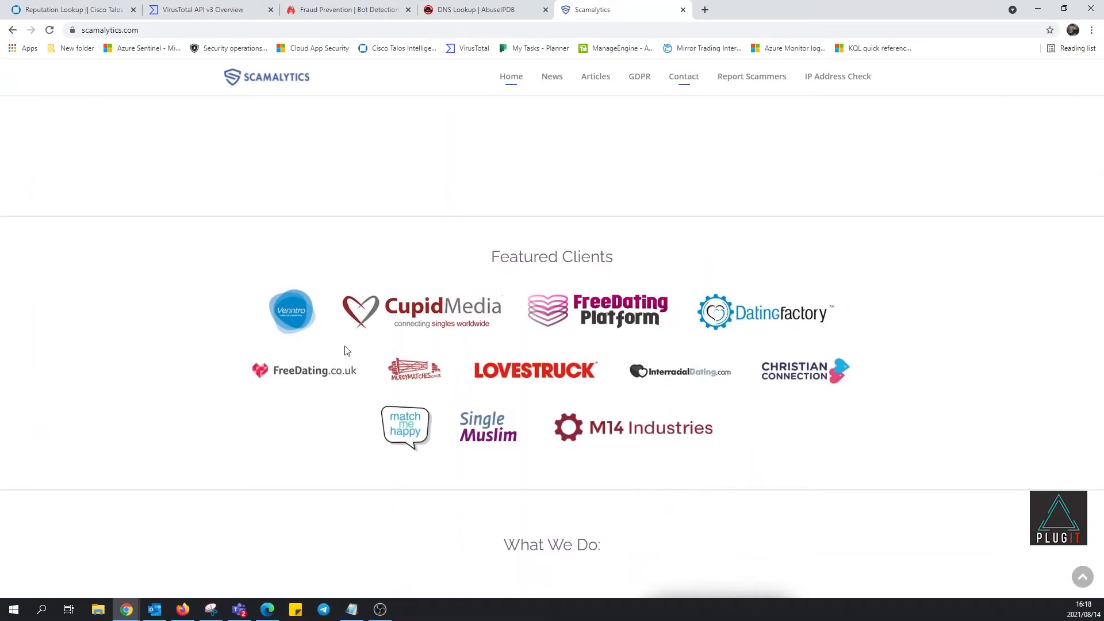
{"action": "mouse_move", "coordinate": [414, 342]}
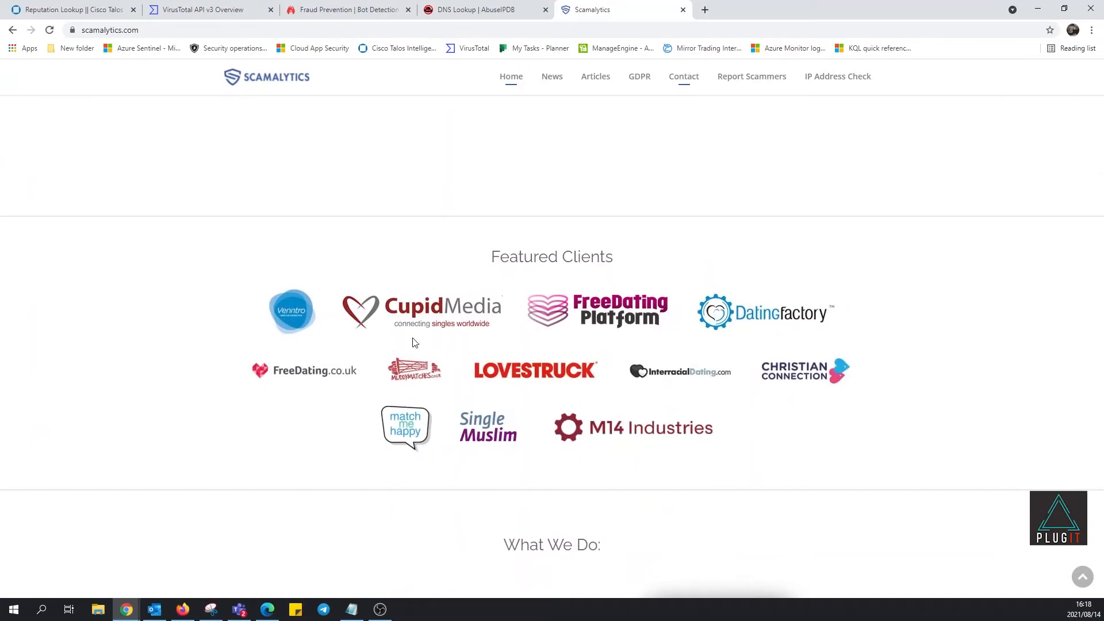
{"action": "mouse_move", "coordinate": [315, 302]}
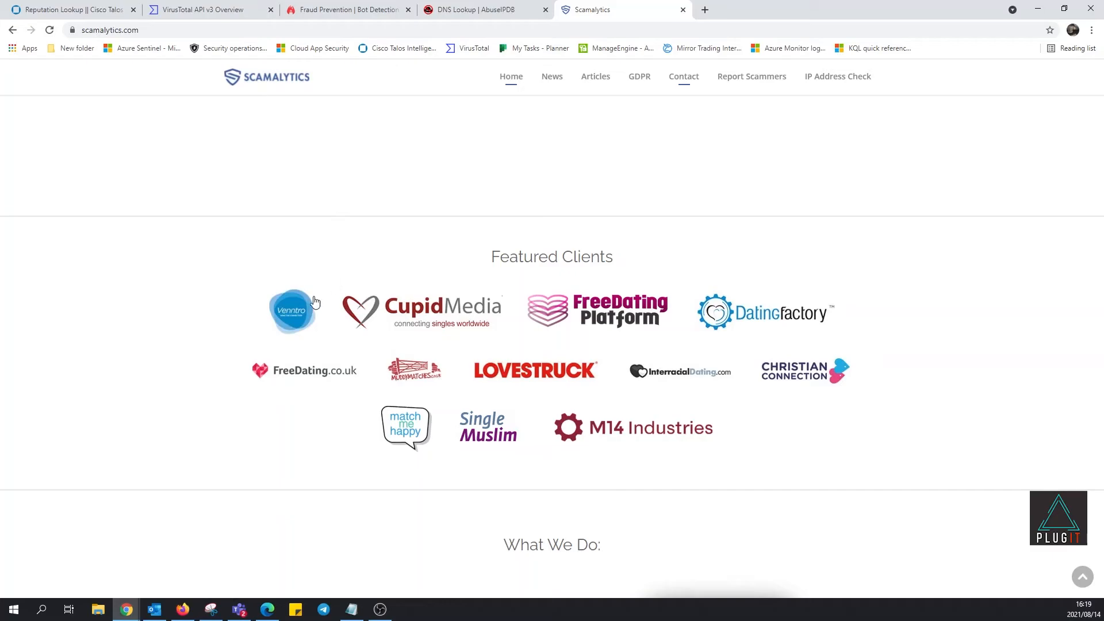
{"action": "scroll", "scroll_direction": "down", "scroll_amount": 3}
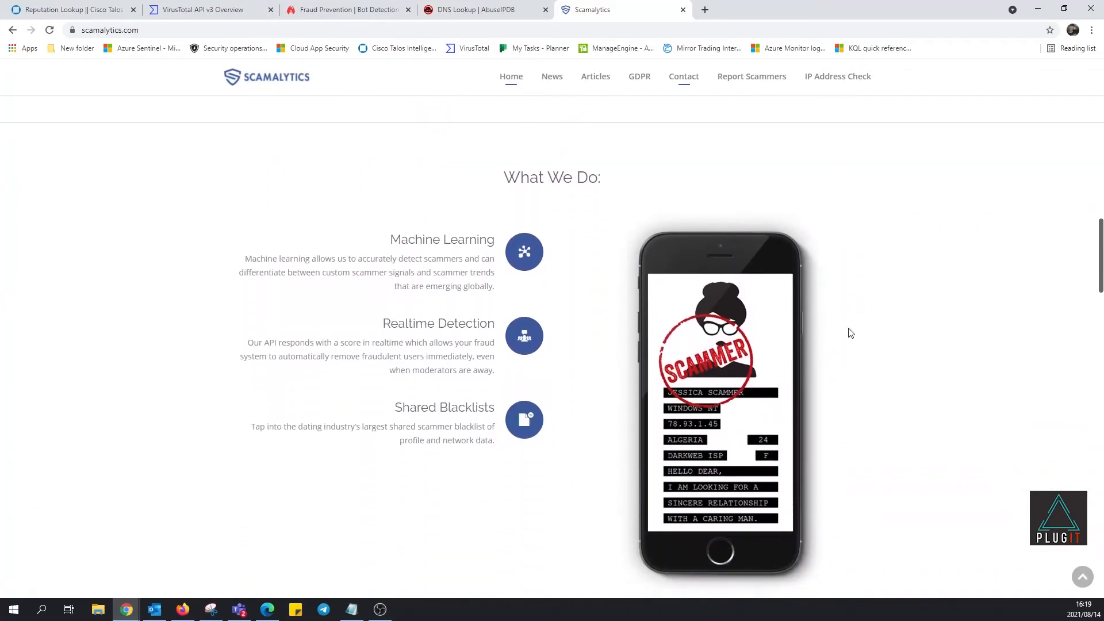
{"action": "scroll", "scroll_direction": "down", "scroll_amount": 3}
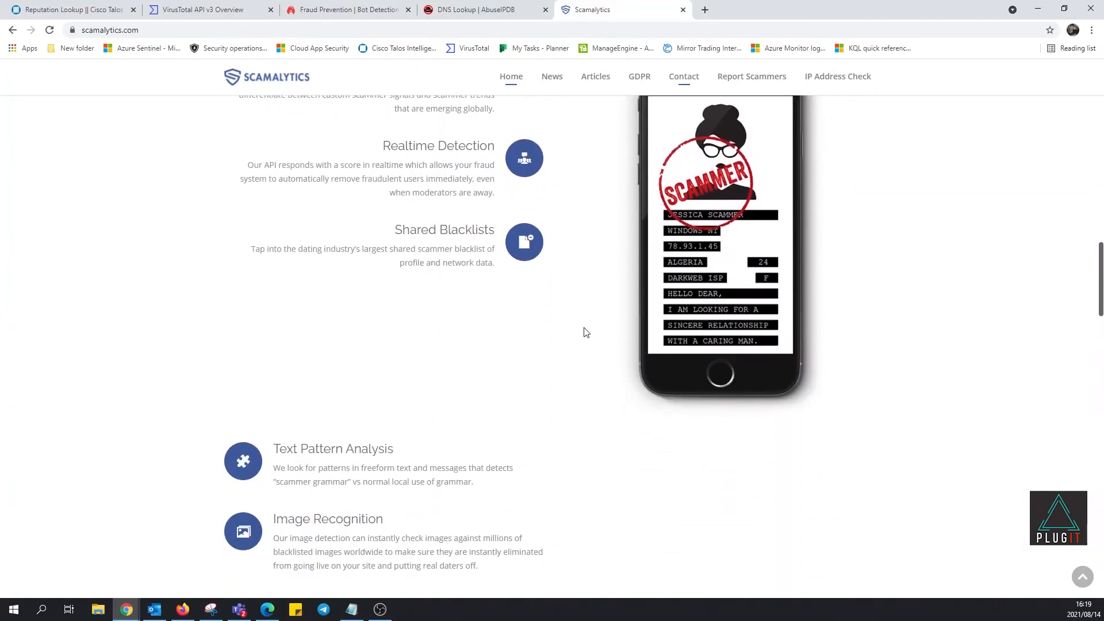
{"action": "scroll", "scroll_direction": "up", "scroll_amount": 3}
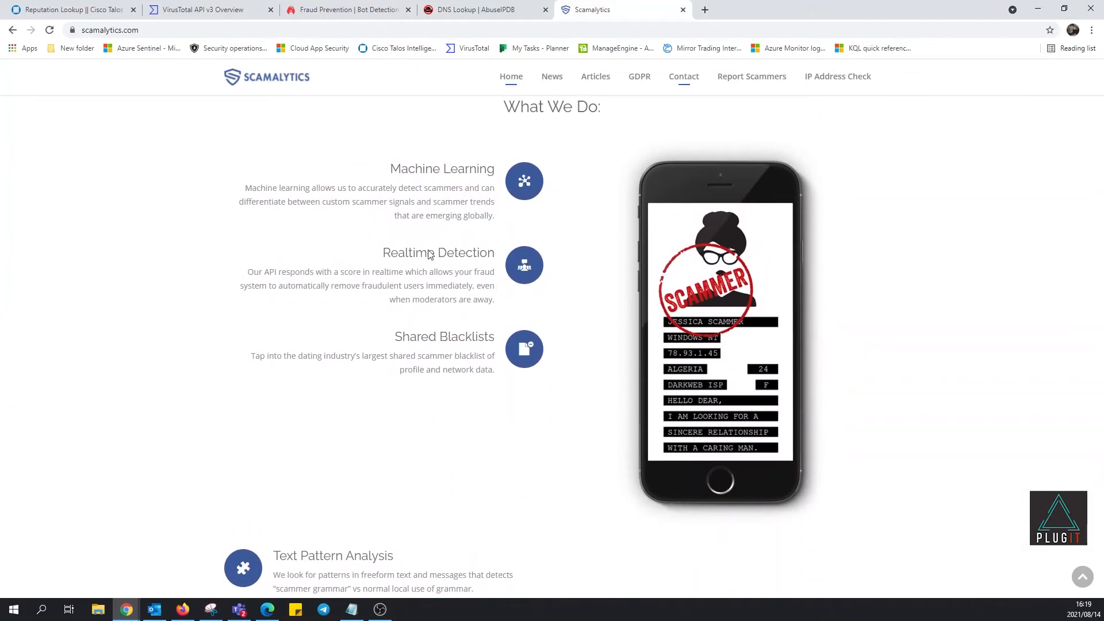
{"action": "scroll", "scroll_direction": "down", "scroll_amount": 3}
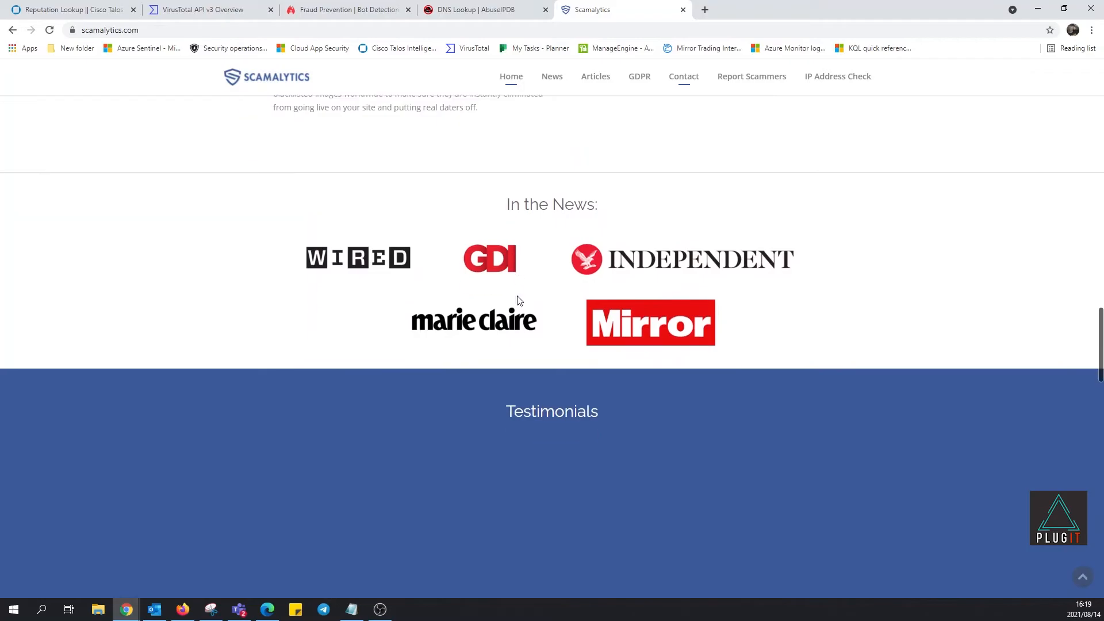
{"action": "scroll", "scroll_direction": "down", "scroll_amount": 3}
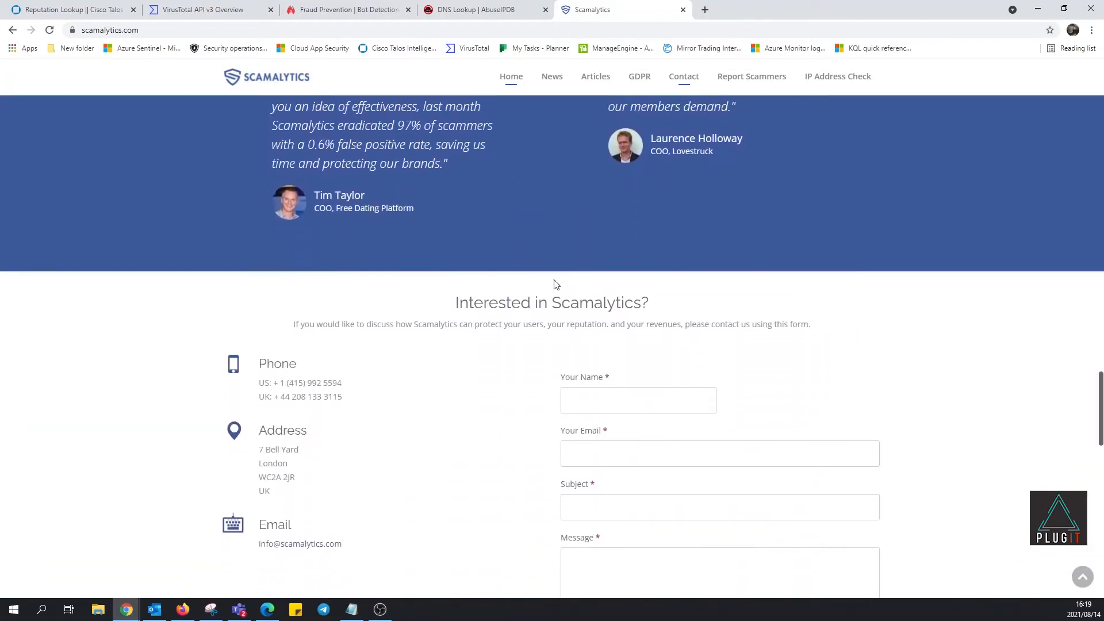
{"action": "scroll", "scroll_direction": "up", "scroll_amount": 3}
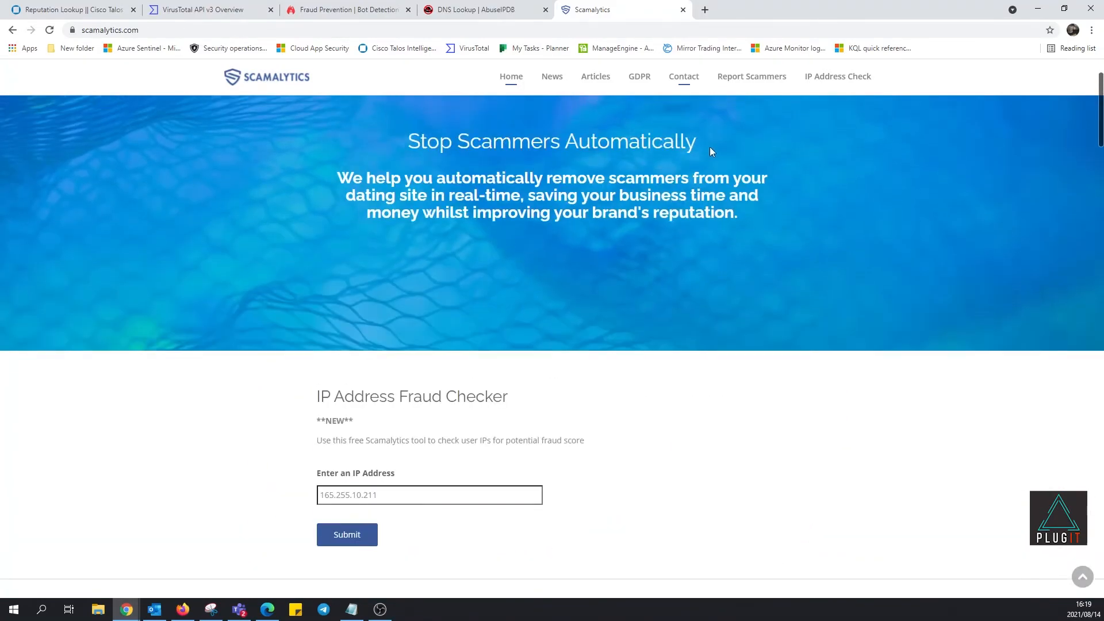
- Open Report Scammers and look through the report form down to the consent section
{"action": "left_click", "coordinate": [751, 76]}
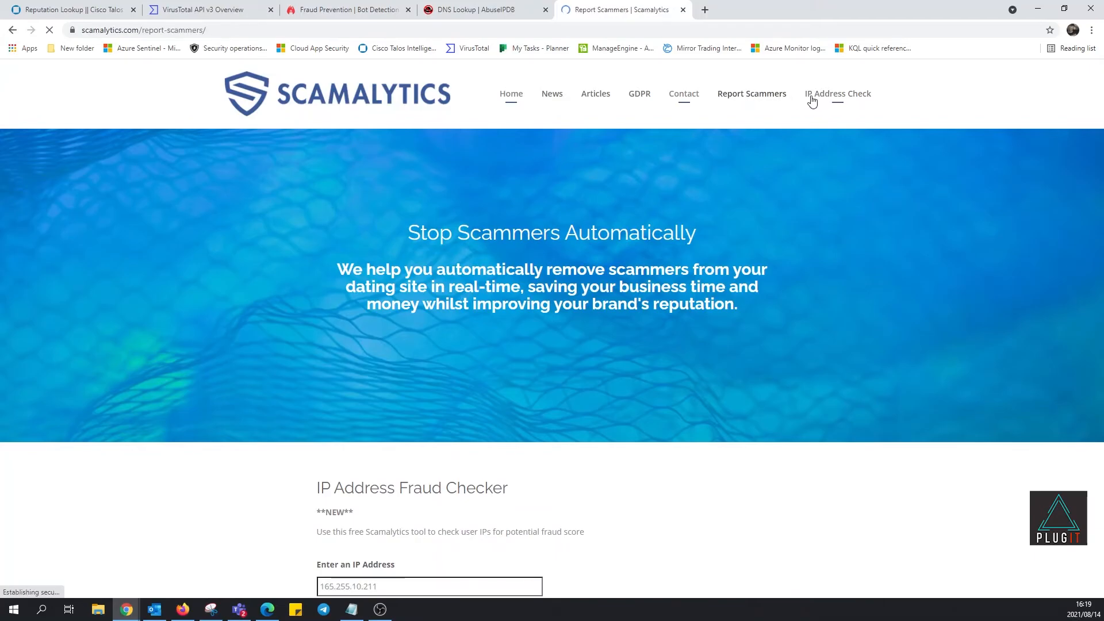
{"action": "scroll", "scroll_direction": "down", "scroll_amount": 3}
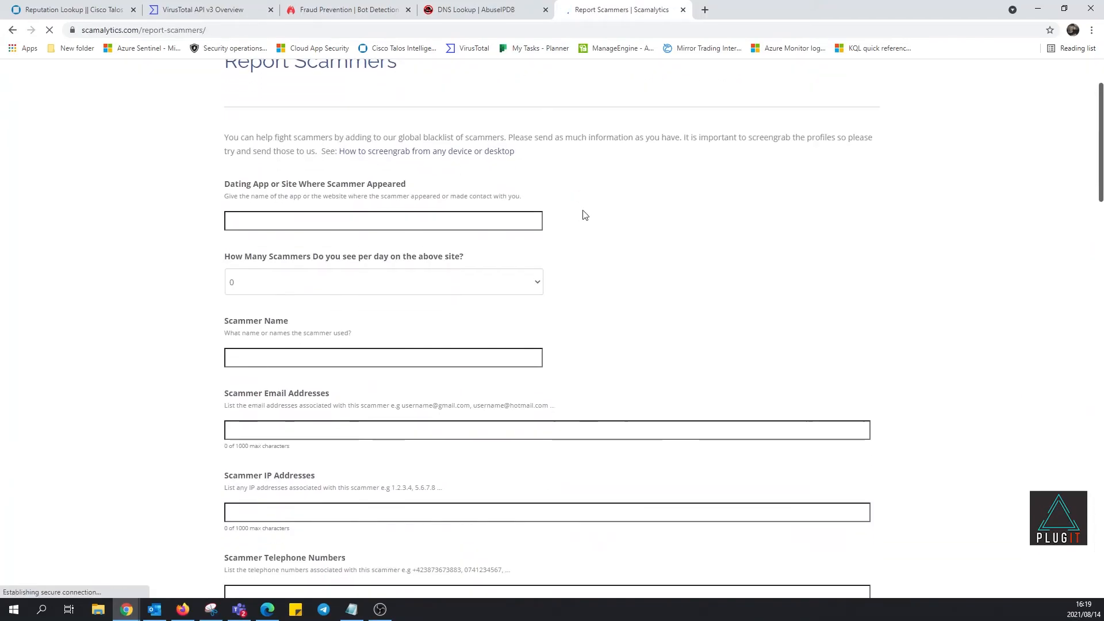
{"action": "scroll", "scroll_direction": "down", "scroll_amount": 3}
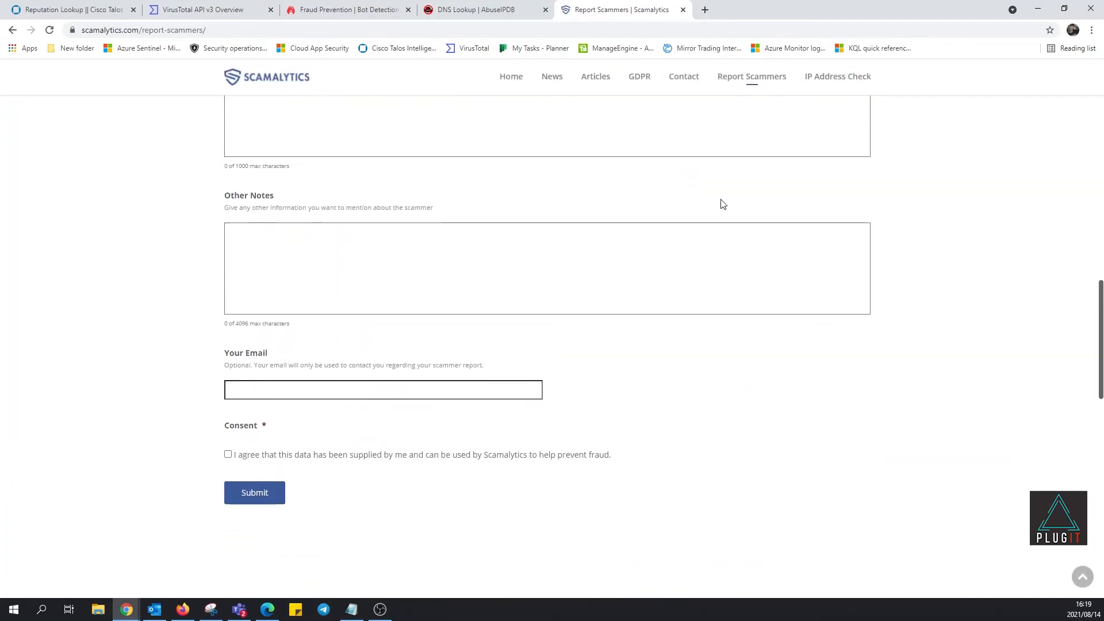
{"action": "scroll", "scroll_direction": "up", "scroll_amount": 3}
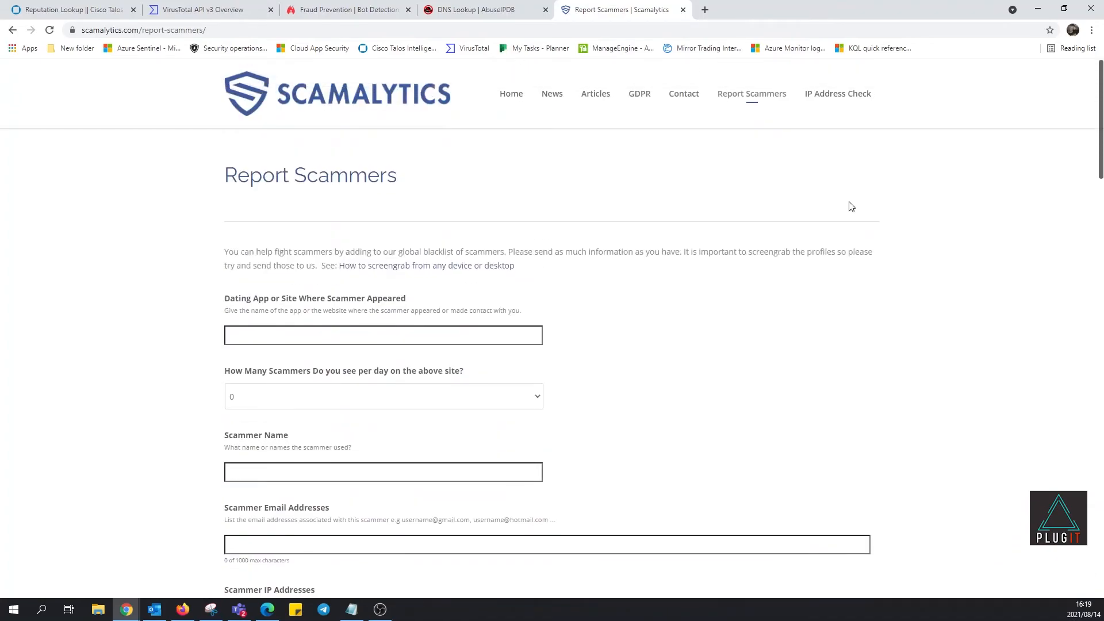
{"action": "mouse_move", "coordinate": [713, 110]}
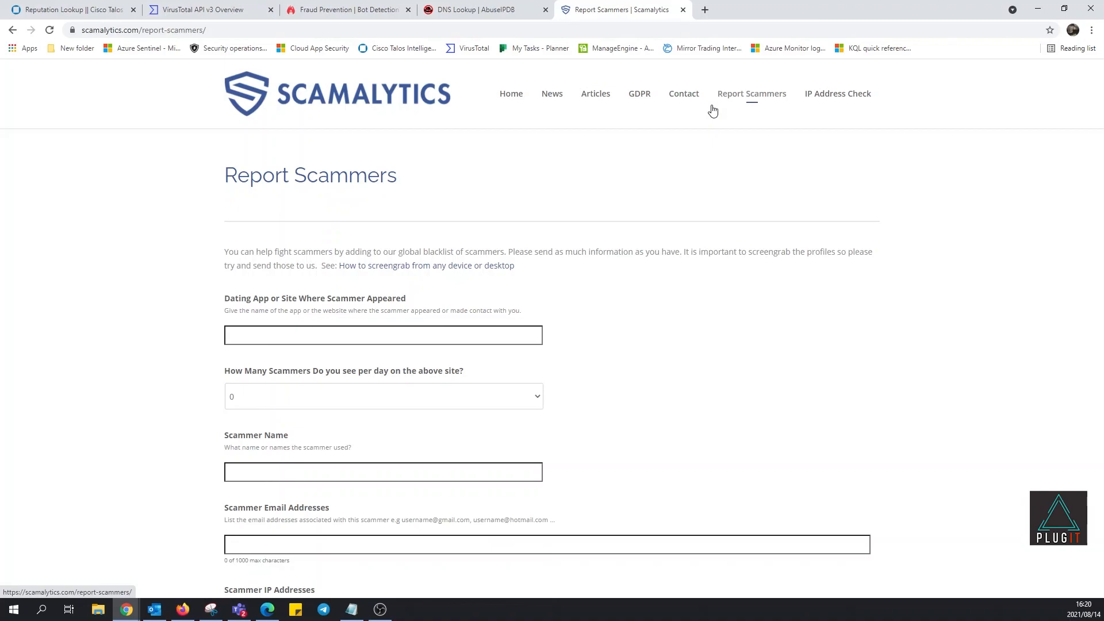
{"action": "mouse_move", "coordinate": [473, 125]}
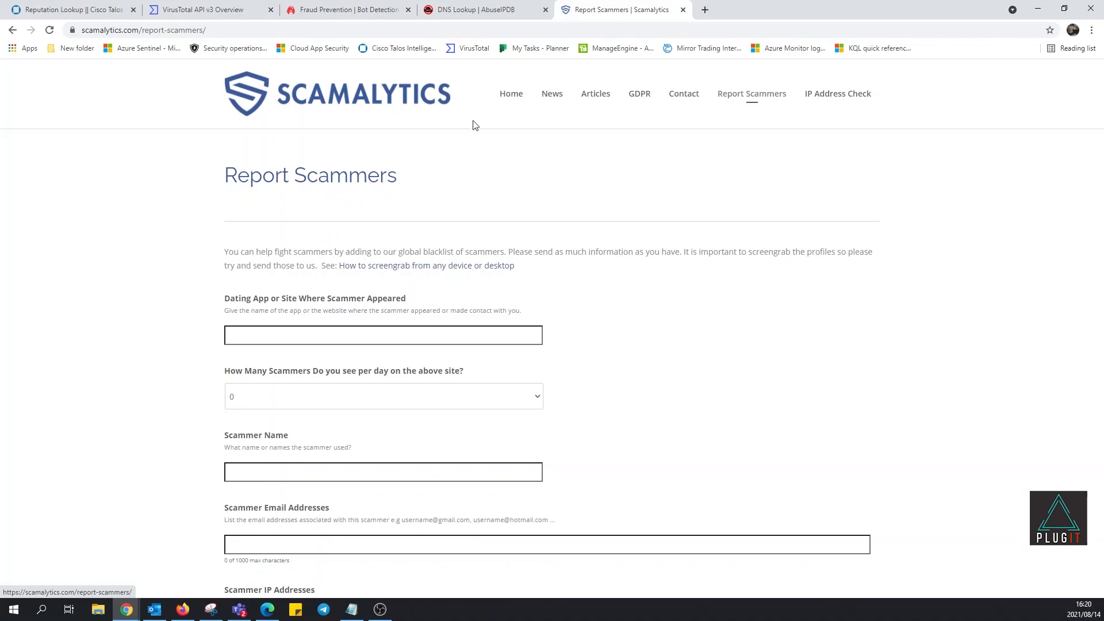